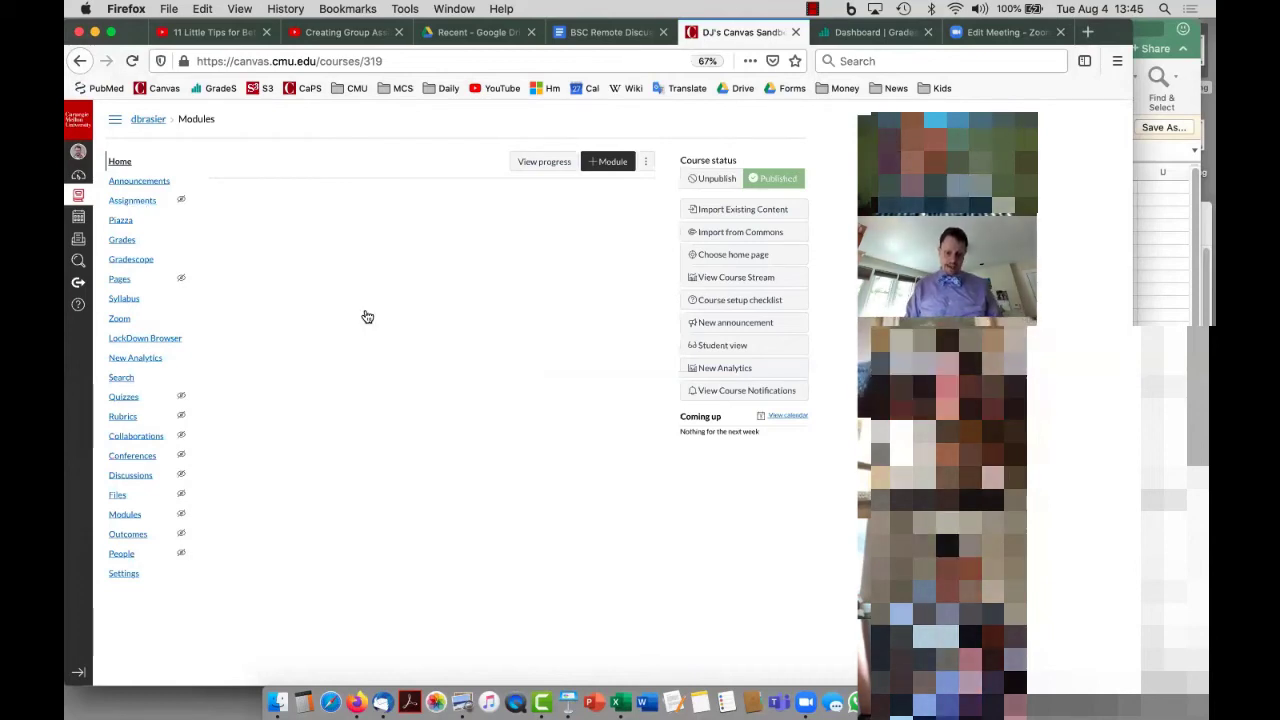
# - Create and save a new Canvas assignment named HW from the Assignments list
pyautogui.click(132, 200)
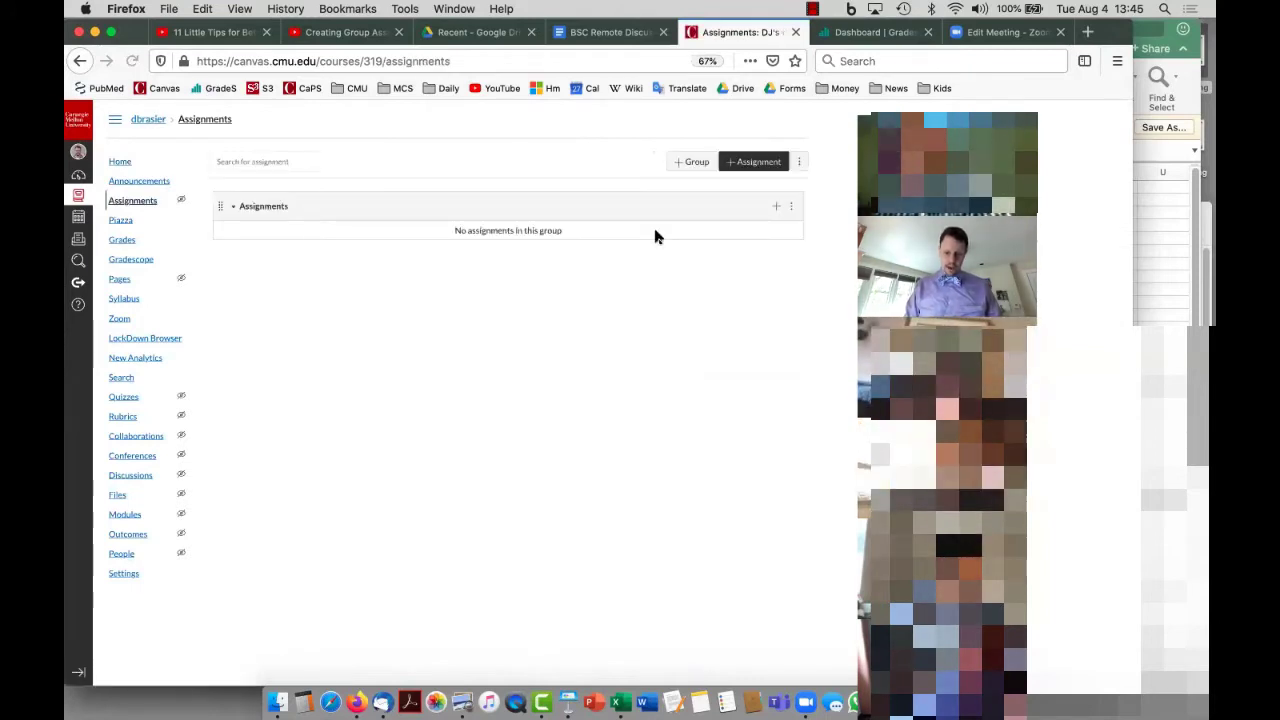
pyautogui.click(752, 160)
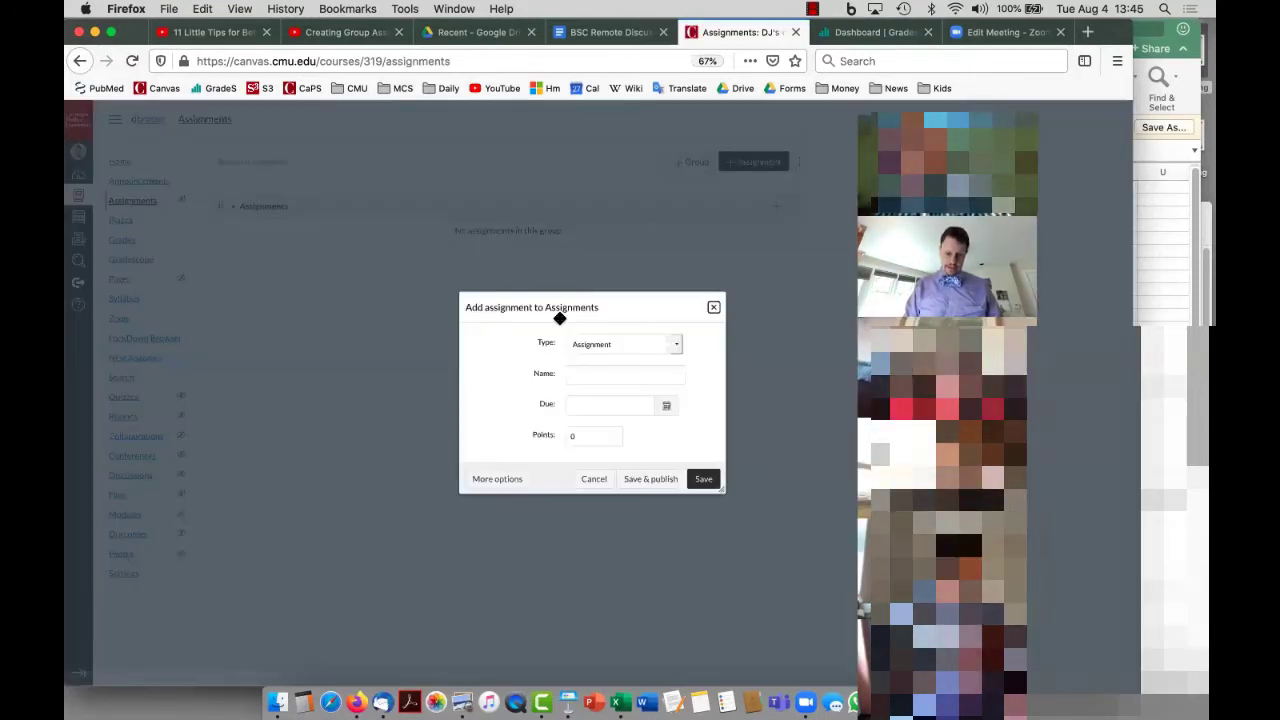
pyautogui.write('H')
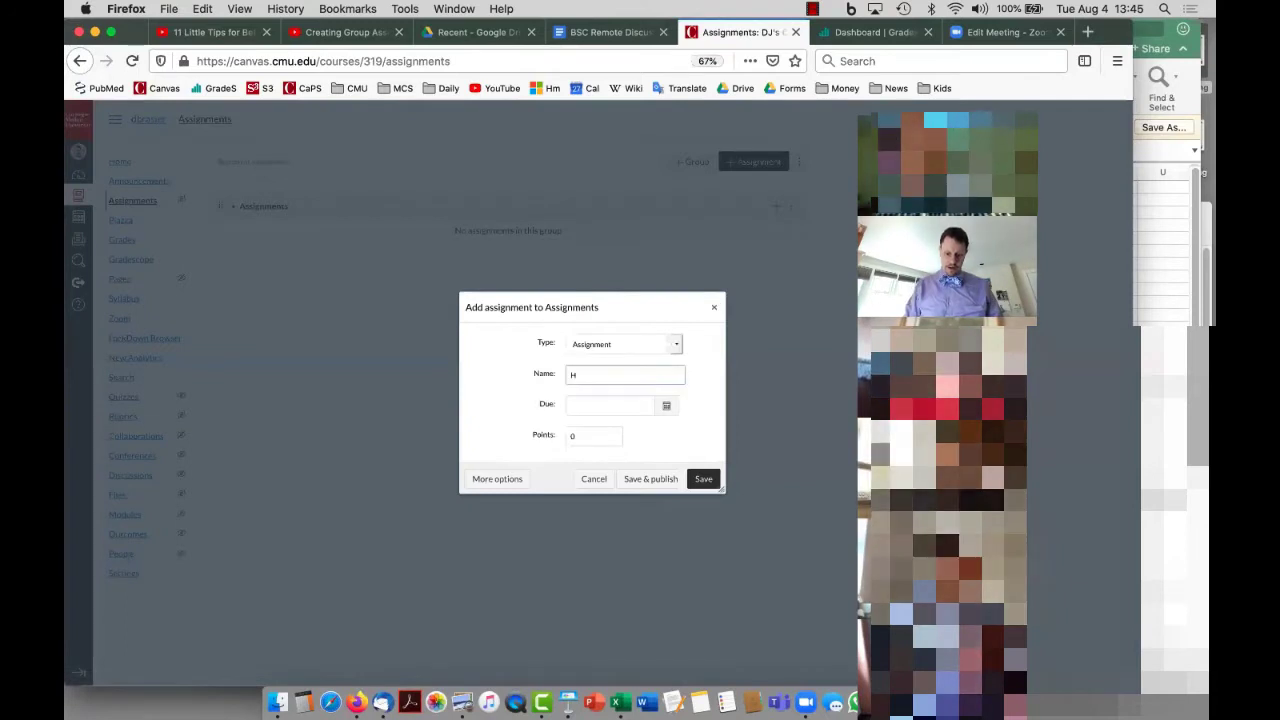
pyautogui.click(704, 478)
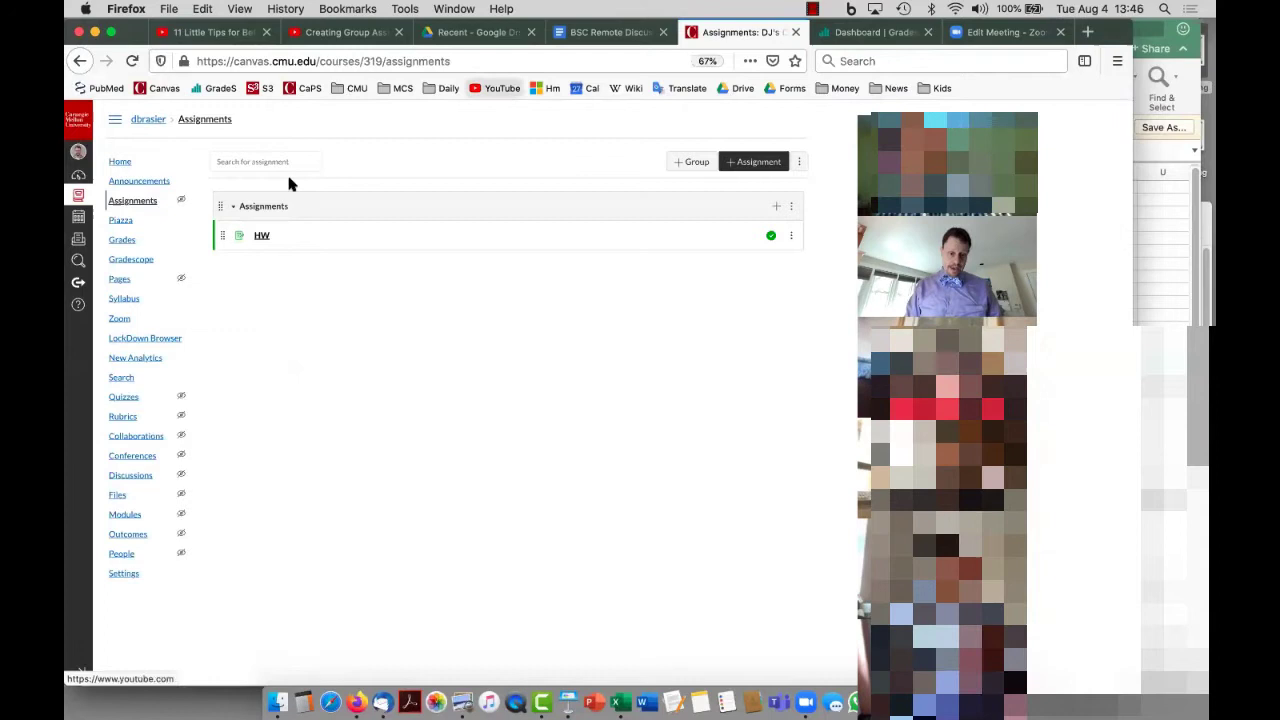
pyautogui.moveTo(132, 260)
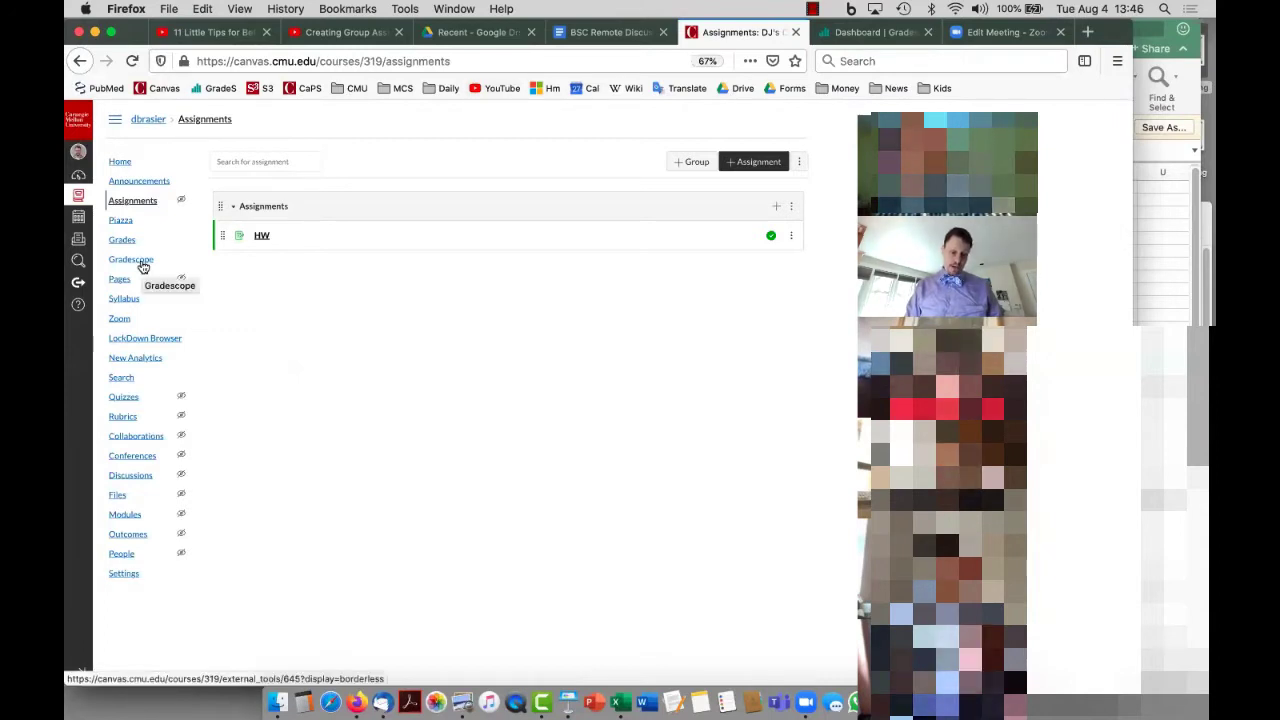
# - Launch the Gradescope tool from the course navigation, reaching the Link To Canvas Course prompt
pyautogui.rightClick(132, 260)
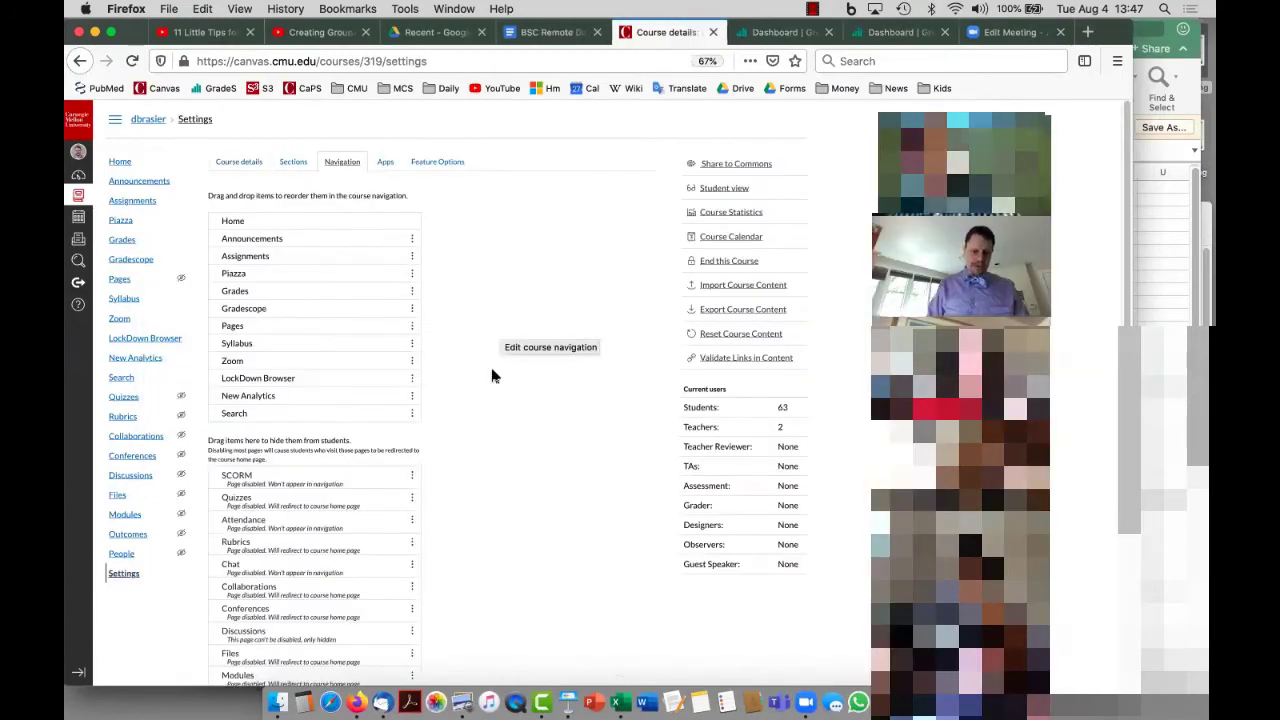
pyautogui.scroll(-3)
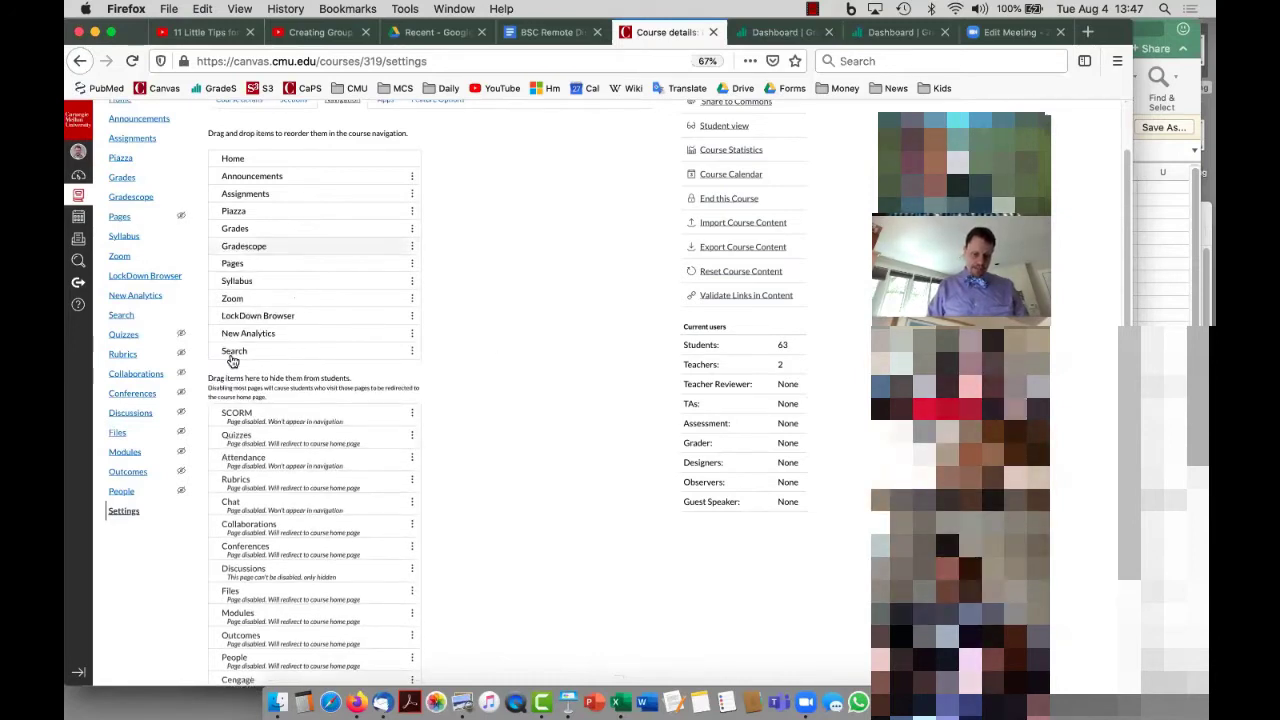
pyautogui.scroll(-3)
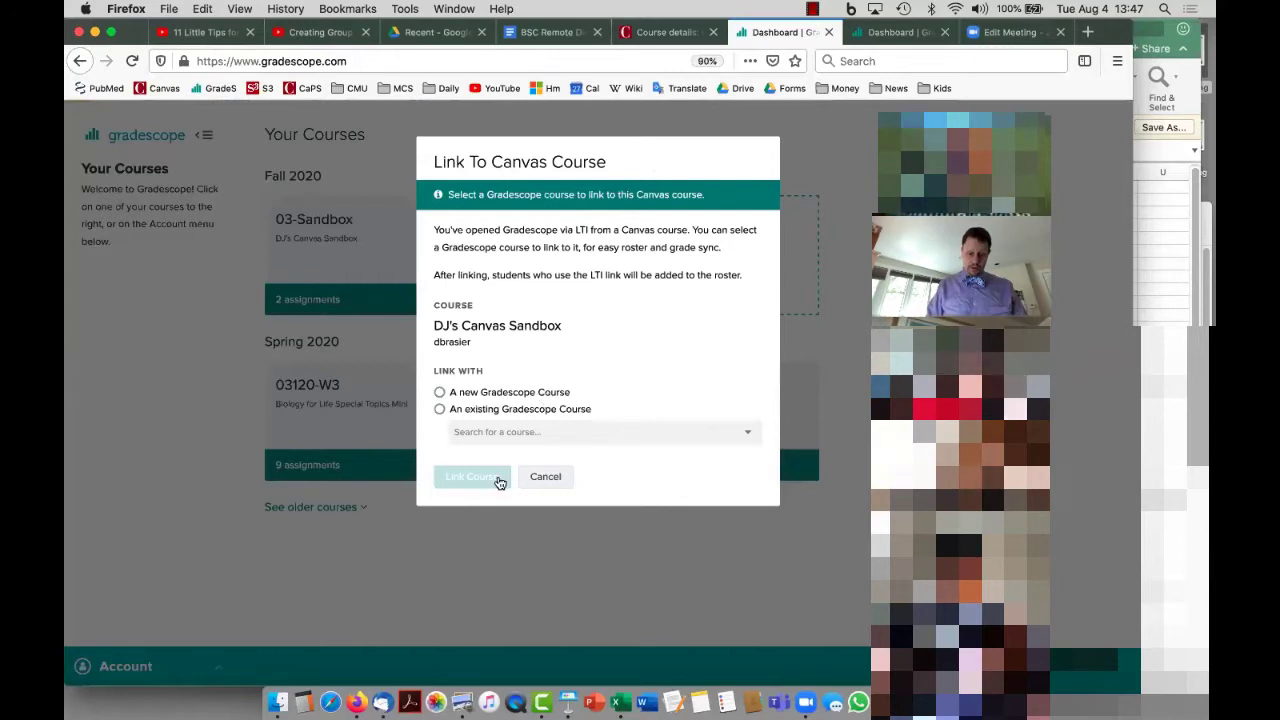
# - Link a new Gradescope course with description "Fun" and term Fall 2020, then update it
pyautogui.click(440, 390)
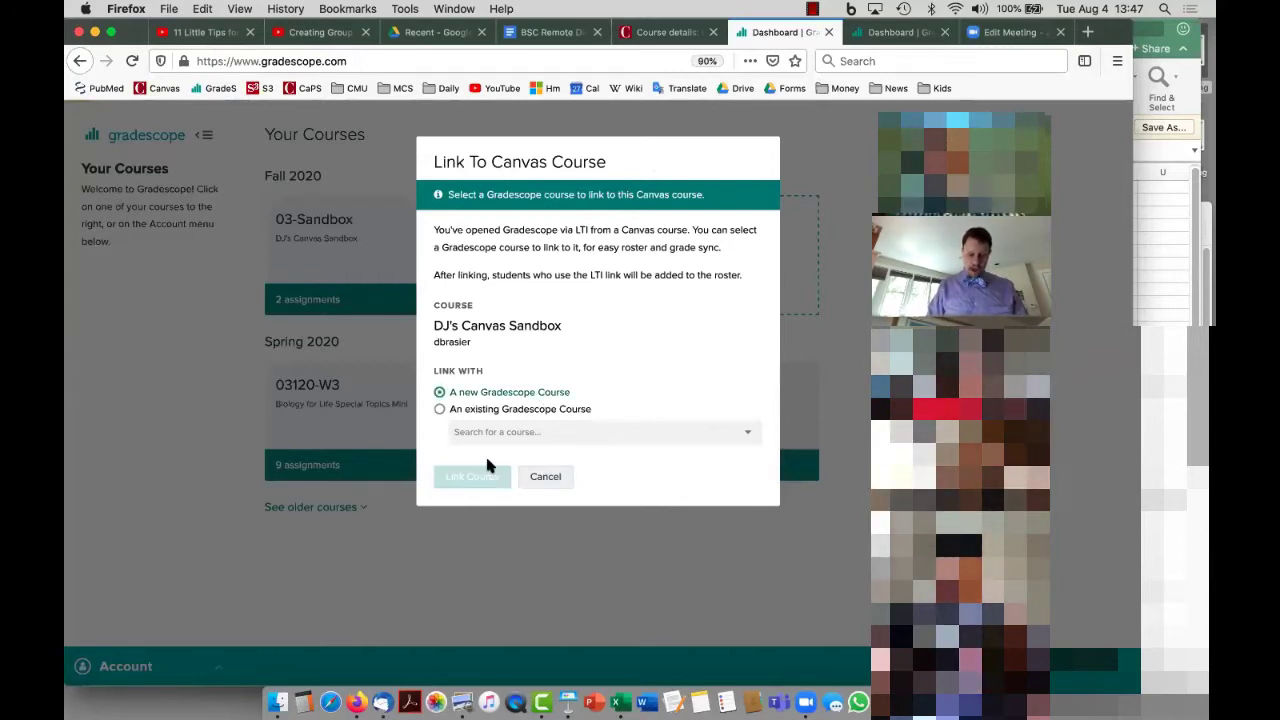
pyautogui.click(472, 476)
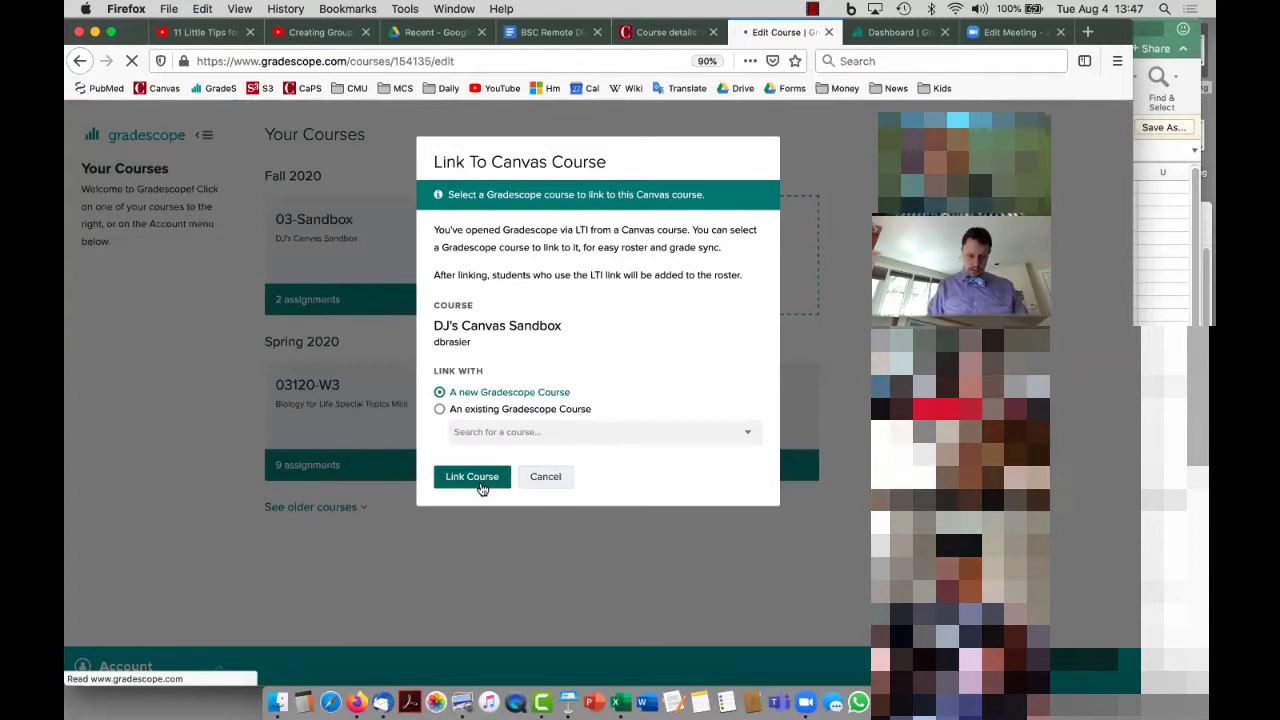
pyautogui.click(472, 476)
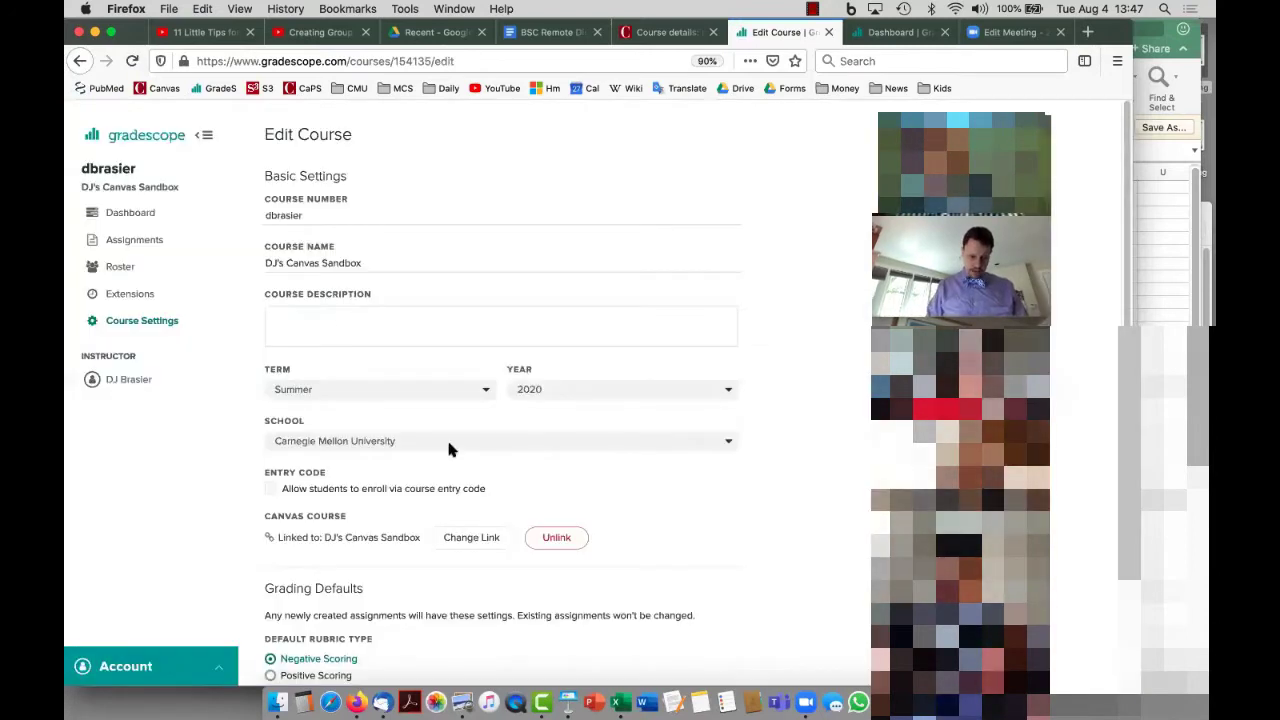
pyautogui.write('Fun')
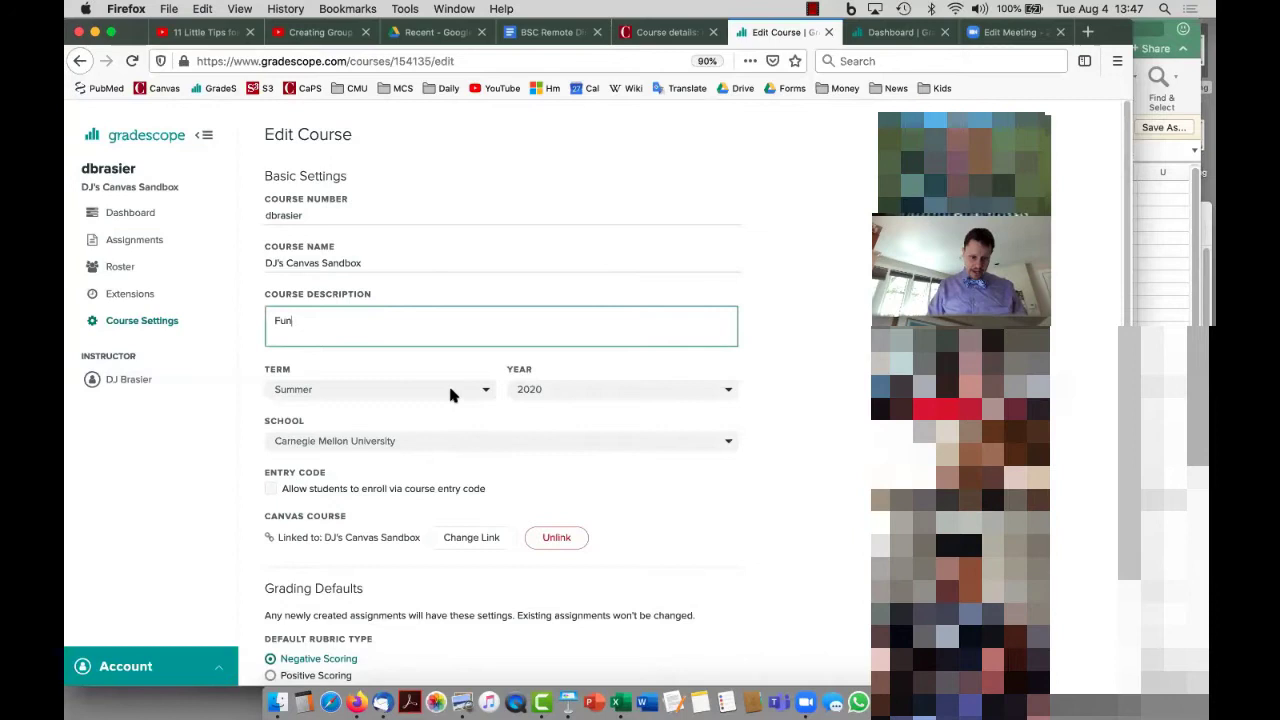
pyautogui.click(378, 388)
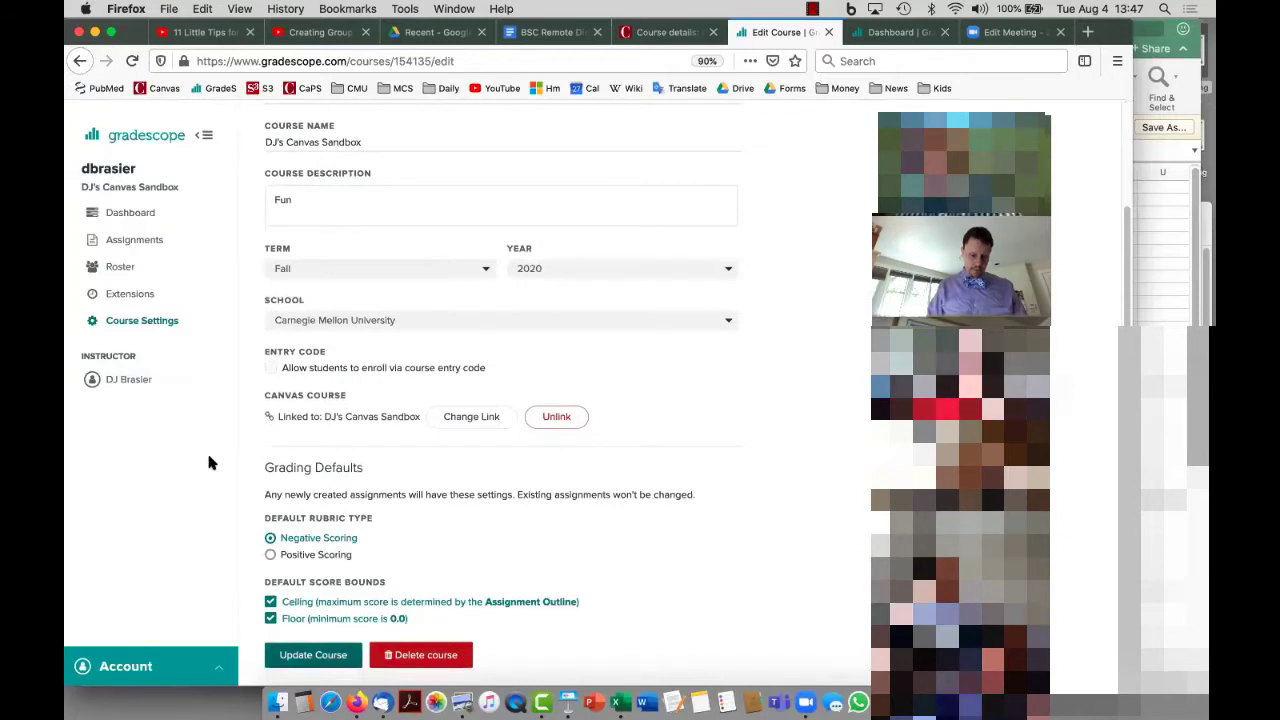
pyautogui.click(312, 656)
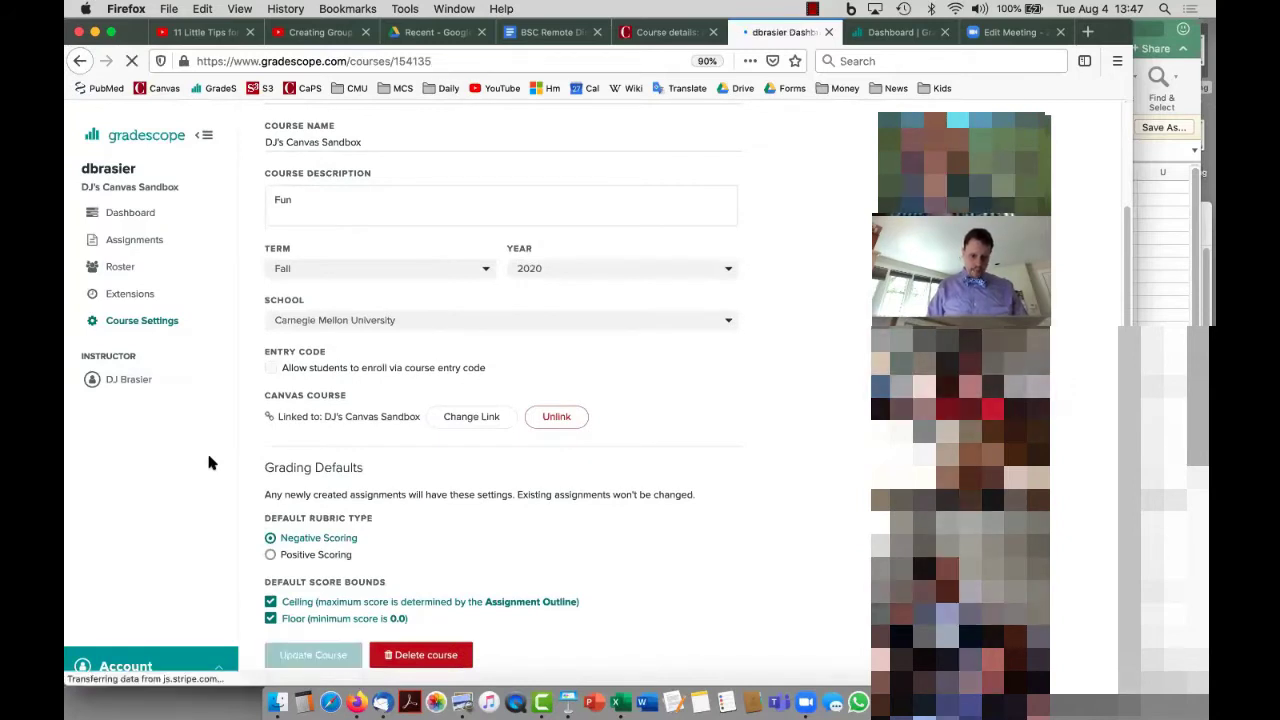
pyautogui.click(312, 656)
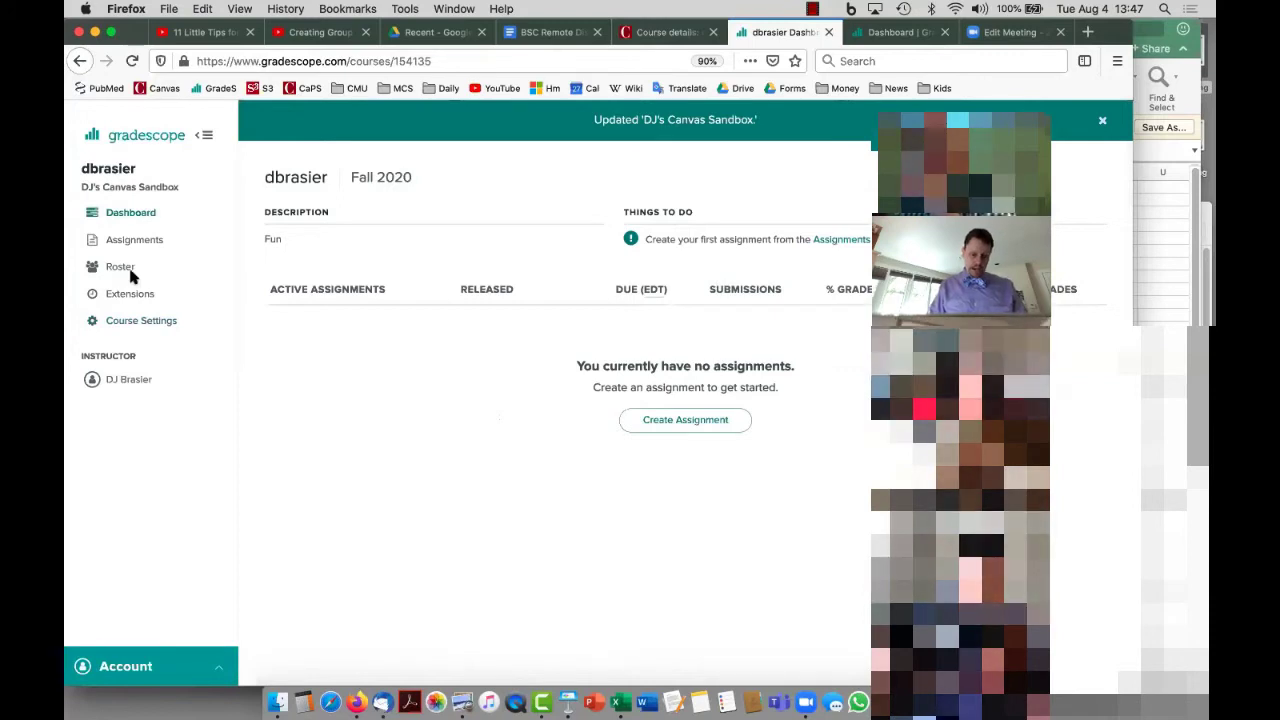
pyautogui.moveTo(120, 266)
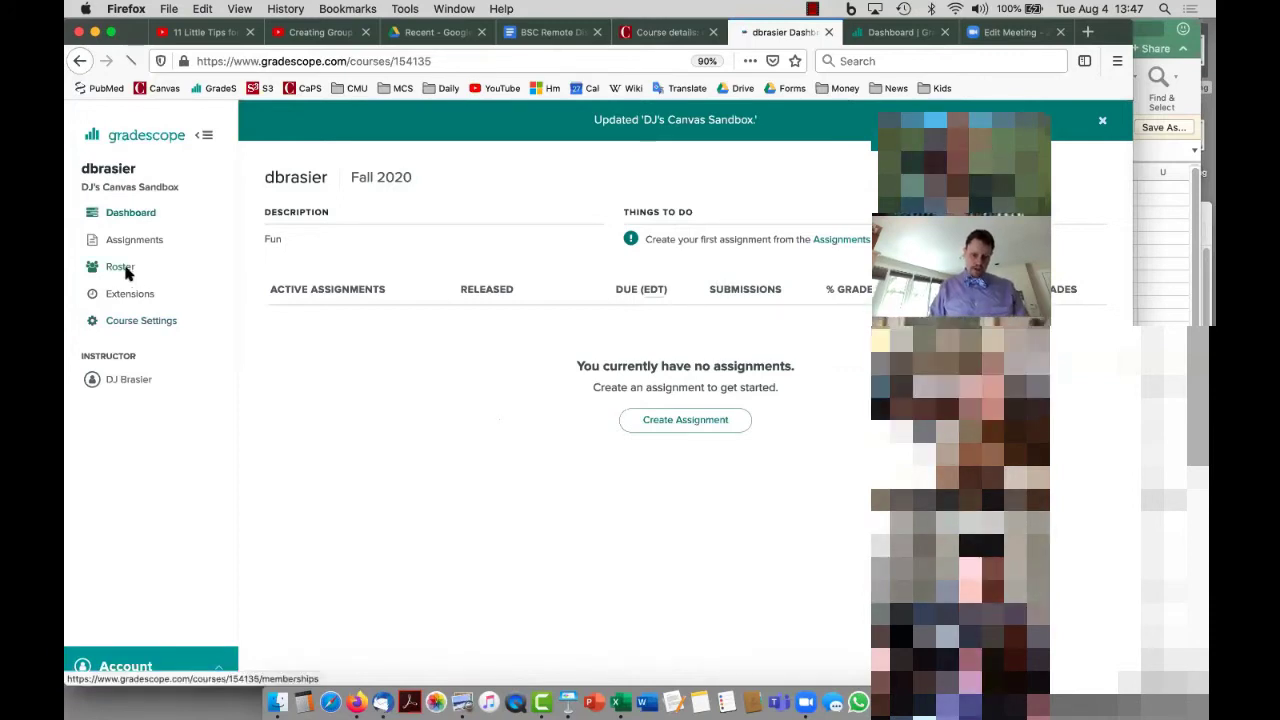
# - Sync the Gradescope roster from Canvas with email notification, giving 45 students and 2 instructors
pyautogui.click(120, 266)
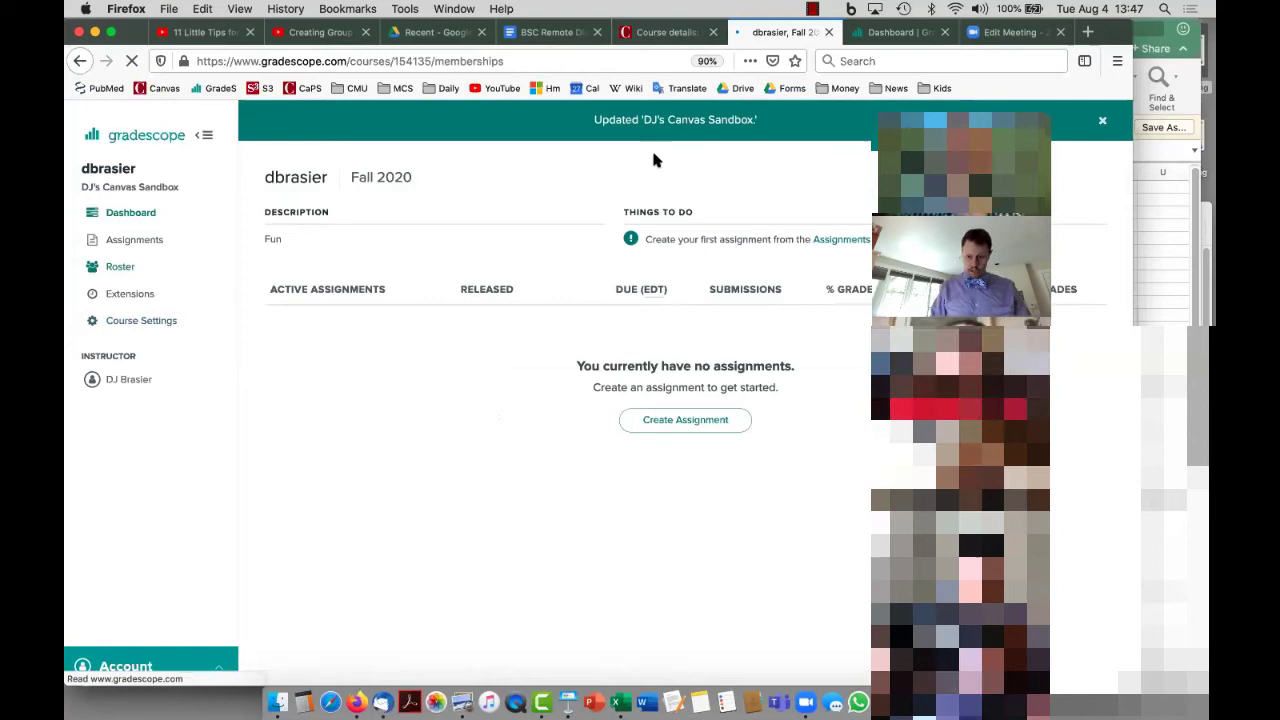
pyautogui.click(120, 266)
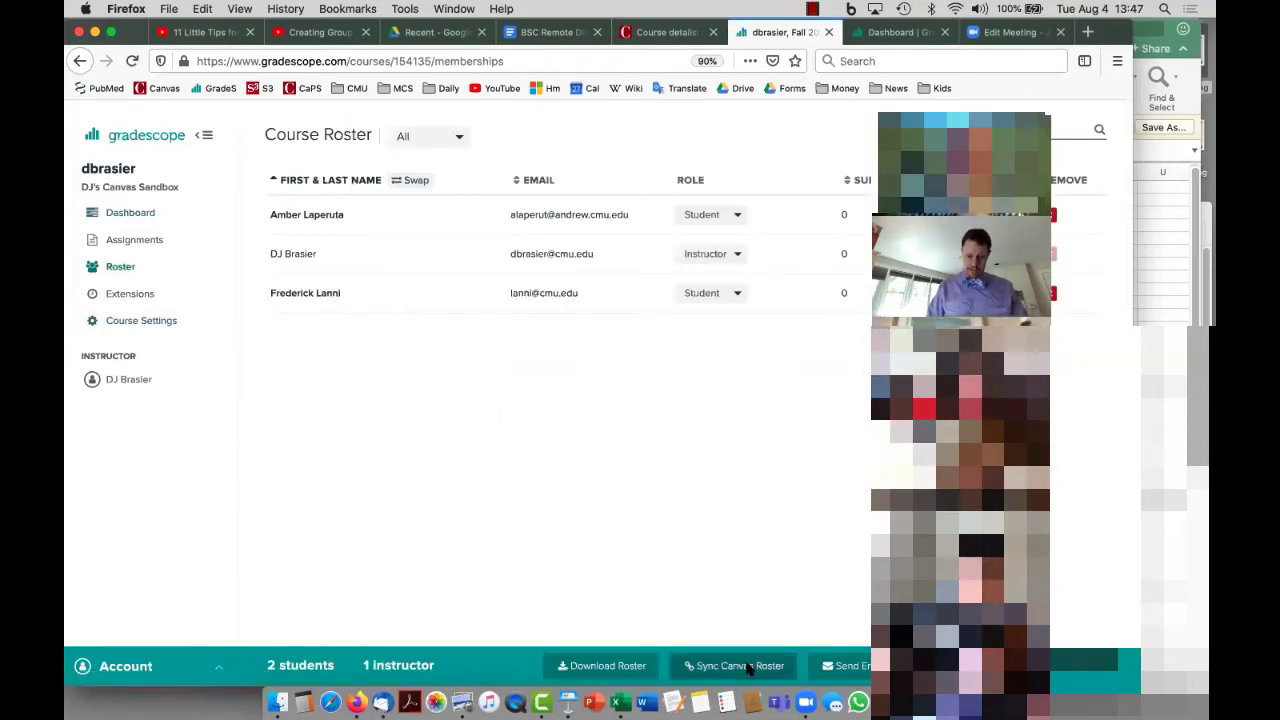
pyautogui.click(732, 664)
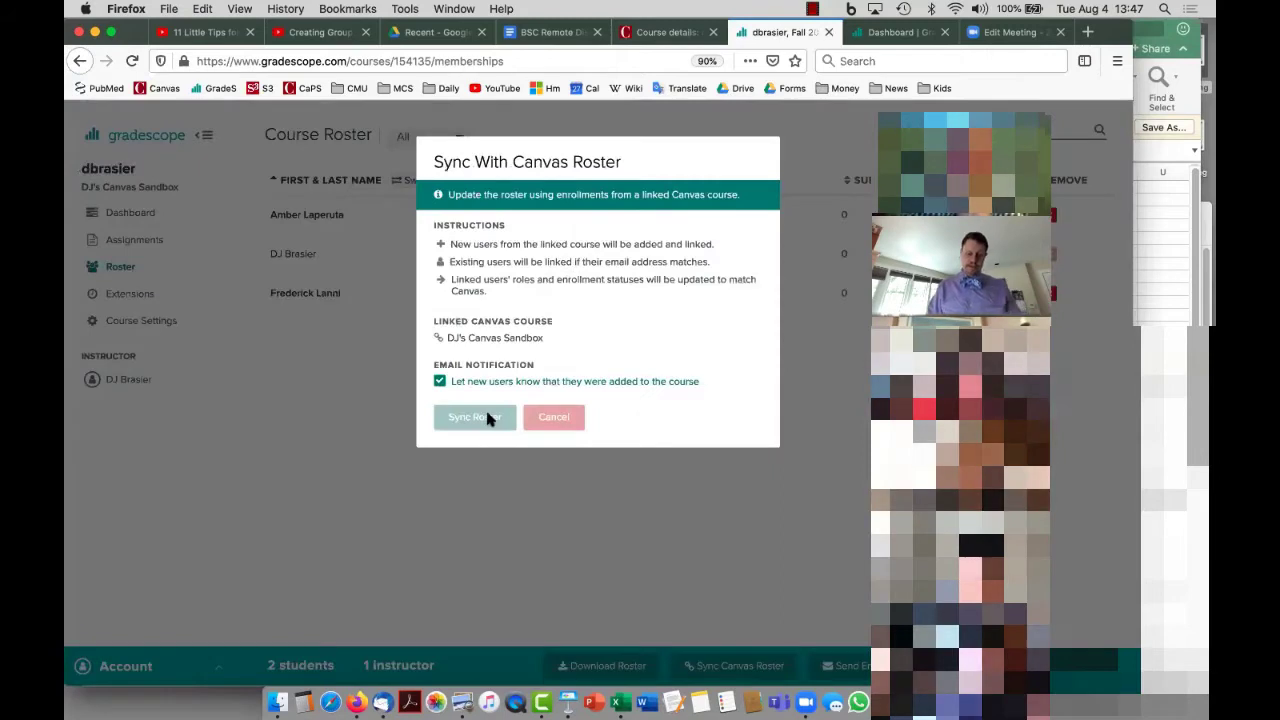
pyautogui.click(474, 418)
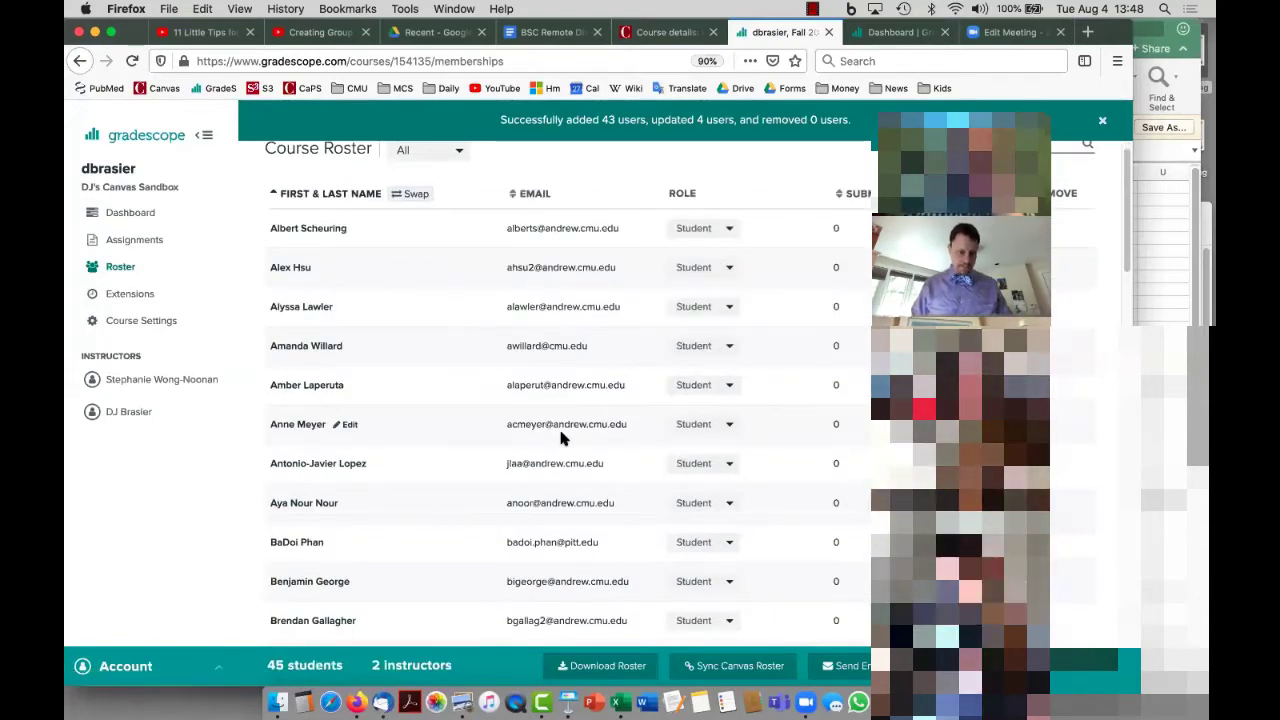
pyautogui.scroll(-3)
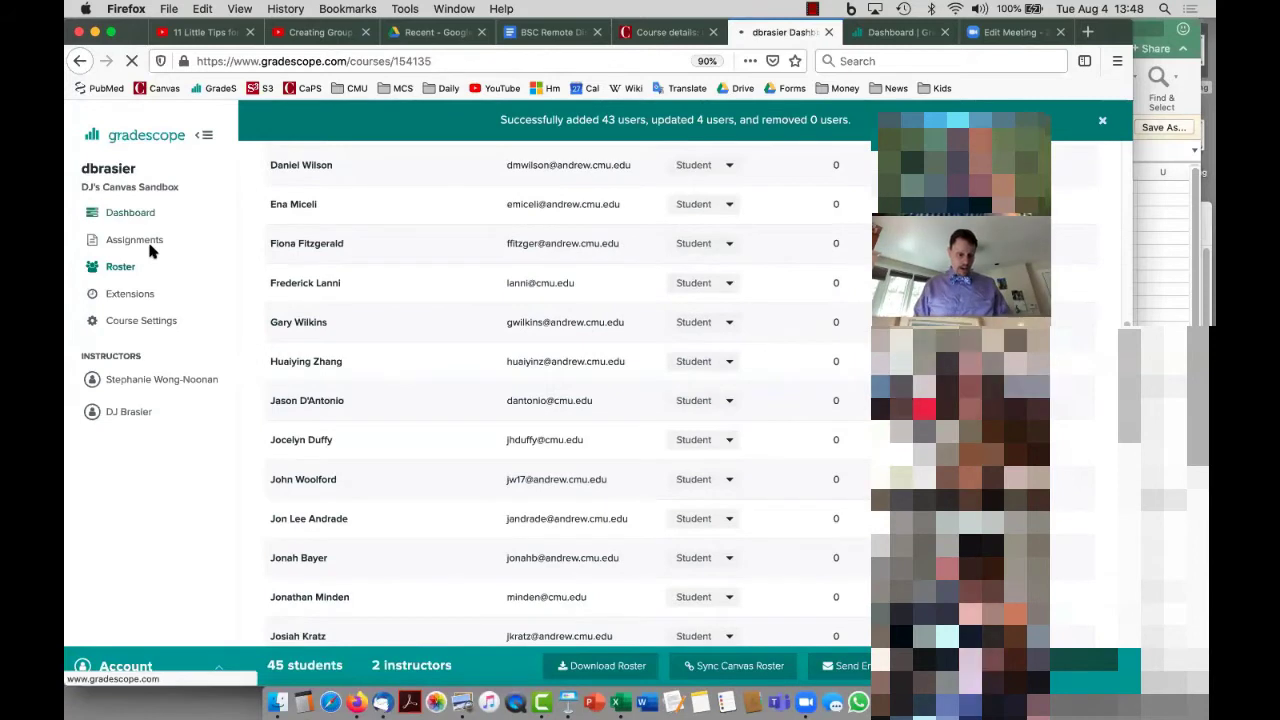
pyautogui.click(134, 240)
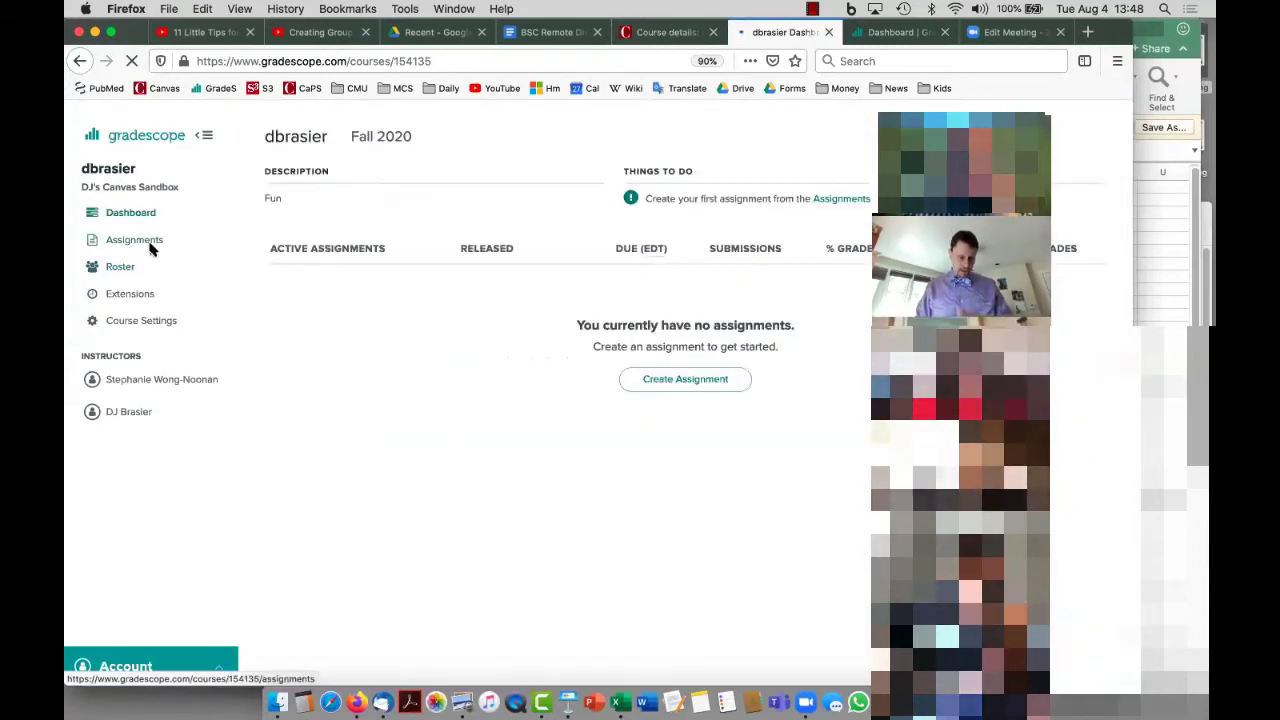
# - Start a new Gradescope Online Assignment from the assignments page
pyautogui.click(134, 240)
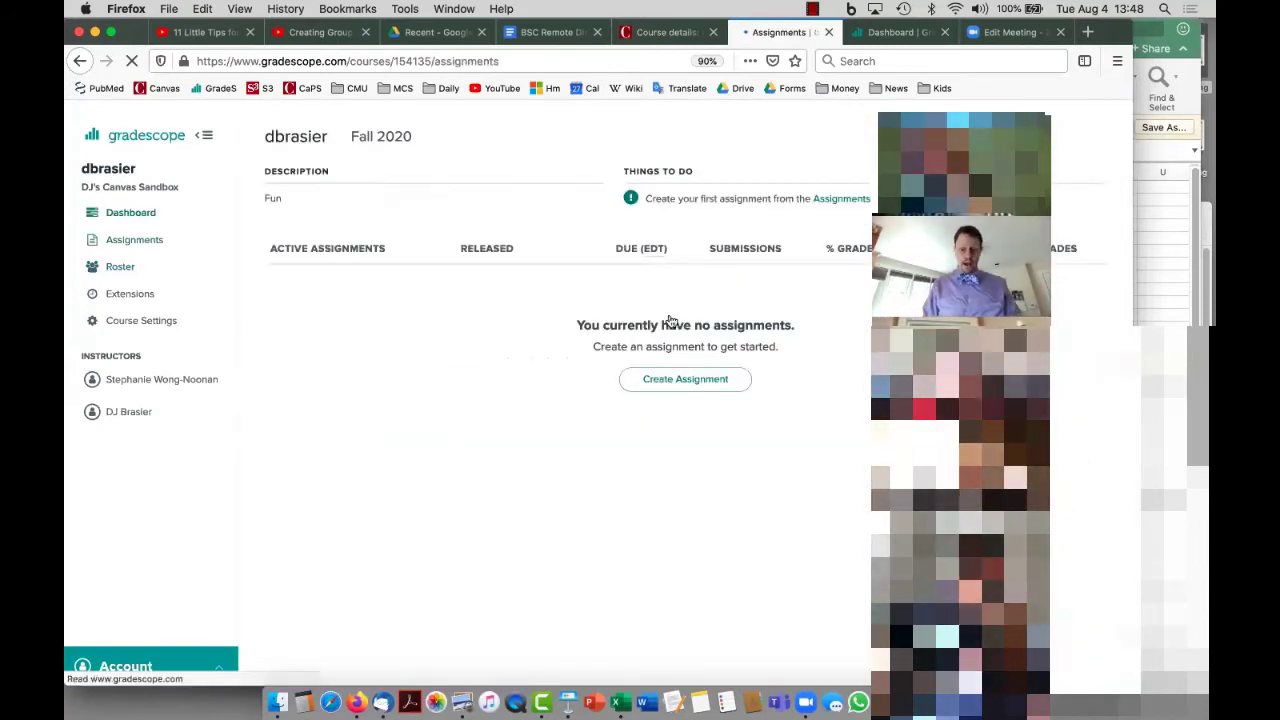
pyautogui.click(134, 240)
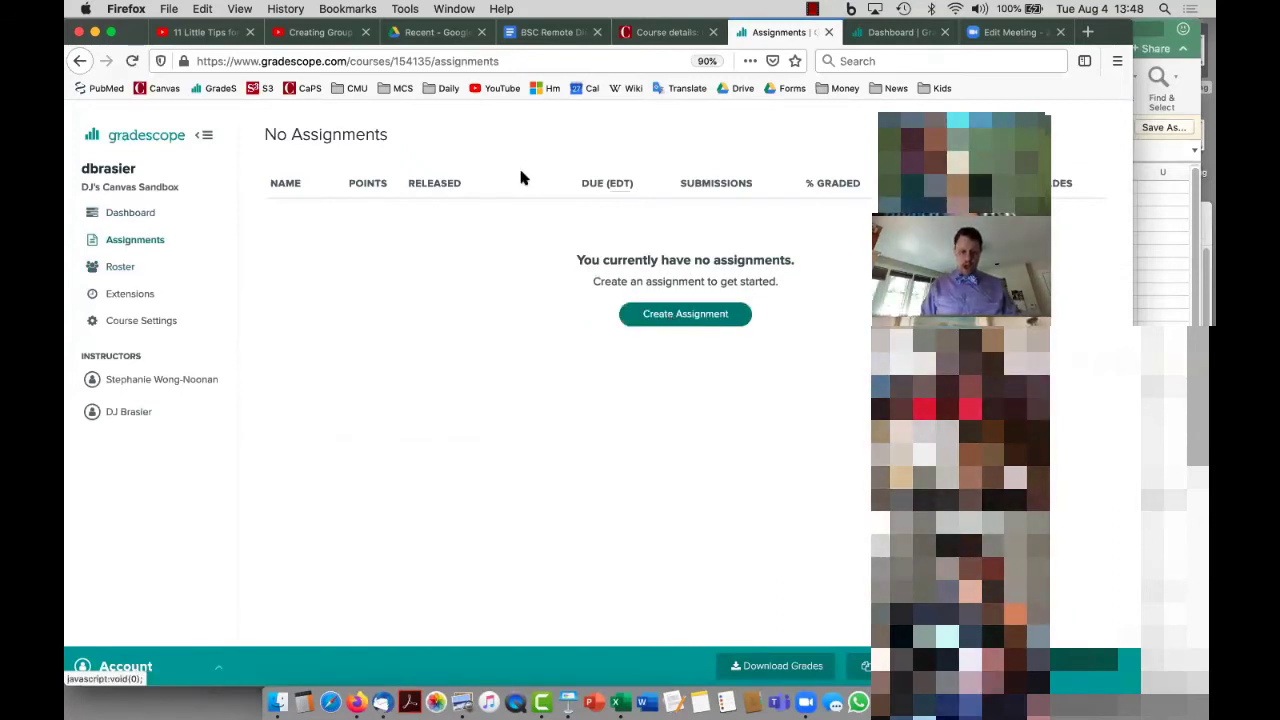
pyautogui.click(684, 312)
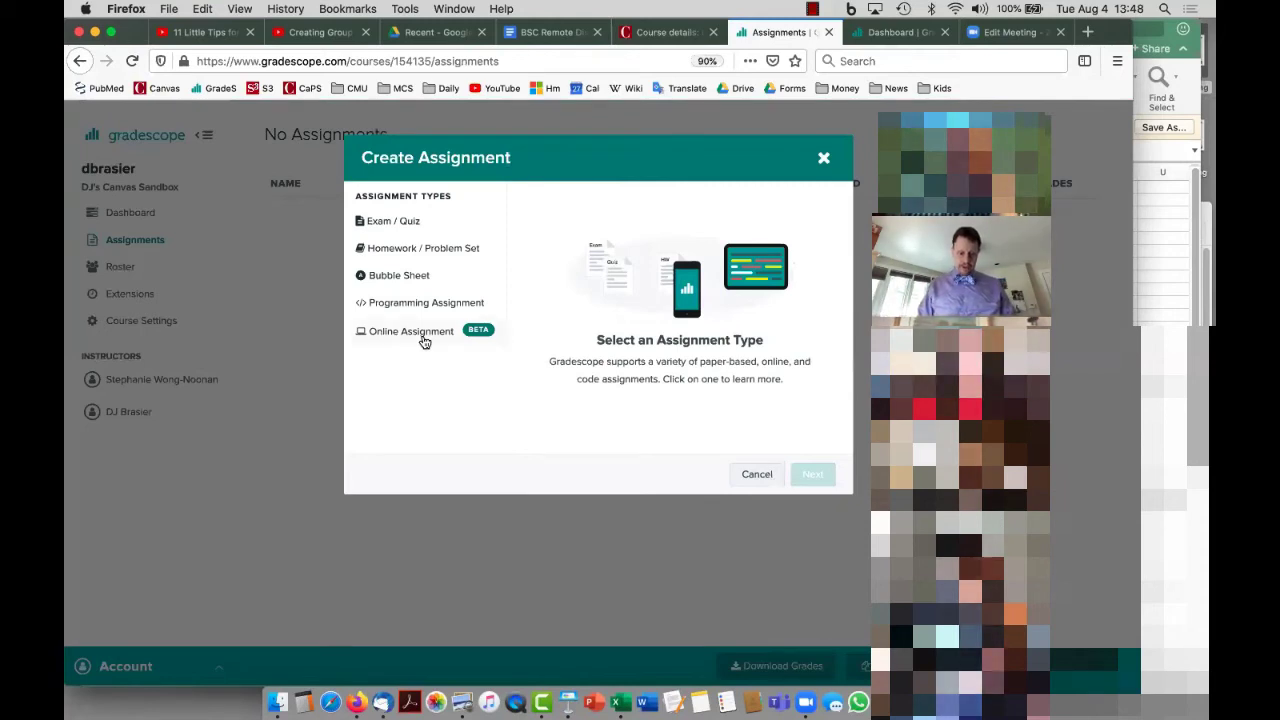
pyautogui.moveTo(612, 172)
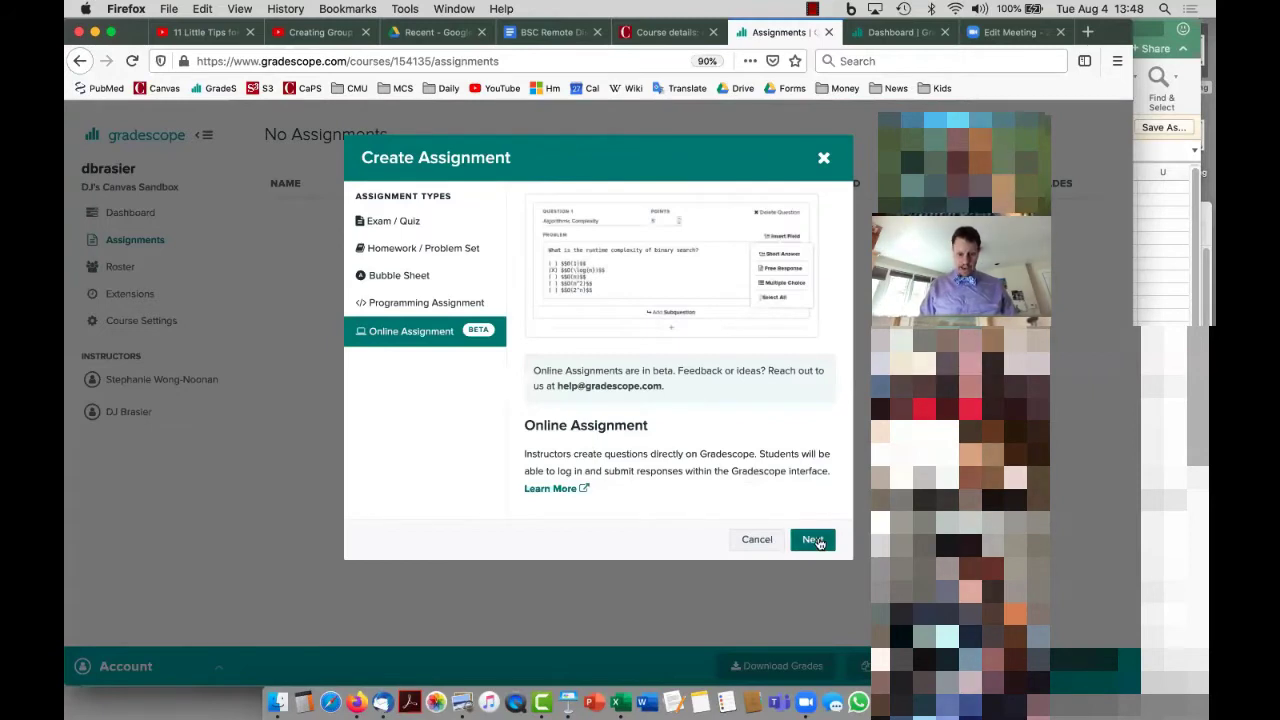
pyautogui.moveTo(592, 412)
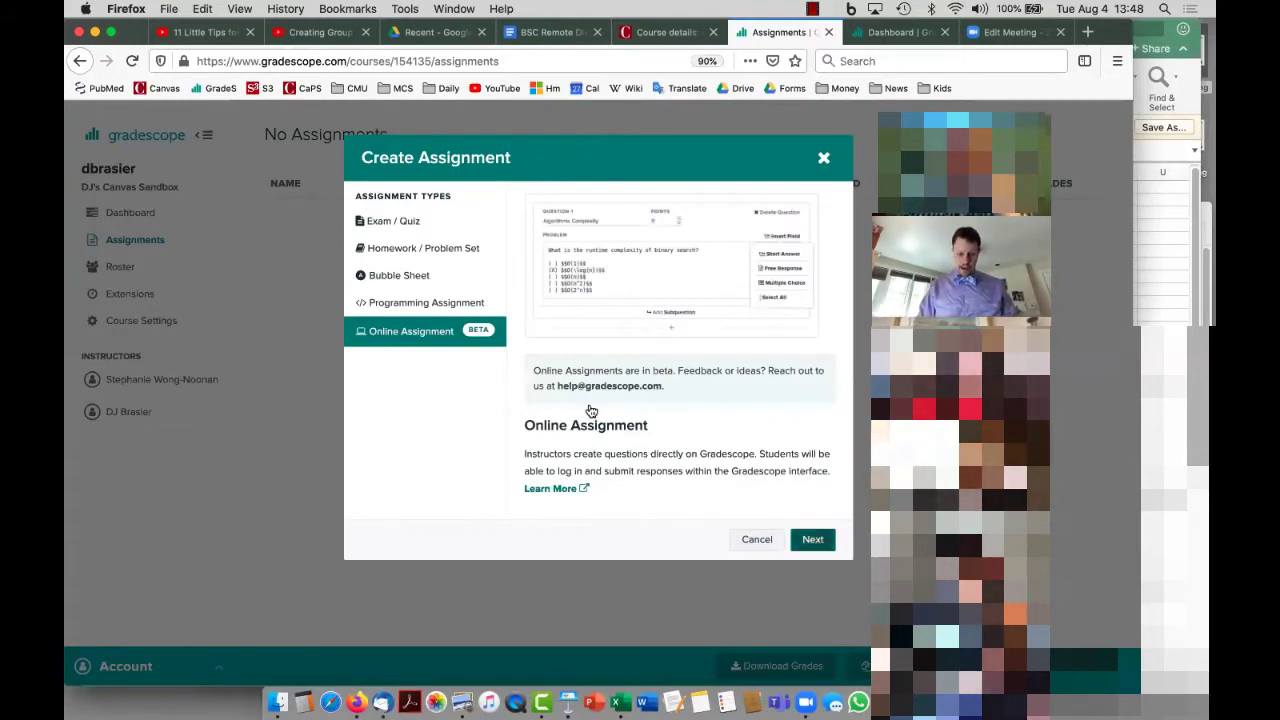
pyautogui.click(812, 540)
pyautogui.write('HW')
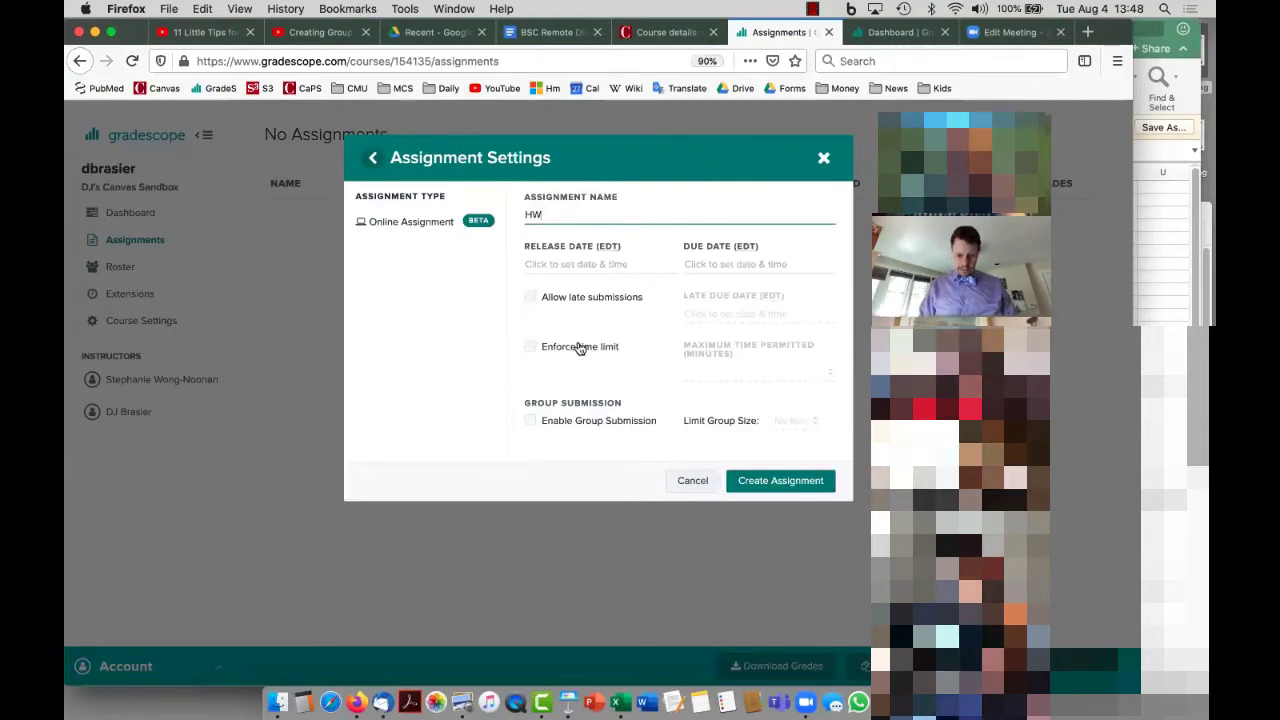
# - Name it HW, release Aug 4, due Aug 6, late submissions until Aug 13, and create it
pyautogui.click(576, 264)
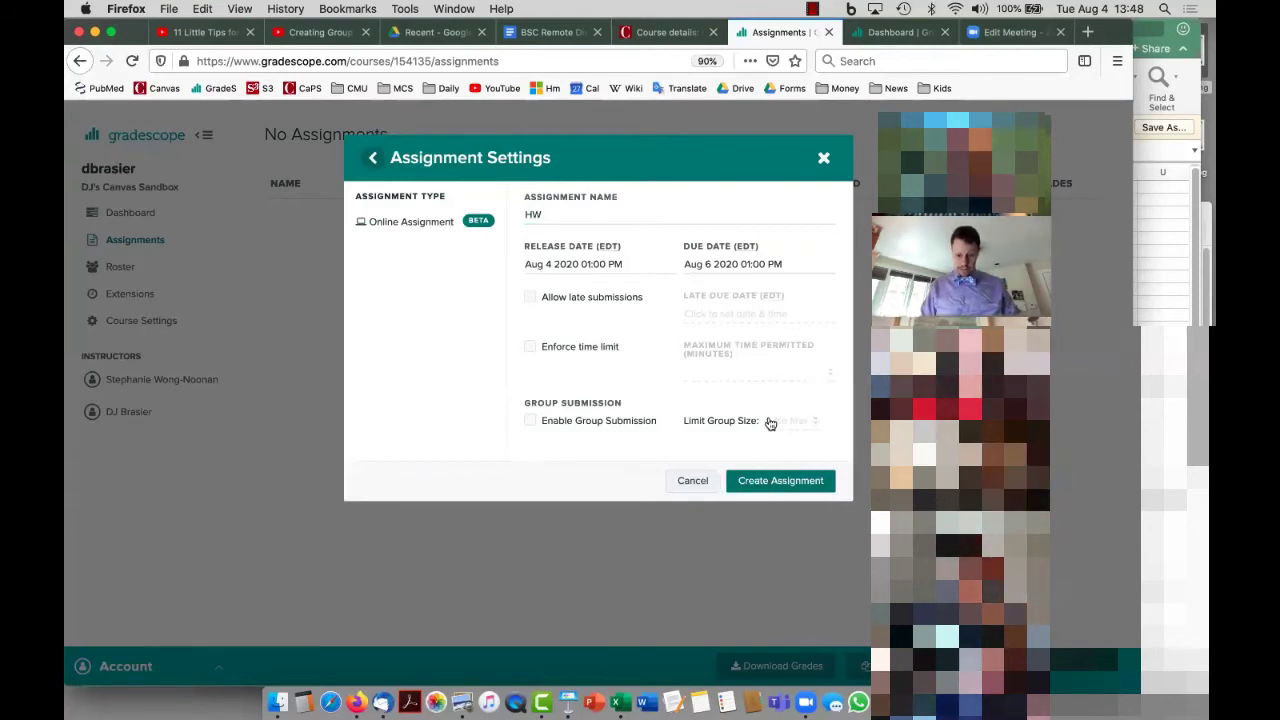
pyautogui.click(530, 296)
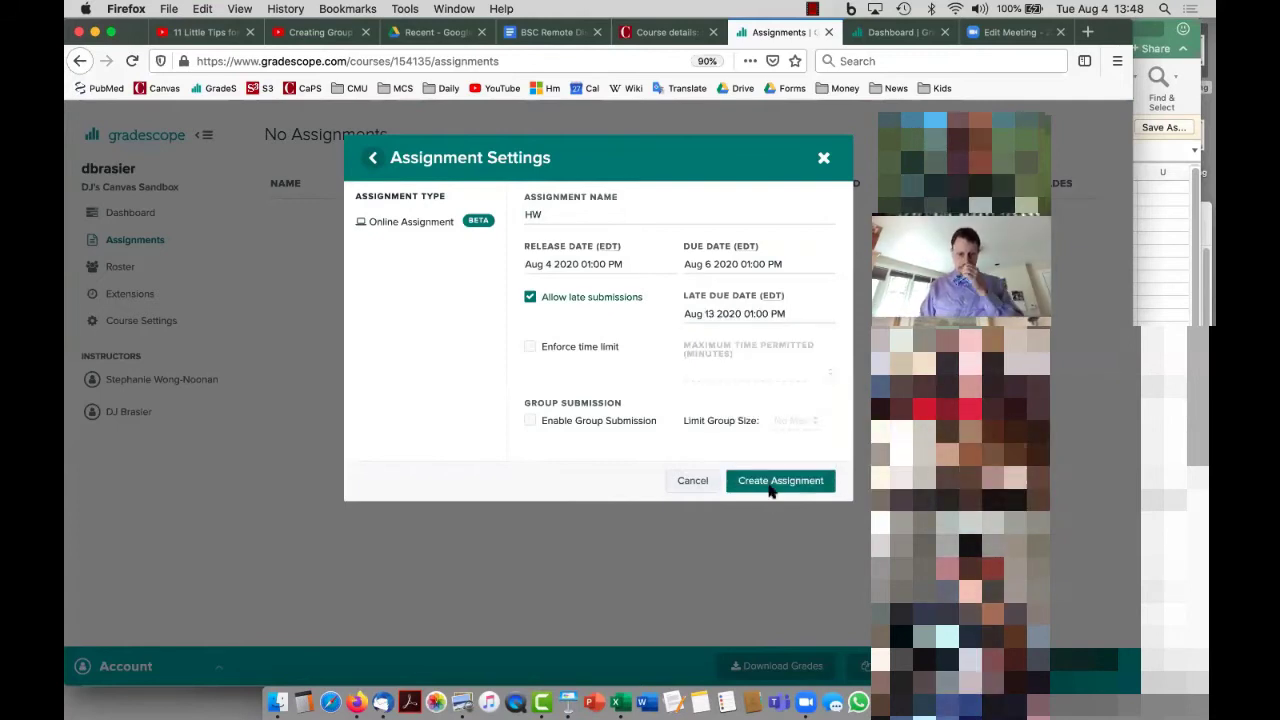
pyautogui.click(780, 480)
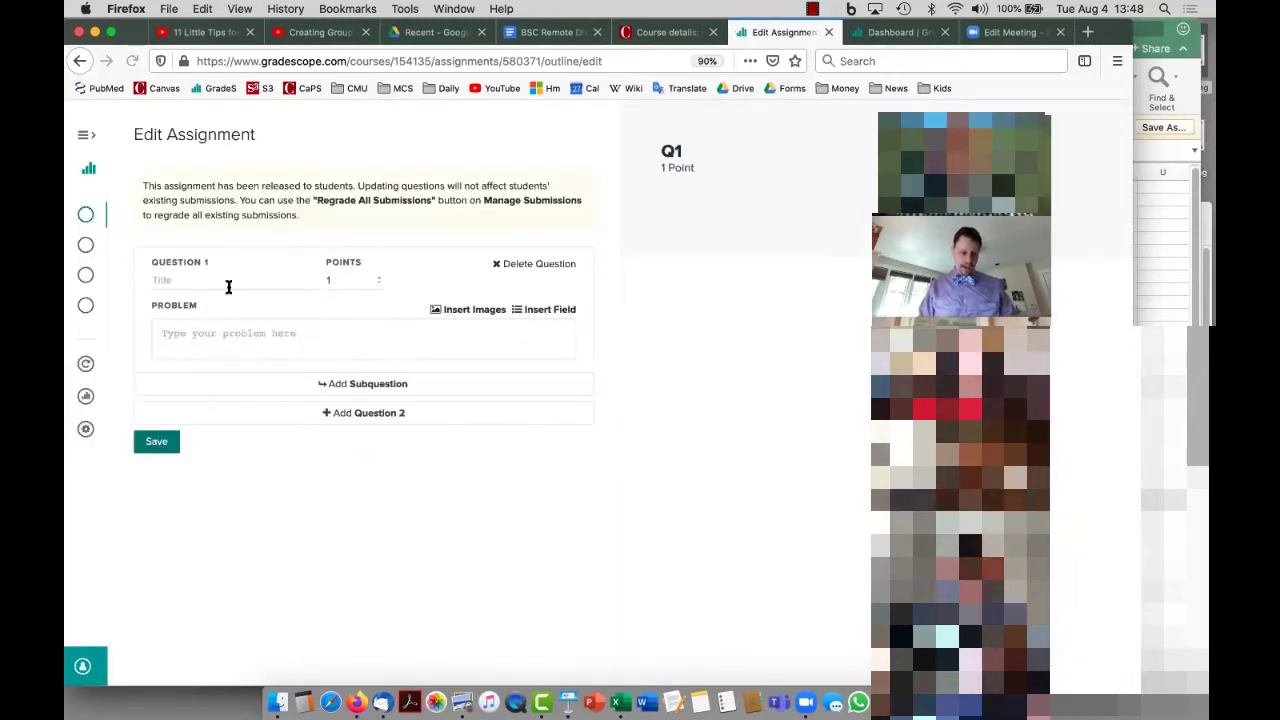
# - Title Question 1 and write the problem "Do you like Gradescope?"
pyautogui.click(228, 280)
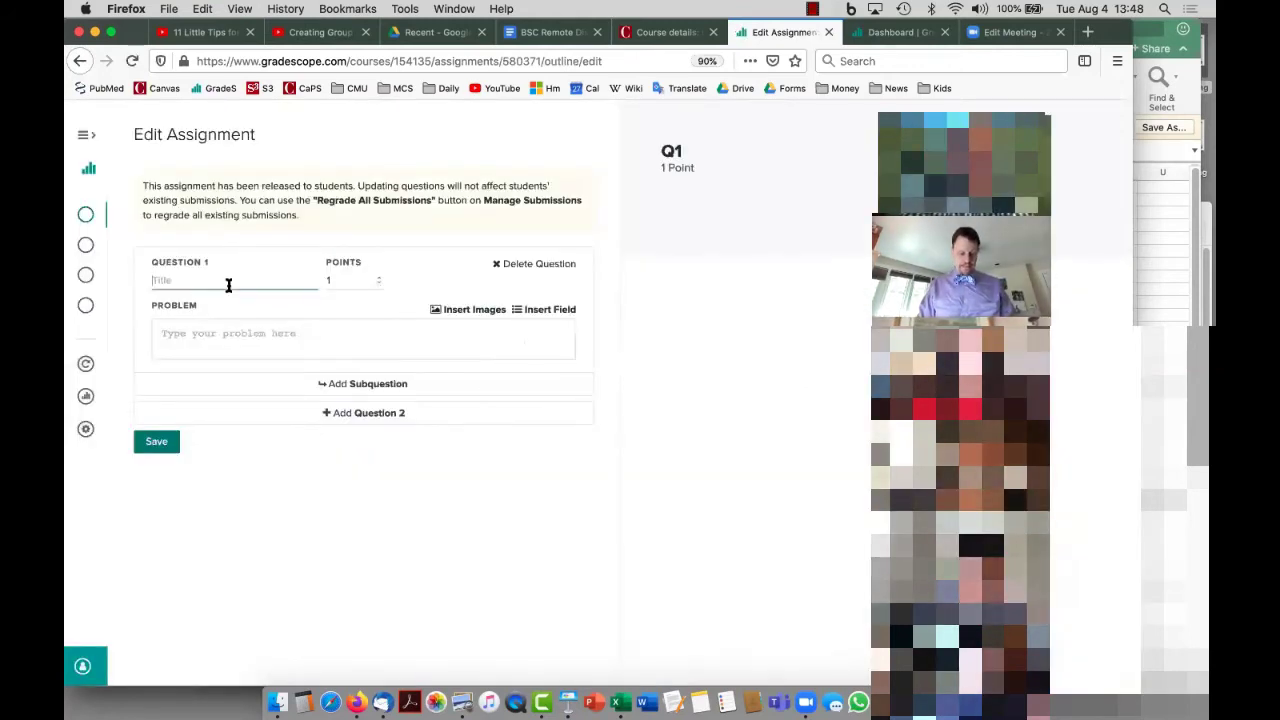
pyautogui.write('#!')
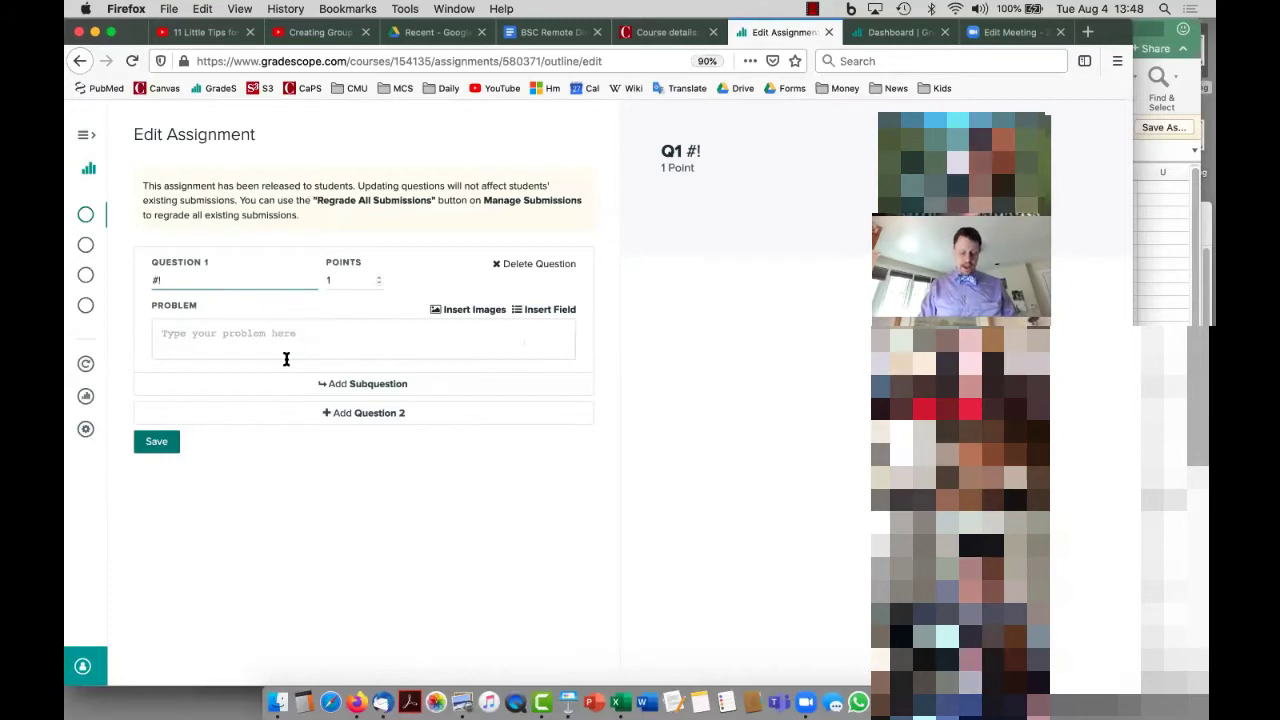
pyautogui.click(364, 332)
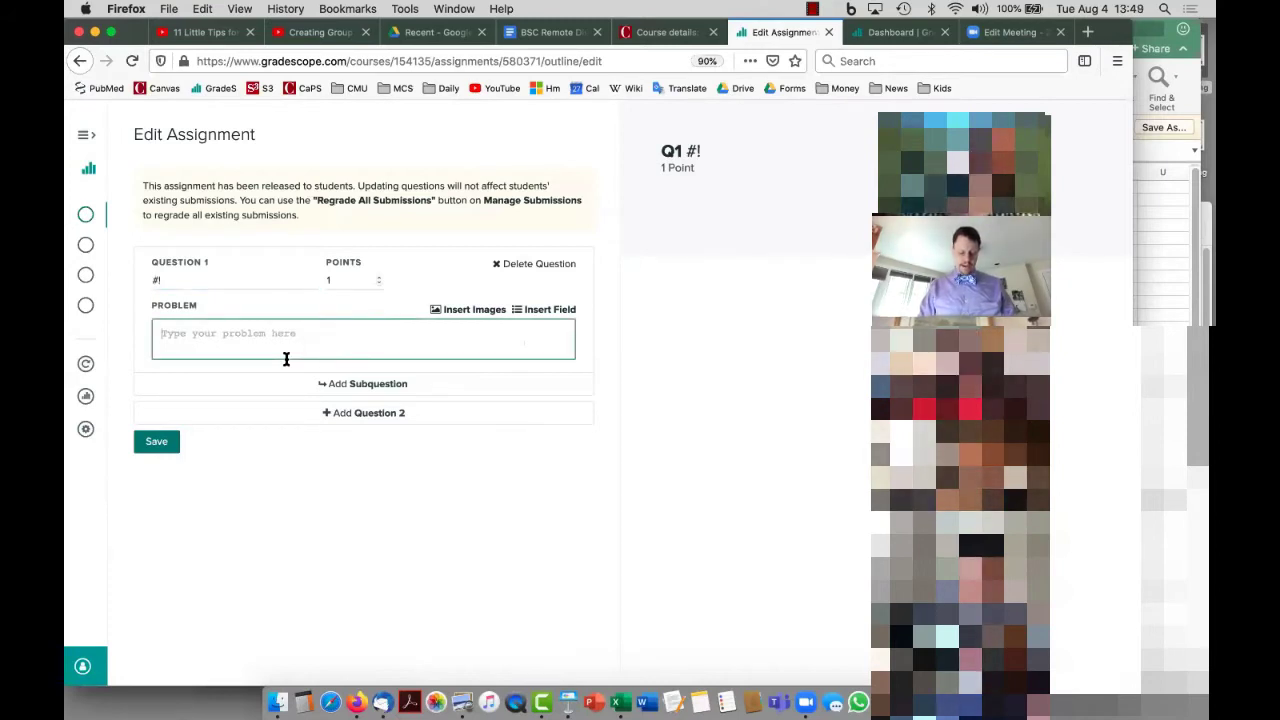
pyautogui.write('D')
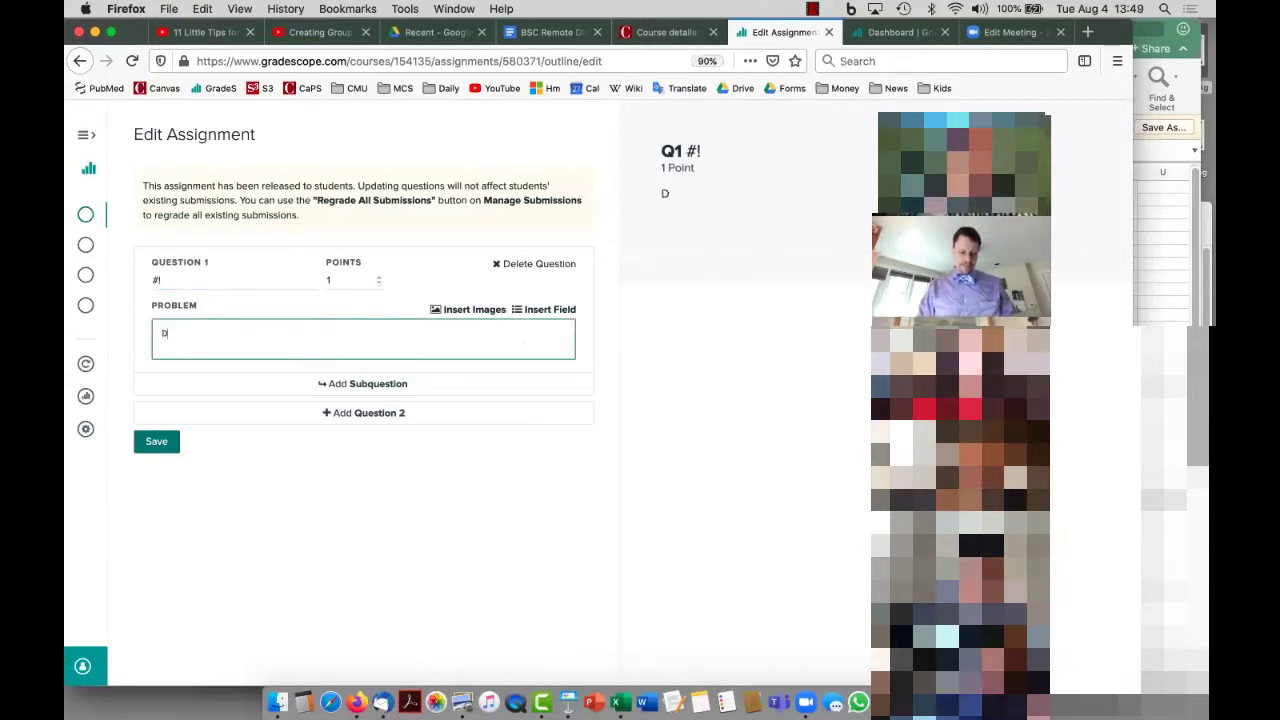
pyautogui.write('o you like Gra')
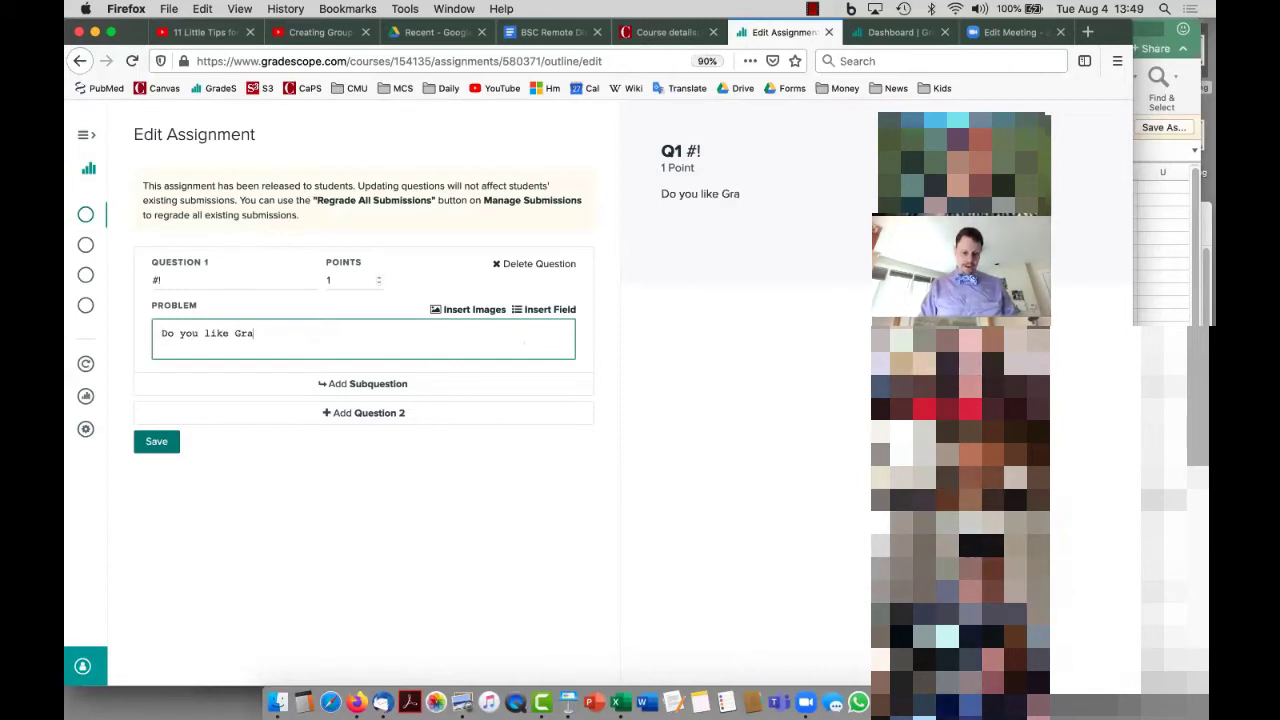
pyautogui.write('descope?')
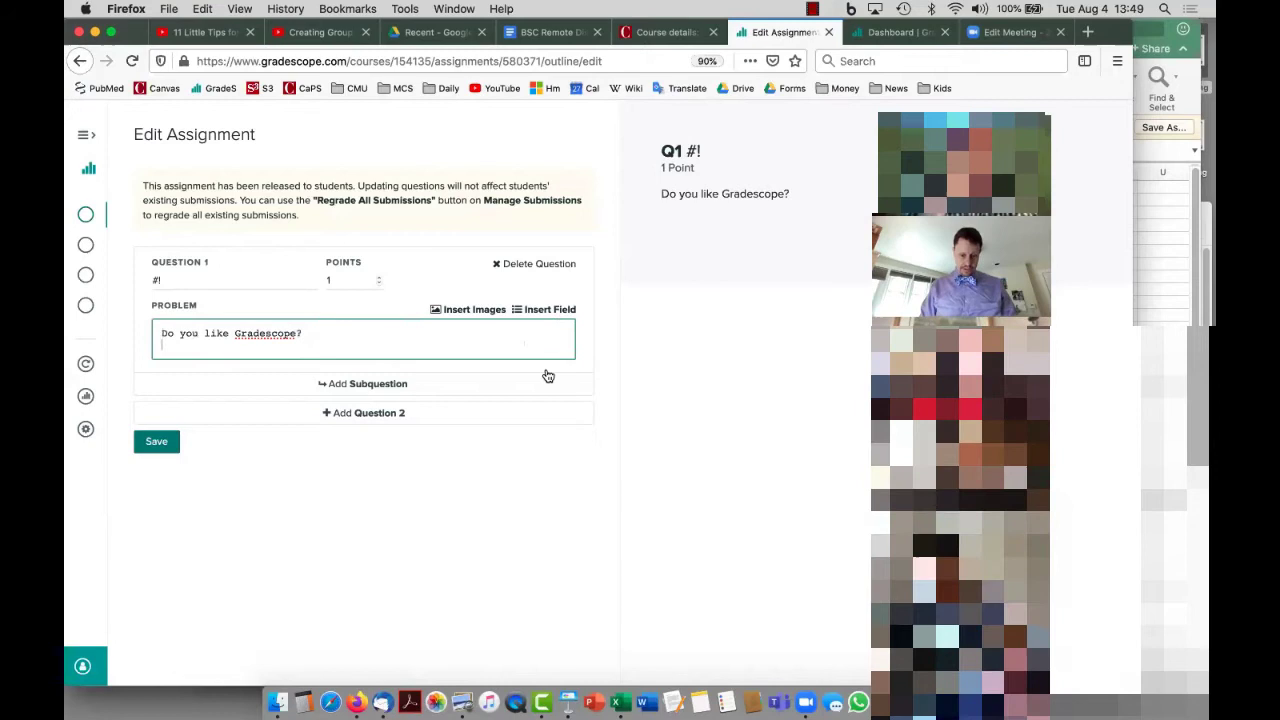
# - Insert a multiple-choice field with options No, Dunno, Yes (correct) and Dog
pyautogui.click(548, 308)
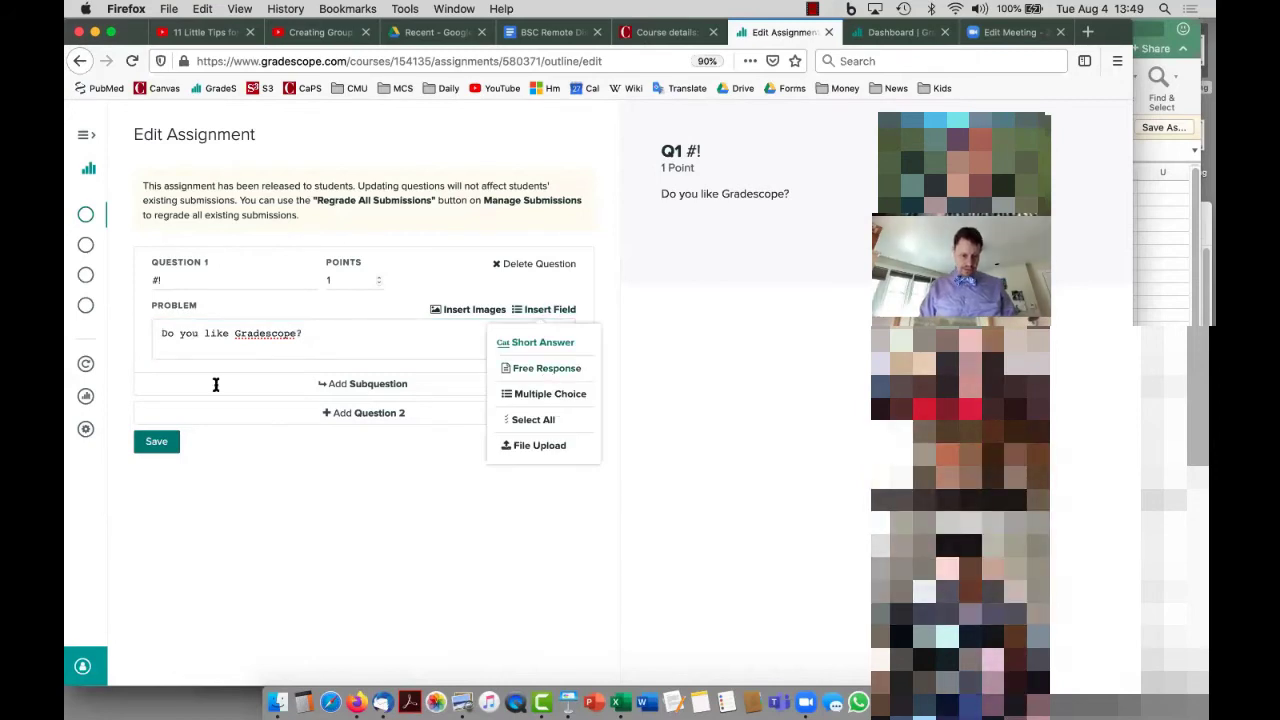
pyautogui.click(548, 392)
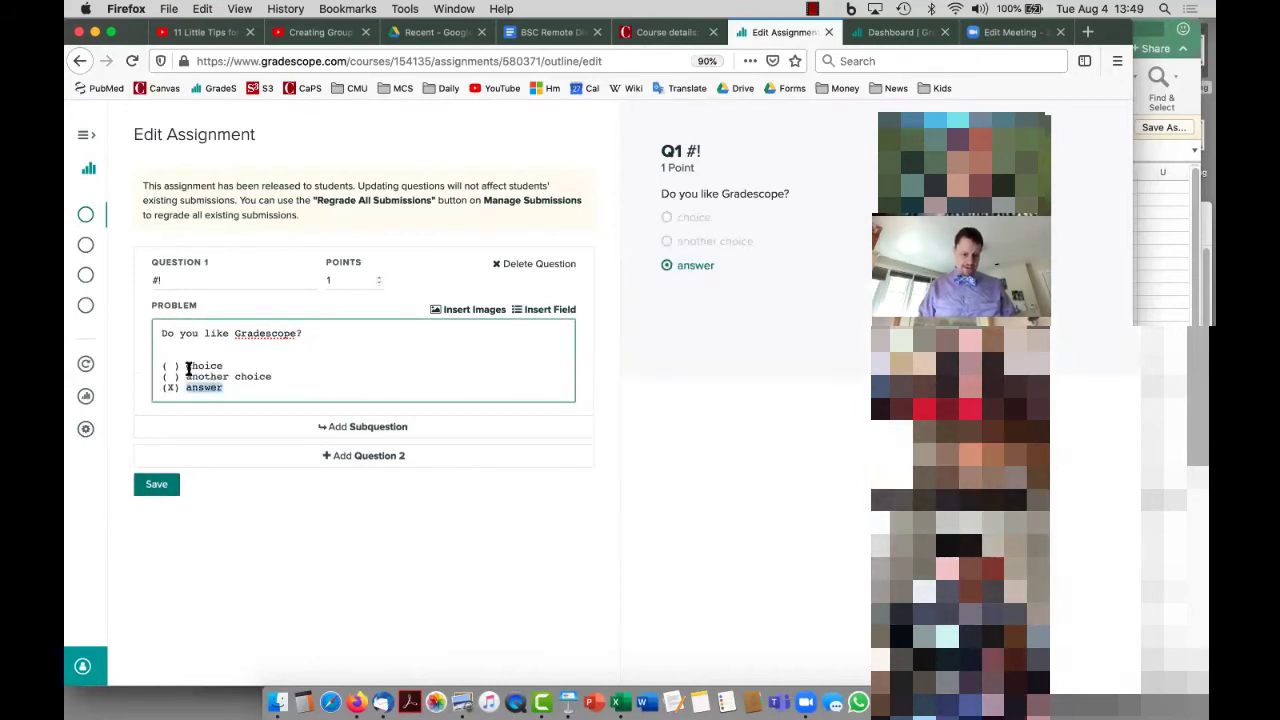
pyautogui.write('Yes')
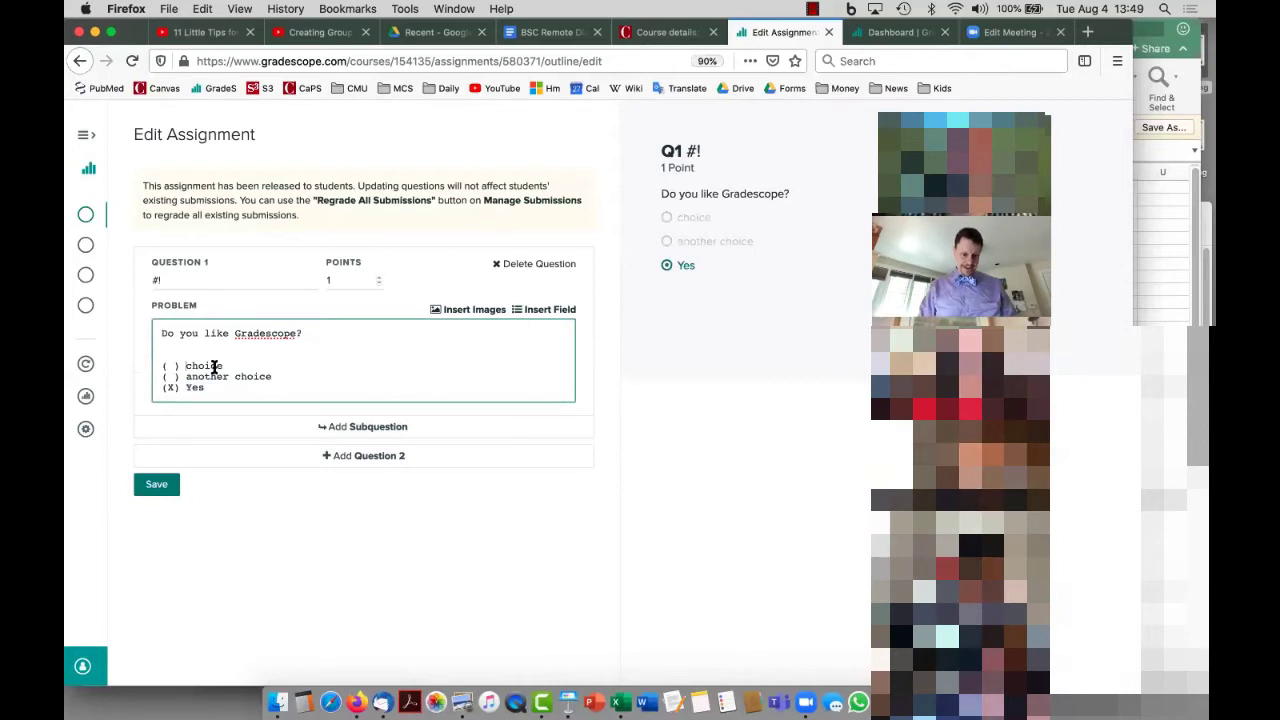
pyautogui.doubleClick(204, 364)
pyautogui.write('N')
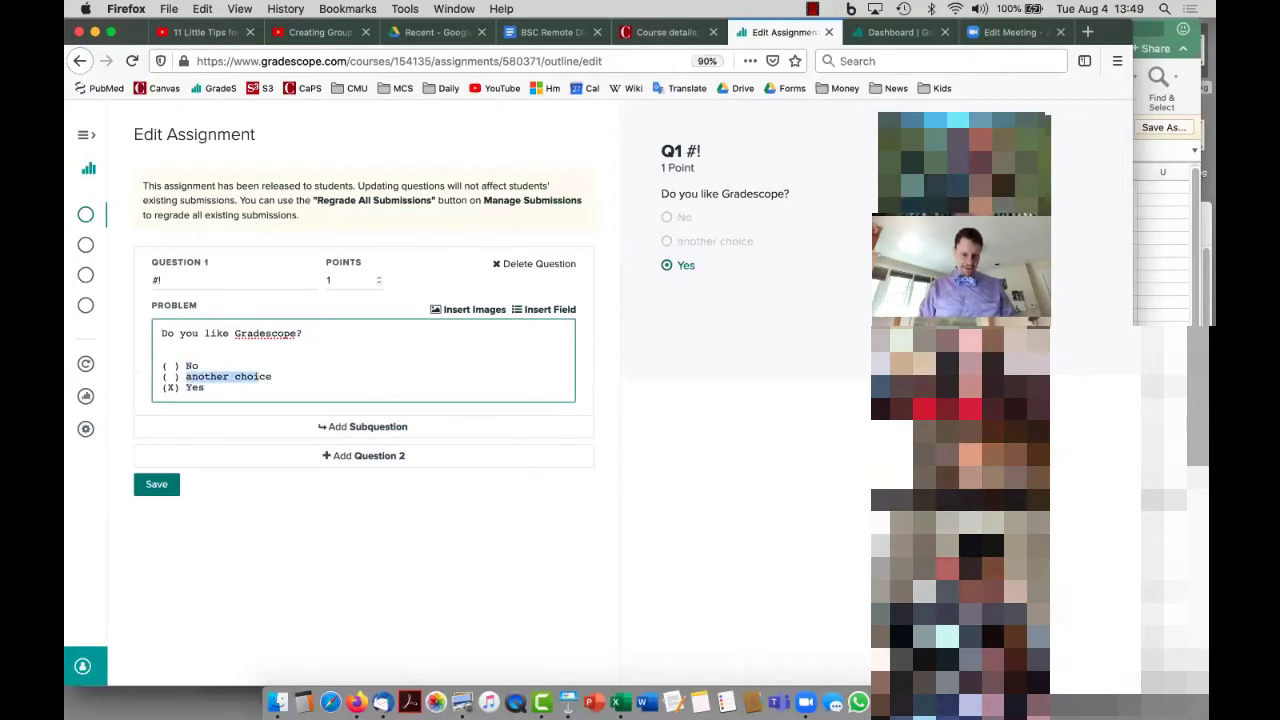
pyautogui.write('Dunno')
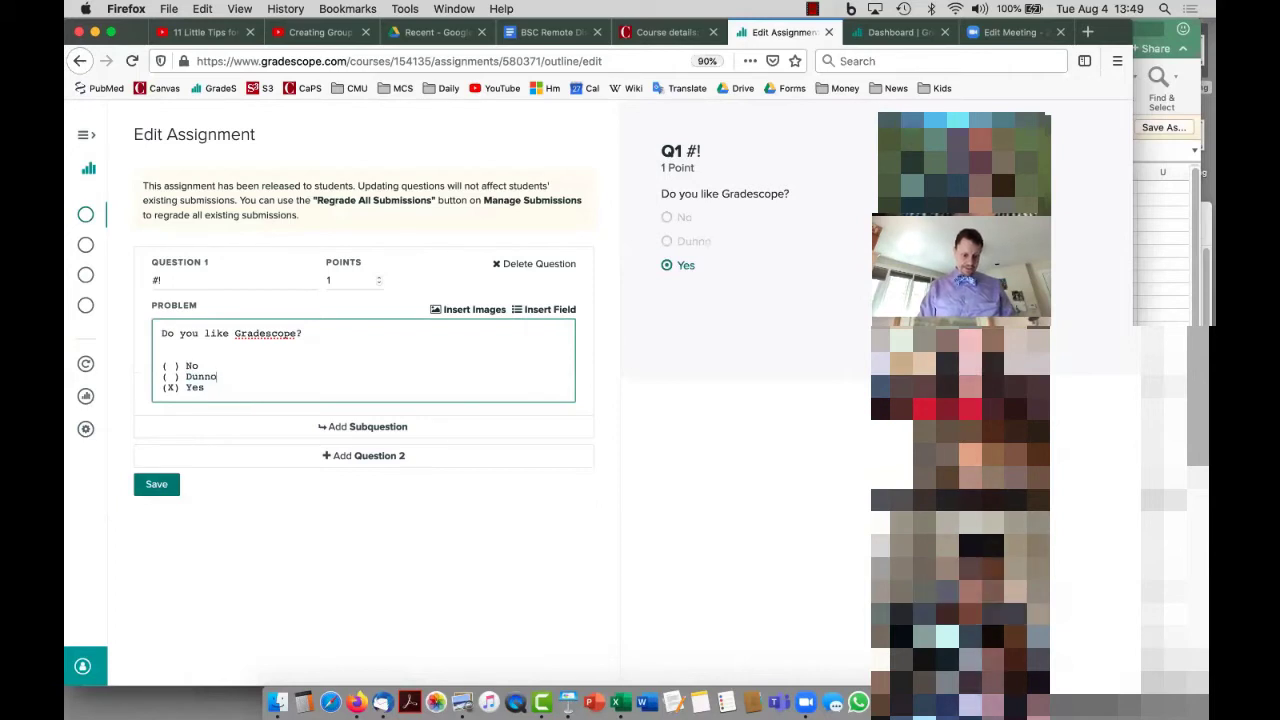
pyautogui.write('( ) Dog')
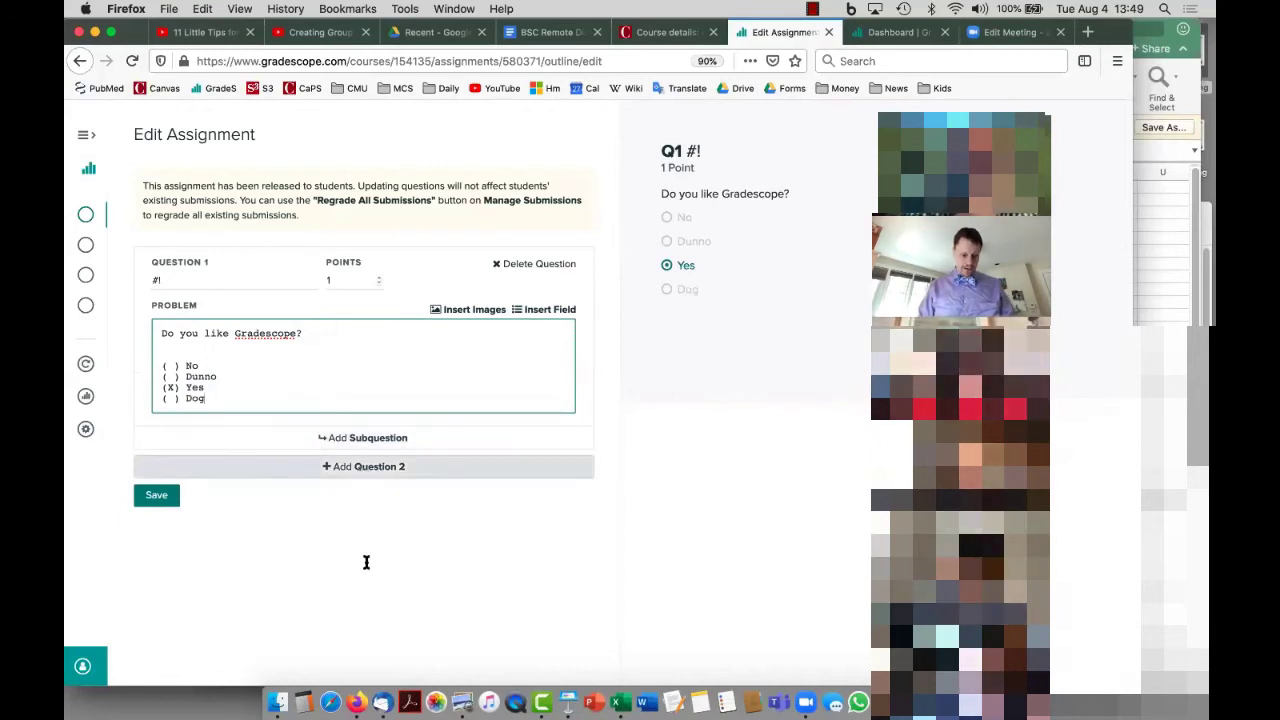
# - Add Question 2 asking "Why?" with a free-response field and save the outline
pyautogui.click(364, 466)
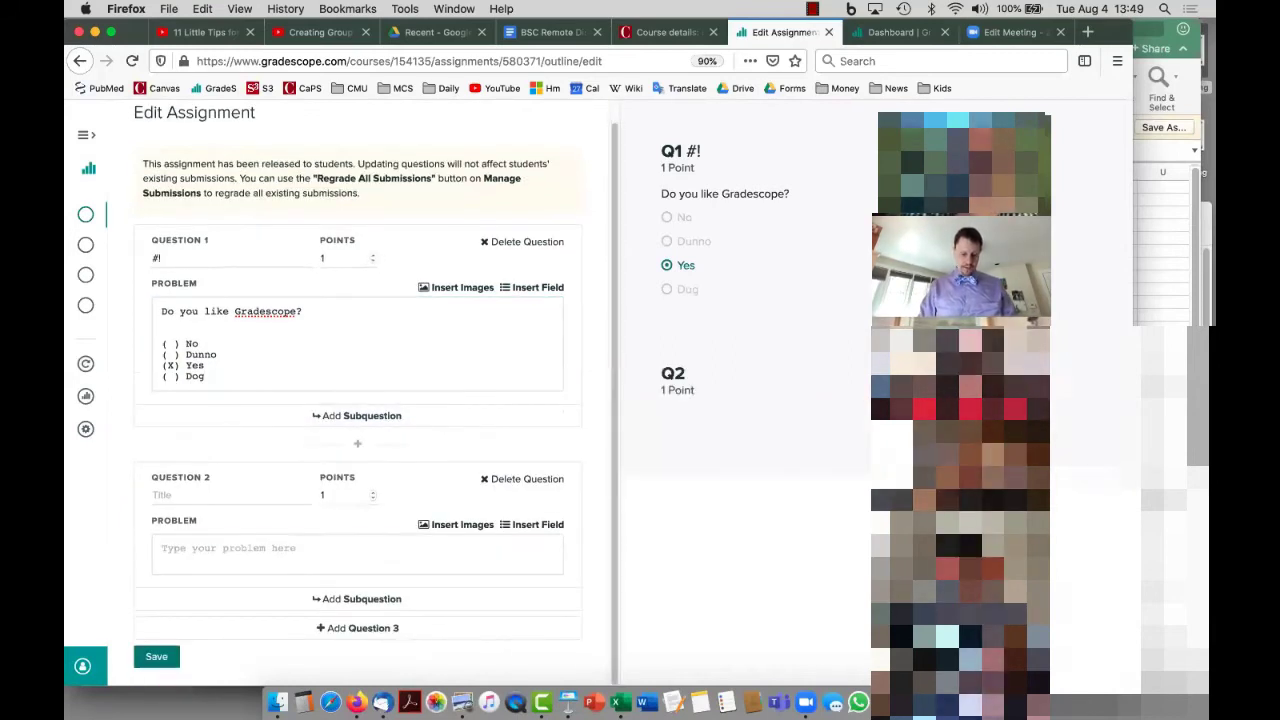
pyautogui.write('Why?')
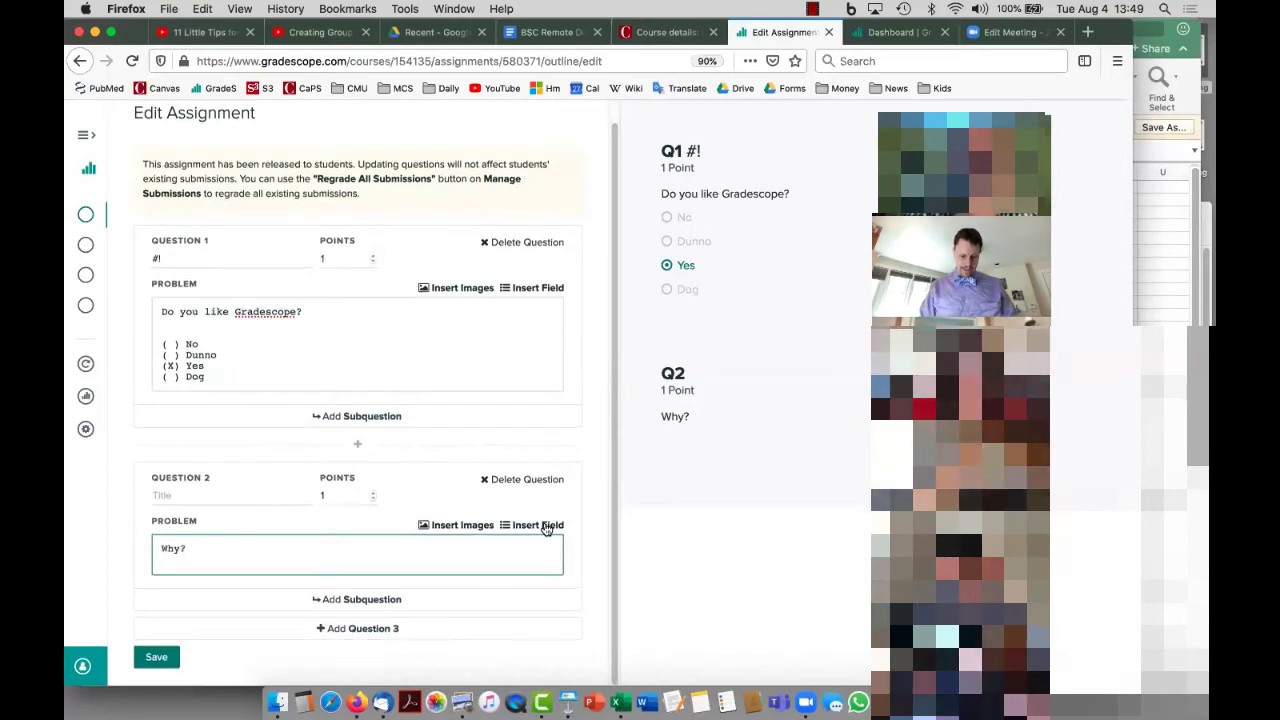
pyautogui.click(536, 524)
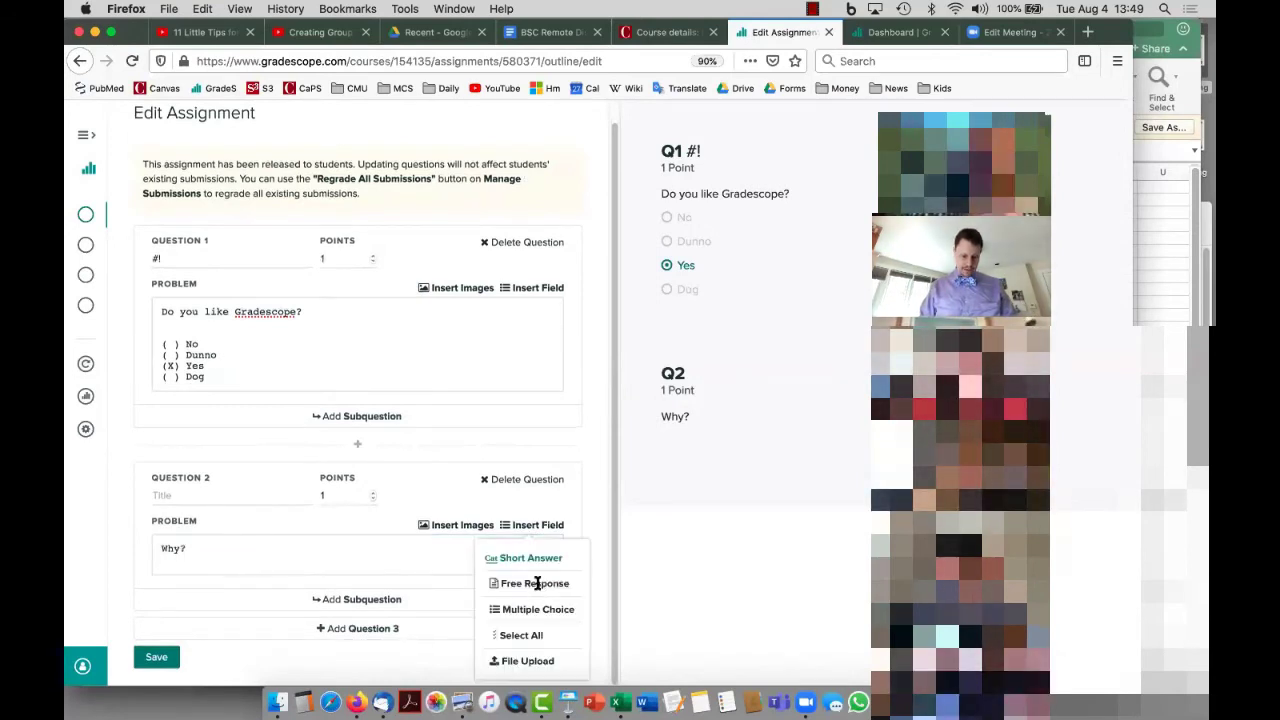
pyautogui.click(532, 584)
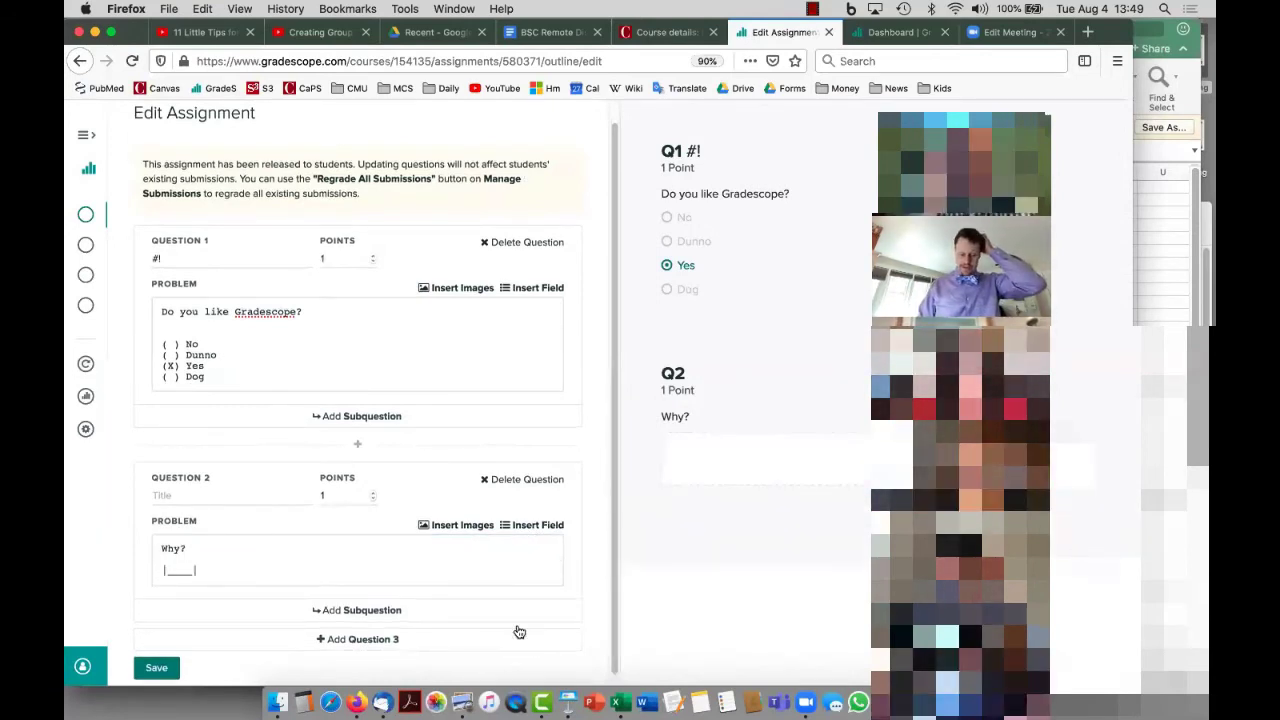
pyautogui.scroll(-3)
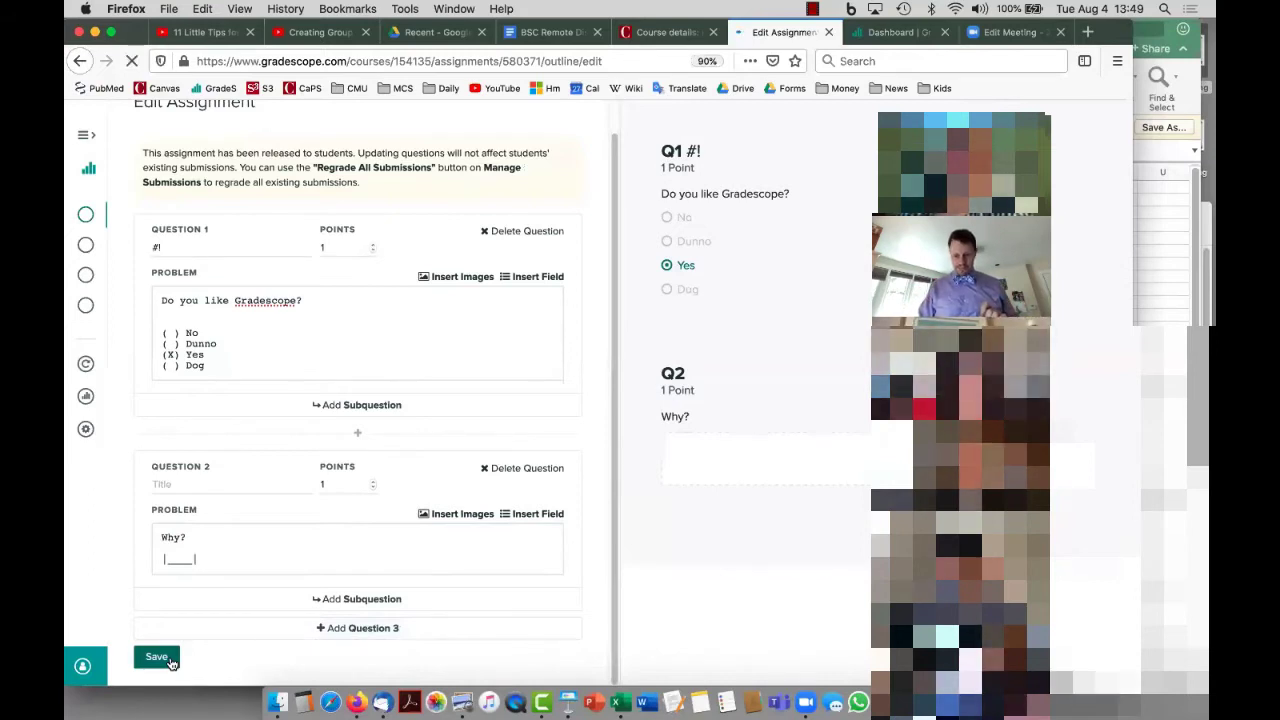
pyautogui.click(156, 656)
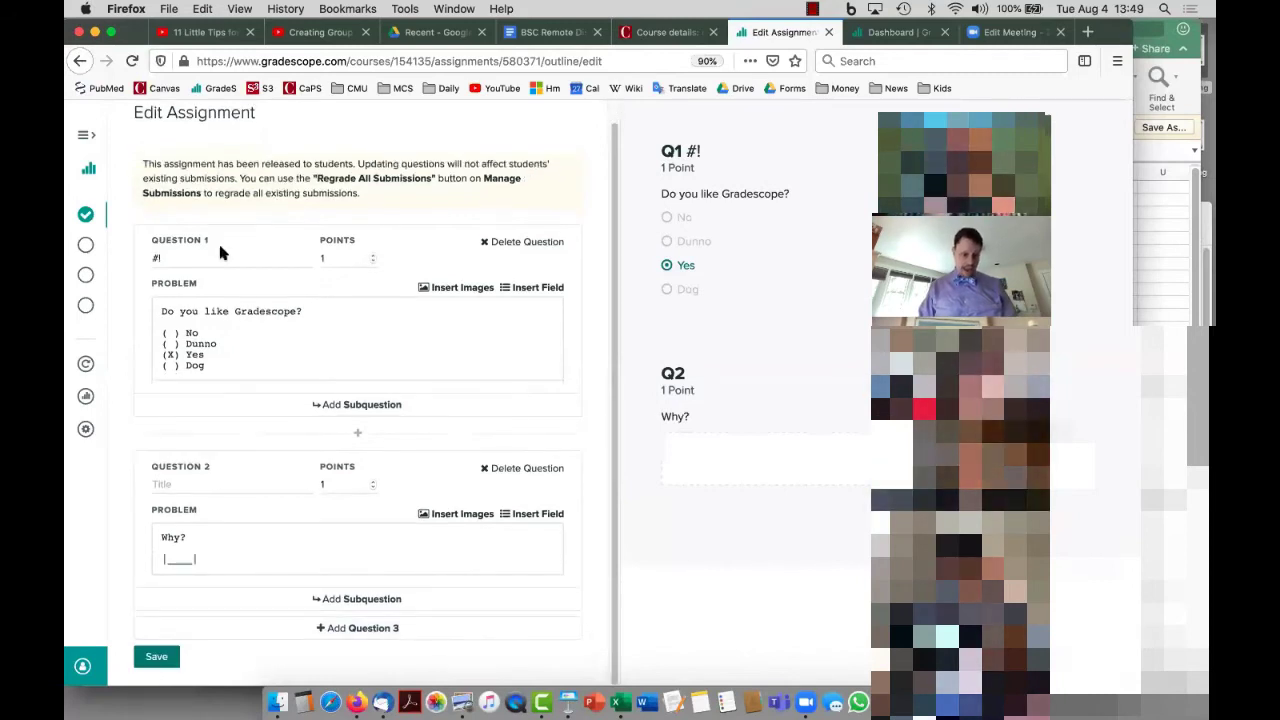
pyautogui.moveTo(86, 396)
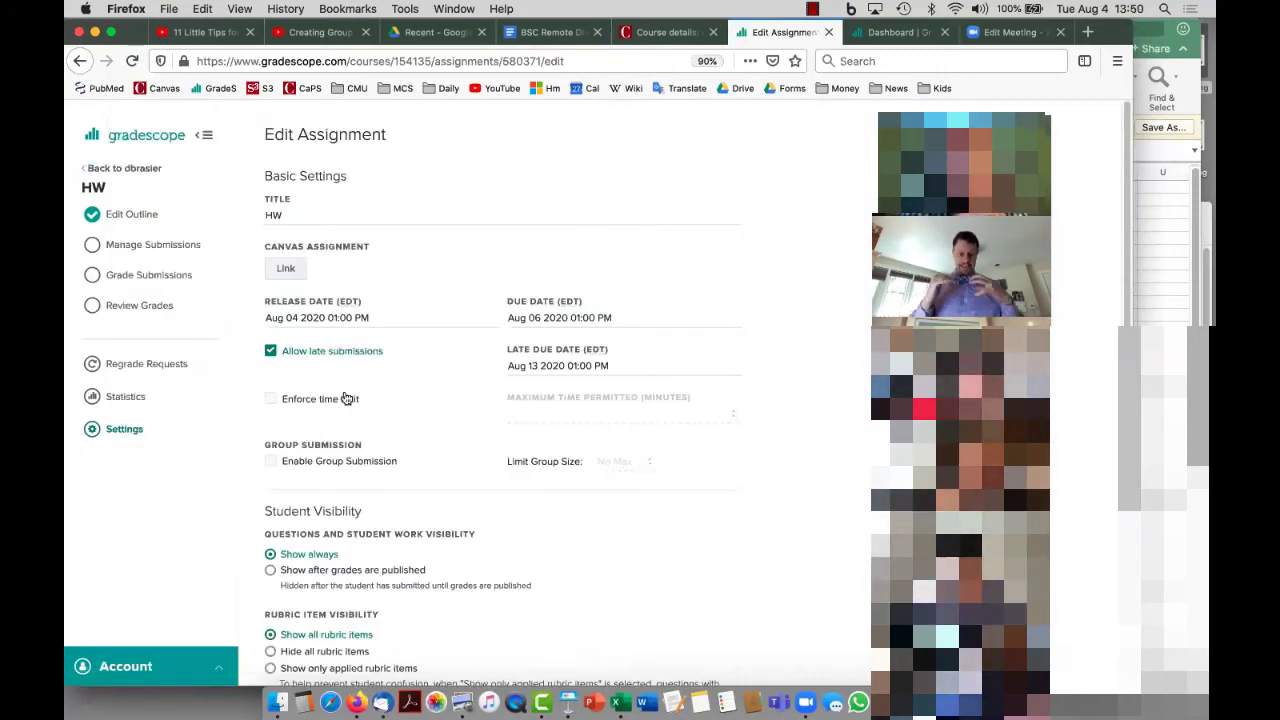
pyautogui.moveTo(296, 240)
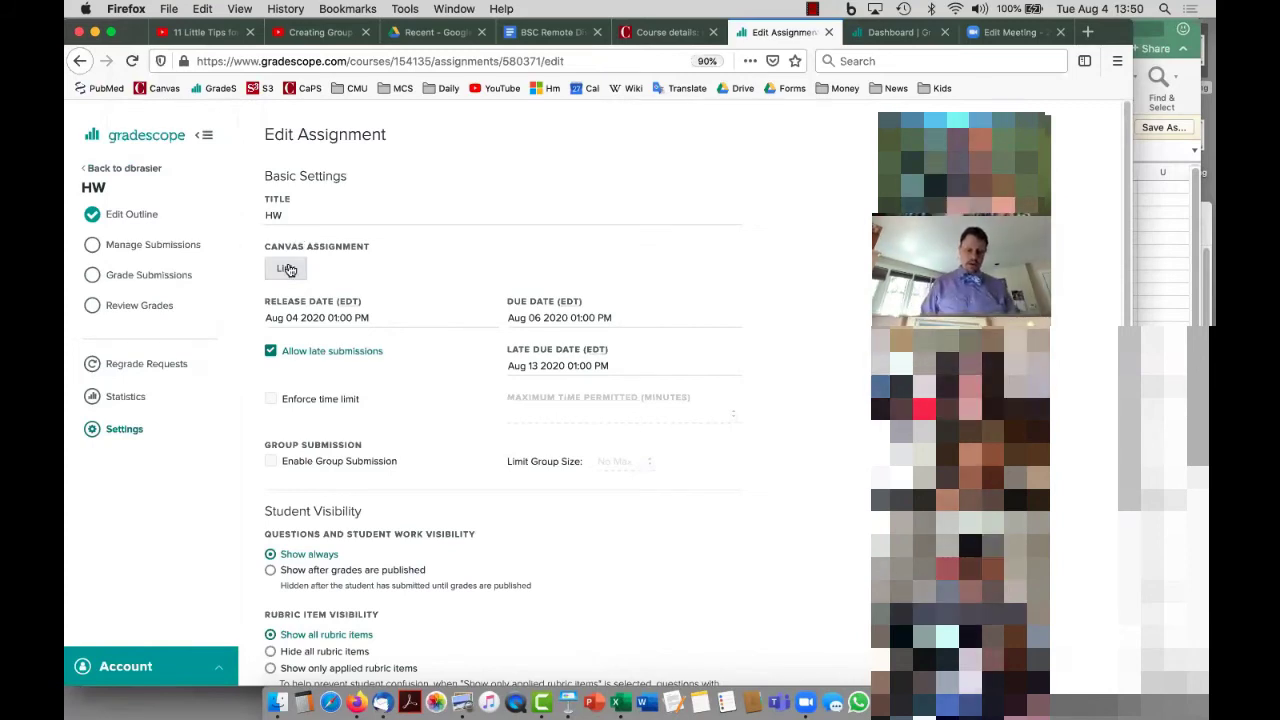
# - Link the Gradescope HW assignment to the Canvas HW assignment and return to the Canvas course
pyautogui.click(284, 268)
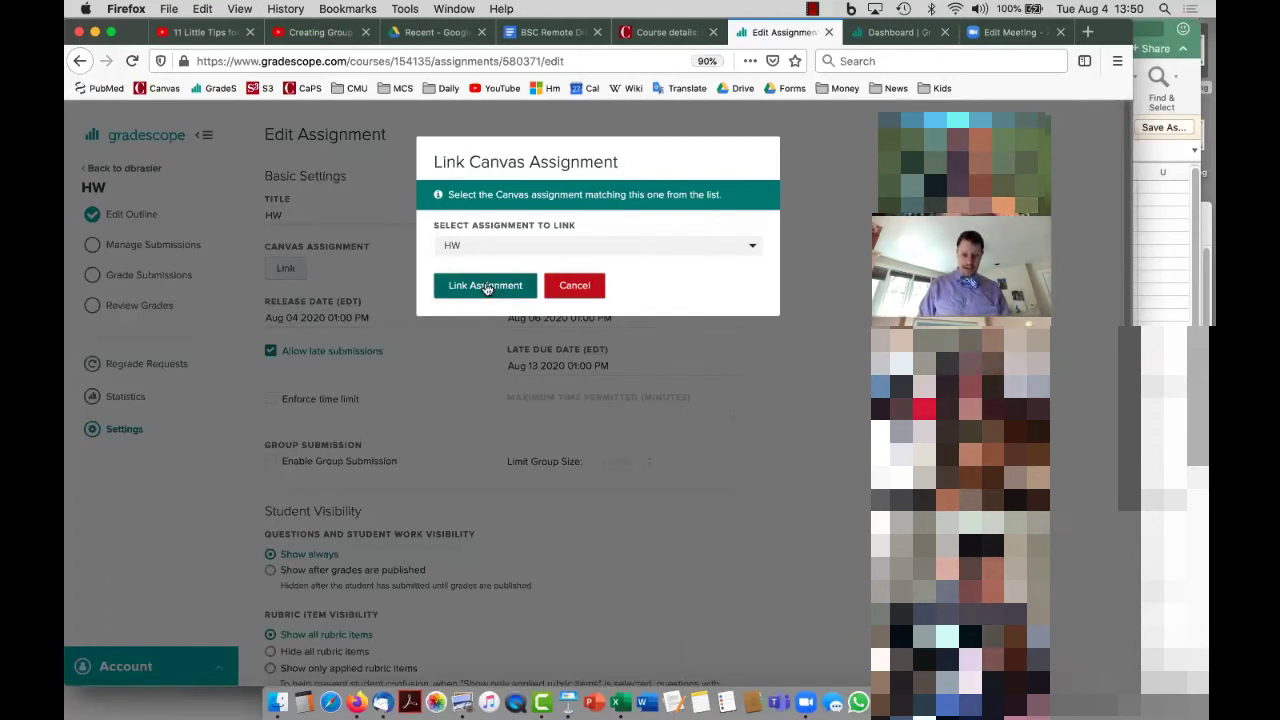
pyautogui.click(596, 244)
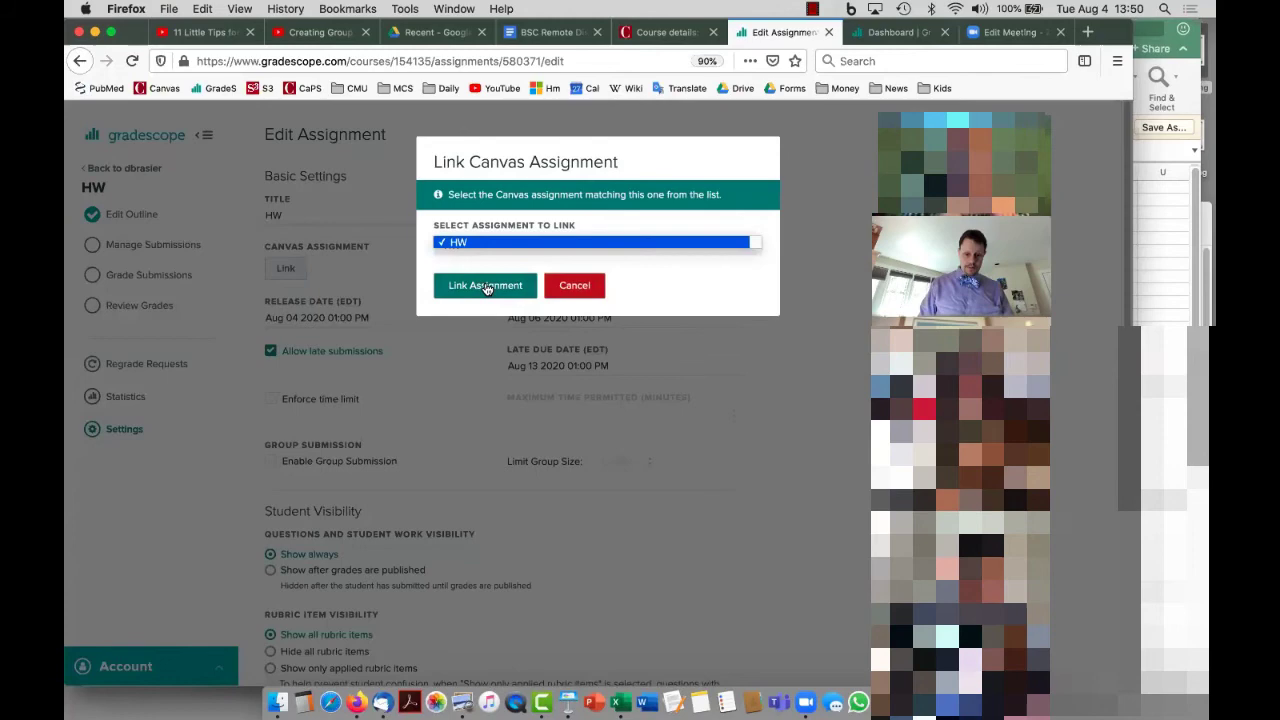
pyautogui.click(484, 284)
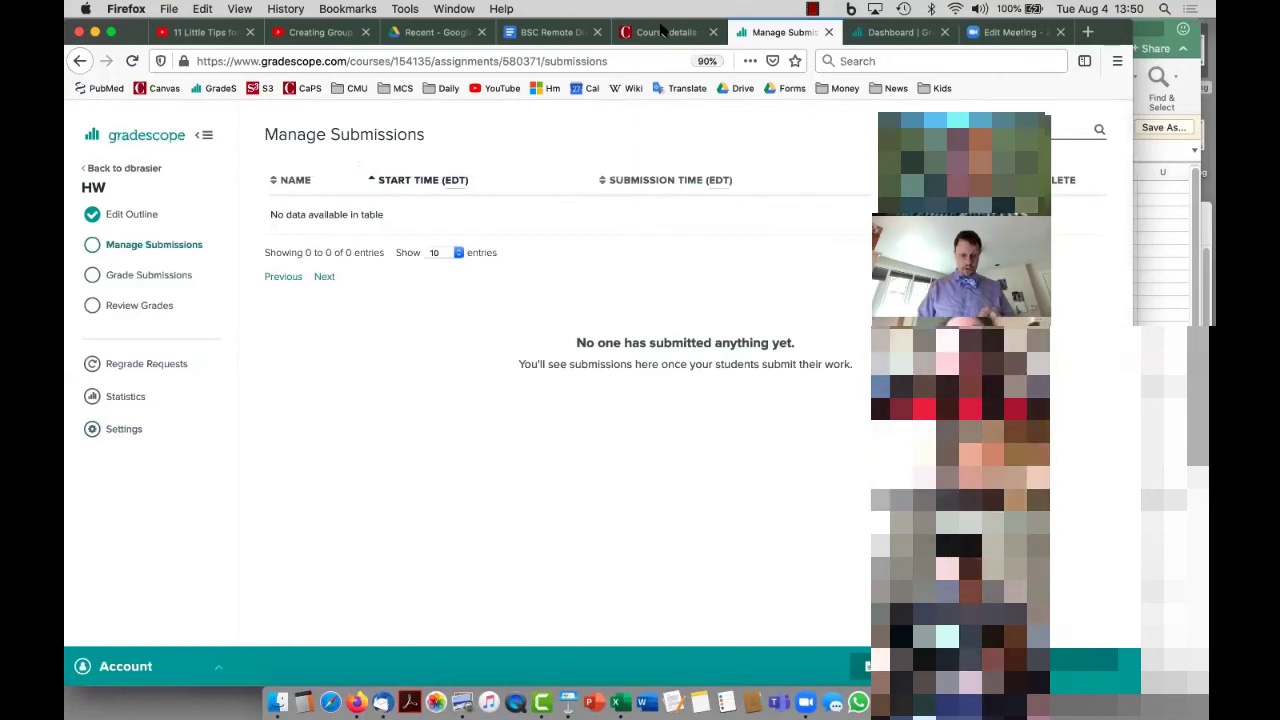
pyautogui.click(668, 32)
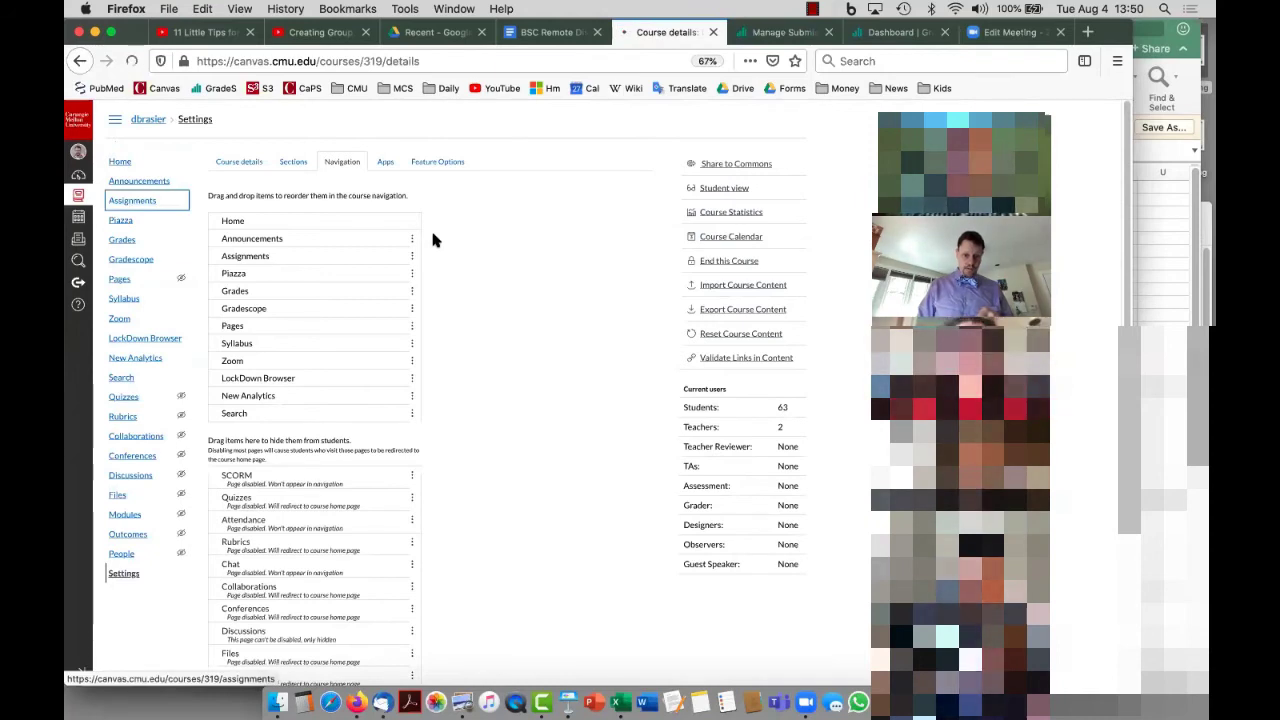
# - Open the Canvas HW assignment from the Assignments list and begin editing it
pyautogui.click(132, 200)
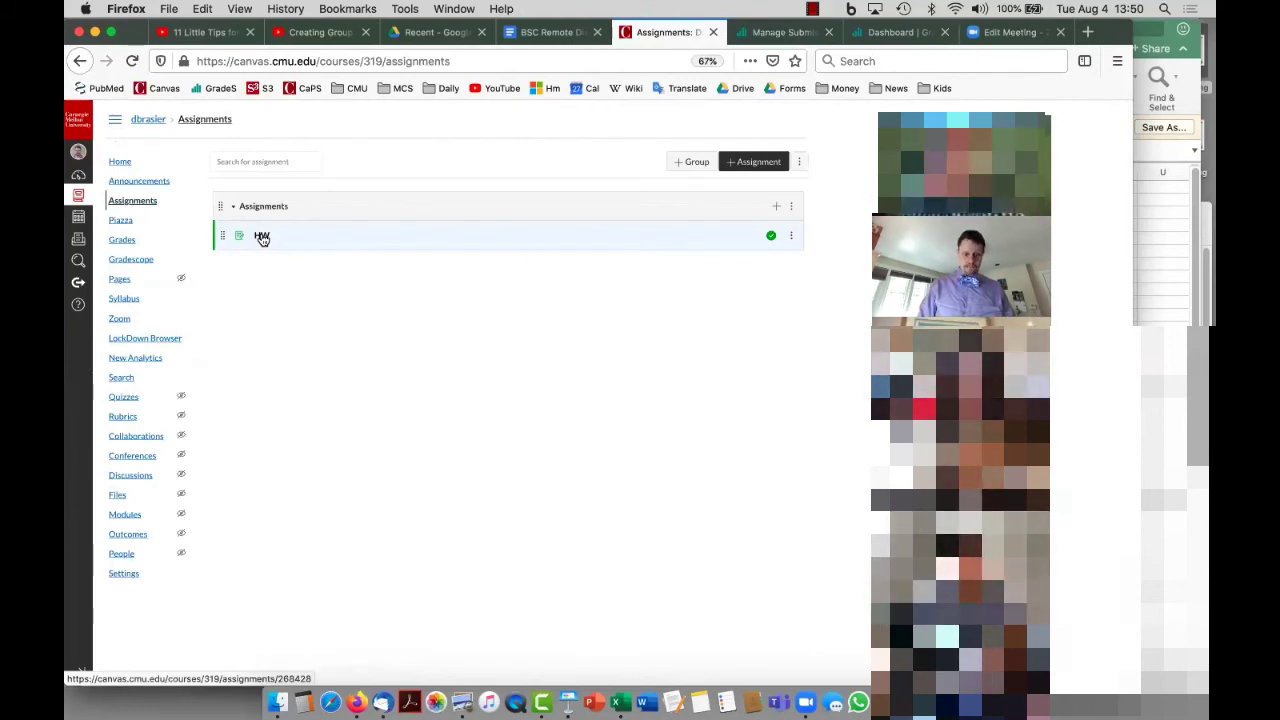
pyautogui.click(262, 236)
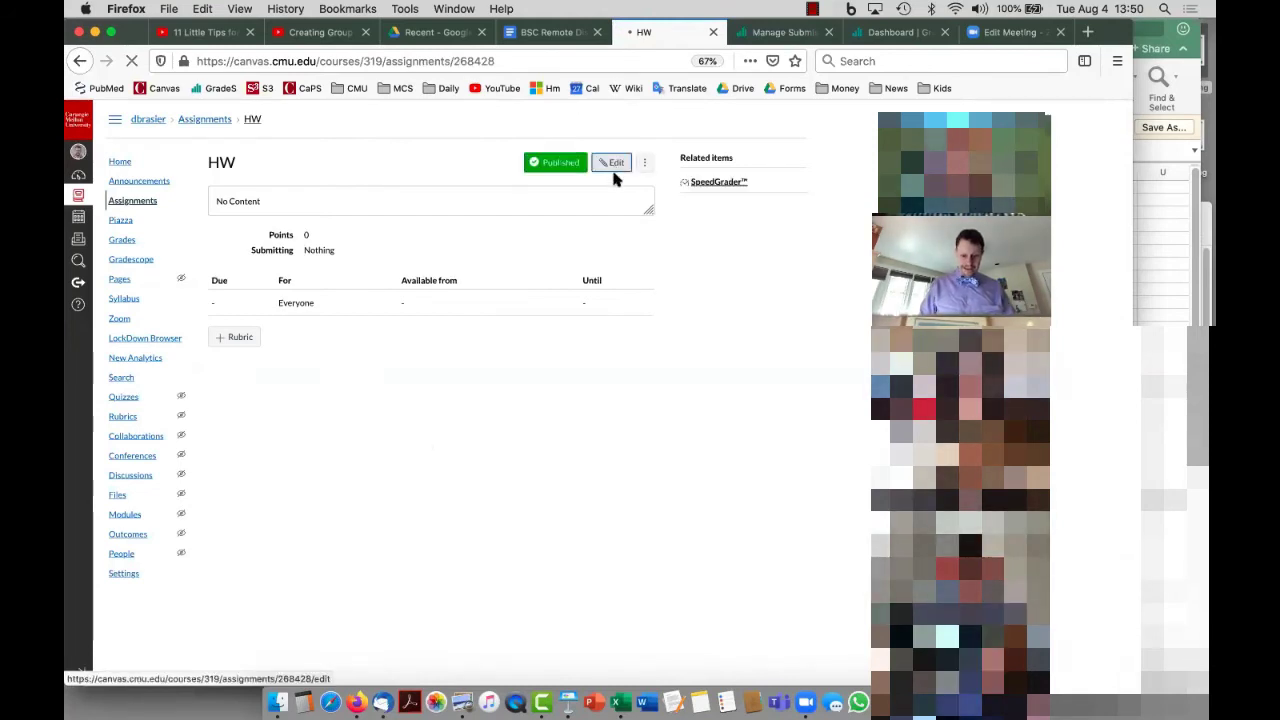
pyautogui.click(612, 162)
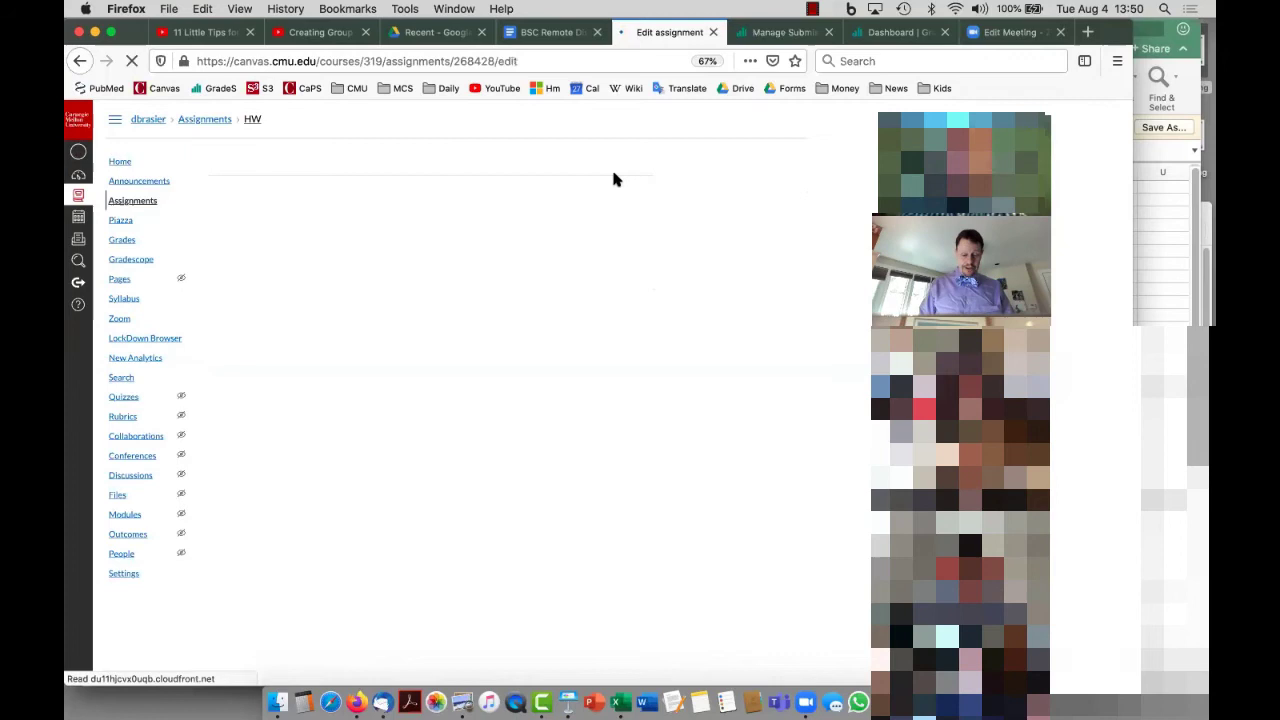
pyautogui.moveTo(604, 214)
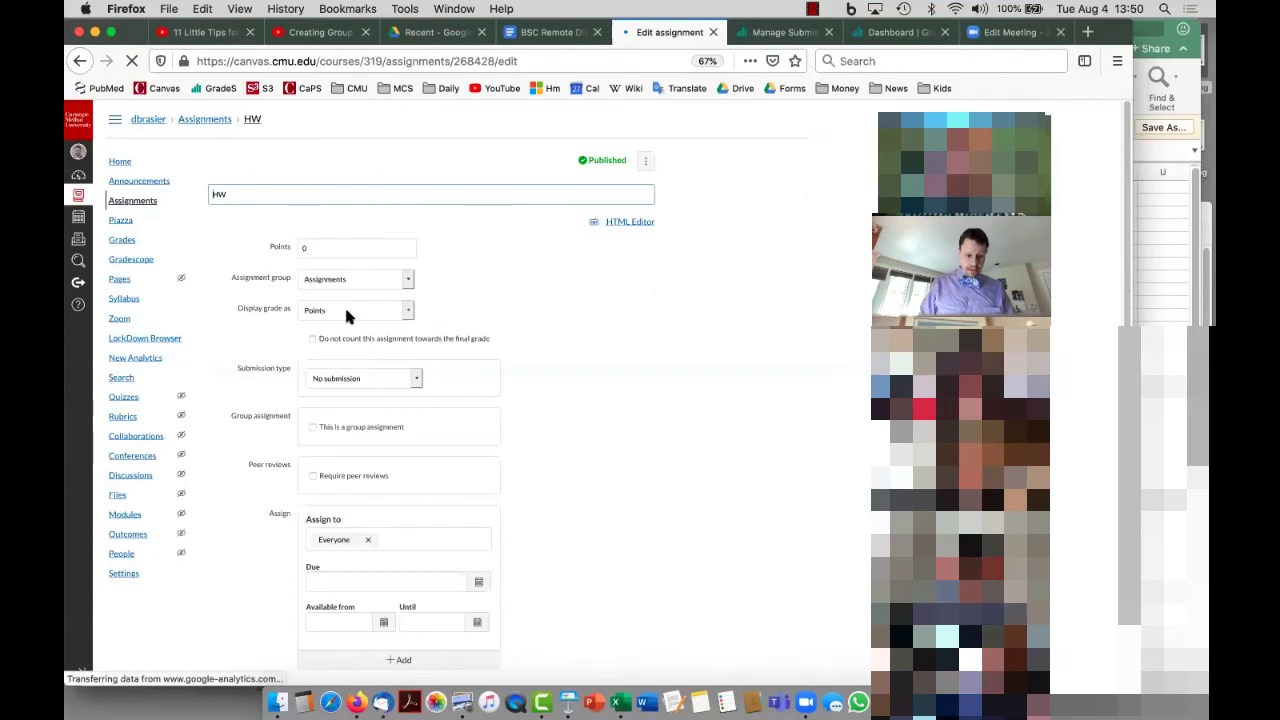
# - Set HW's submission type to external tool Gradescope, loading in a new tab
pyautogui.scroll(-3)
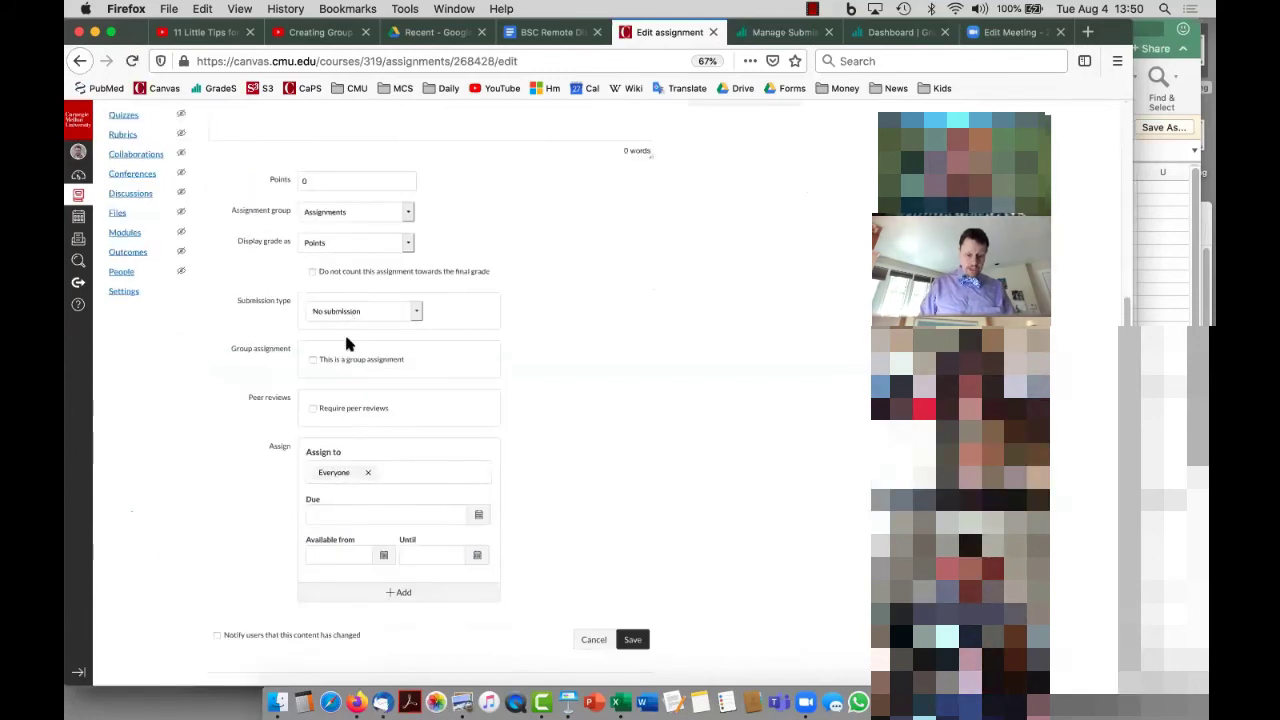
pyautogui.click(364, 312)
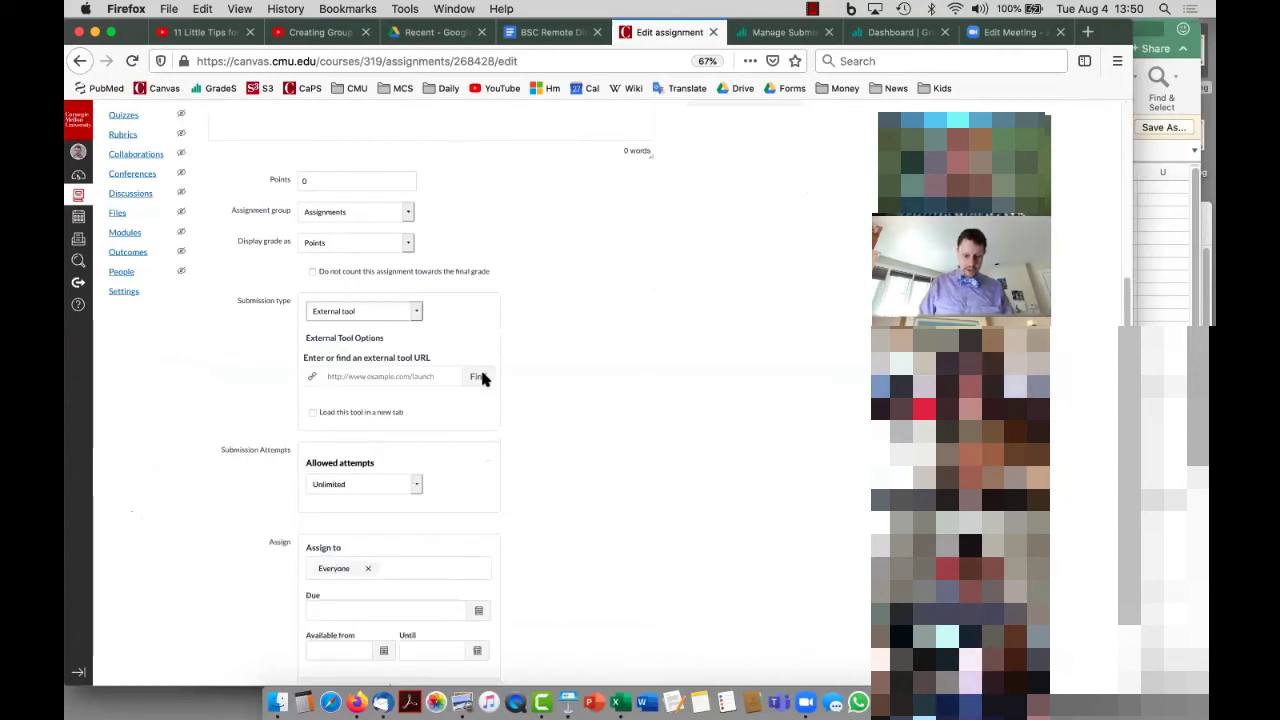
pyautogui.click(478, 376)
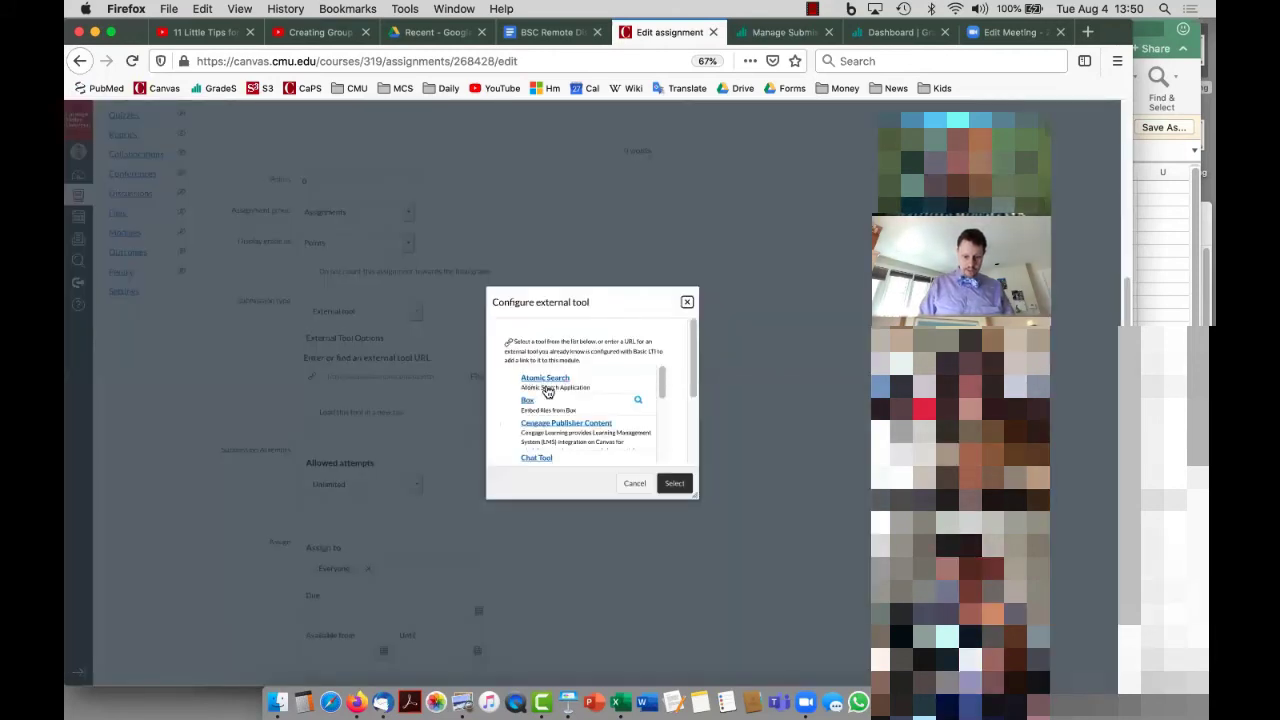
pyautogui.scroll(-3)
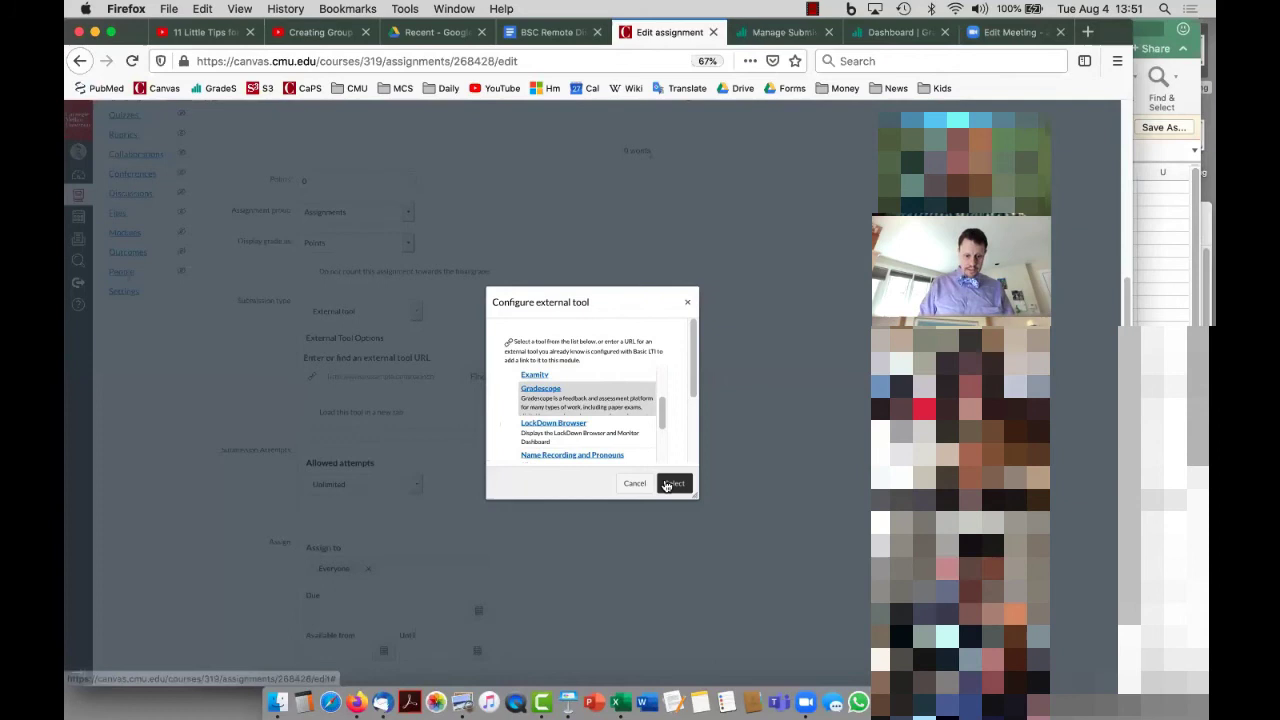
pyautogui.click(672, 482)
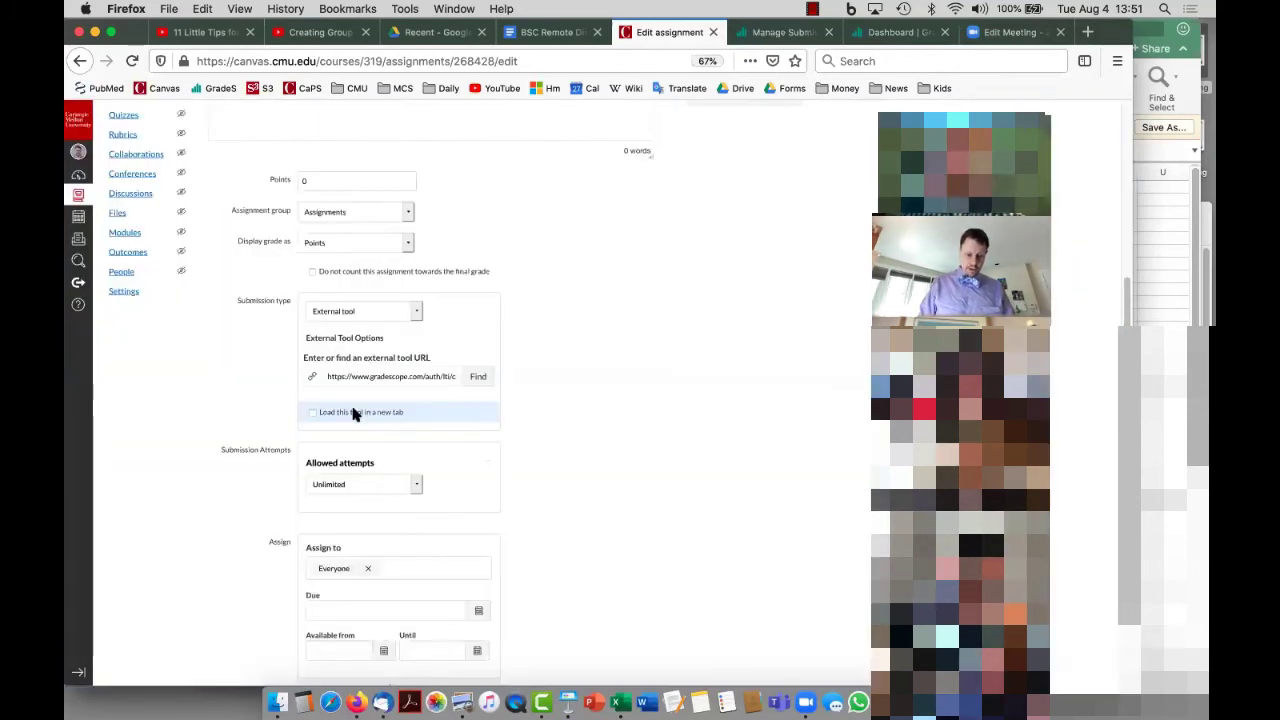
pyautogui.click(312, 412)
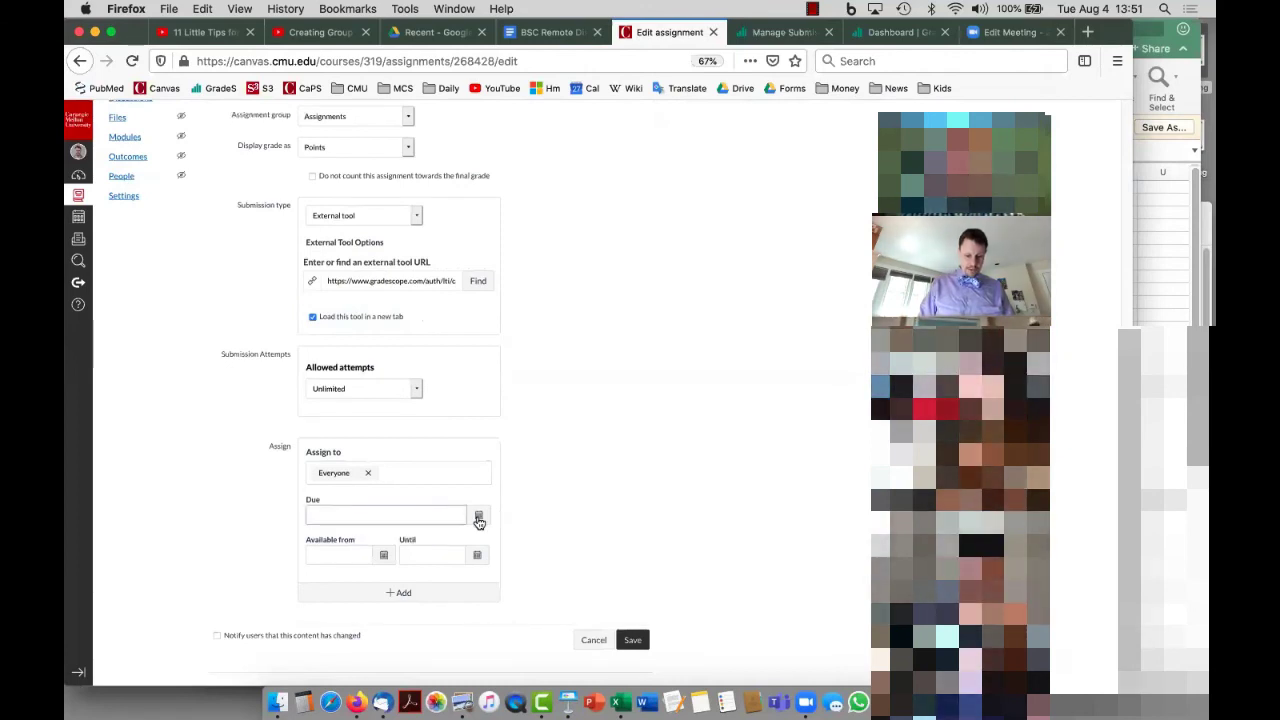
# - Set the due date to Aug 4 23:59 and save the assignment
pyautogui.click(480, 514)
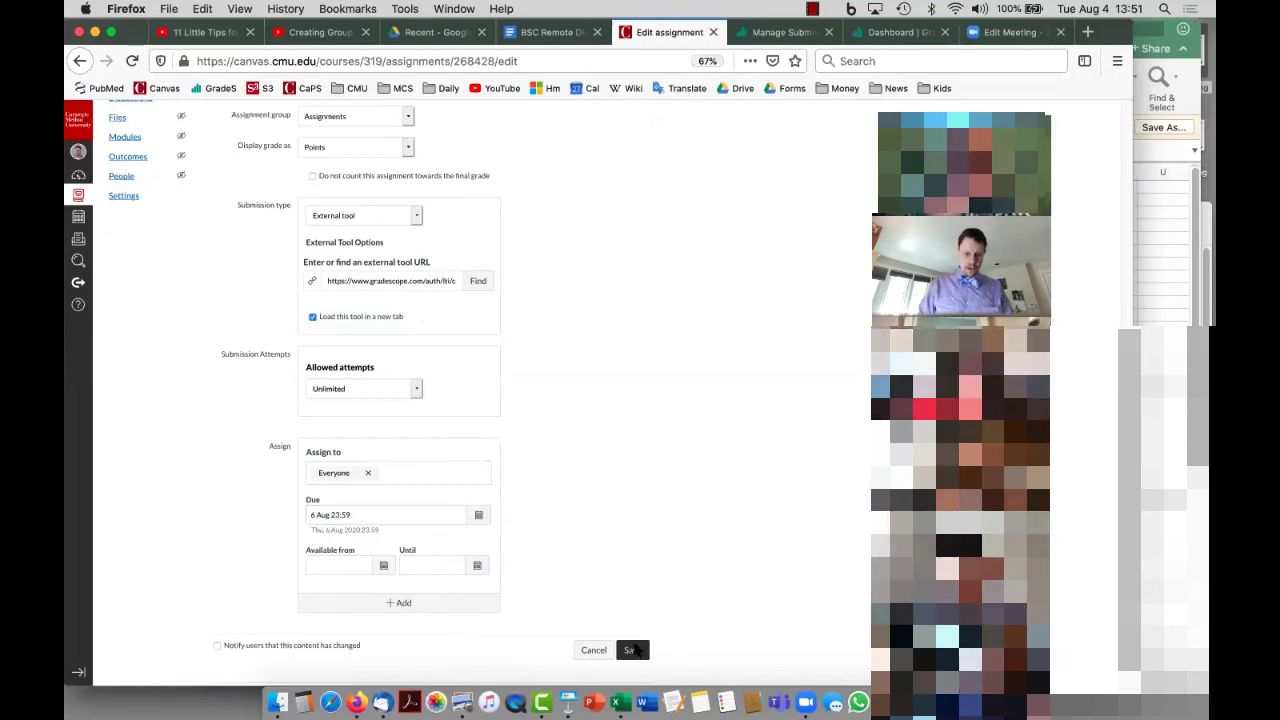
pyautogui.moveTo(604, 528)
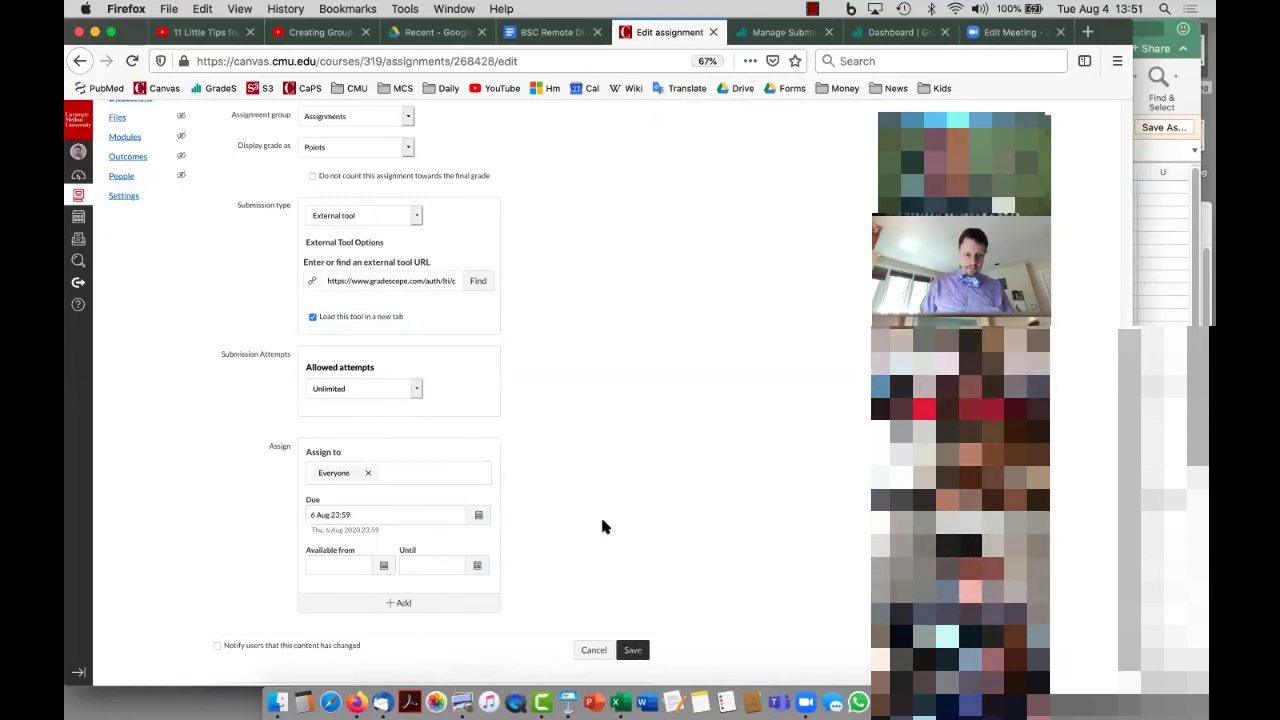
pyautogui.click(632, 650)
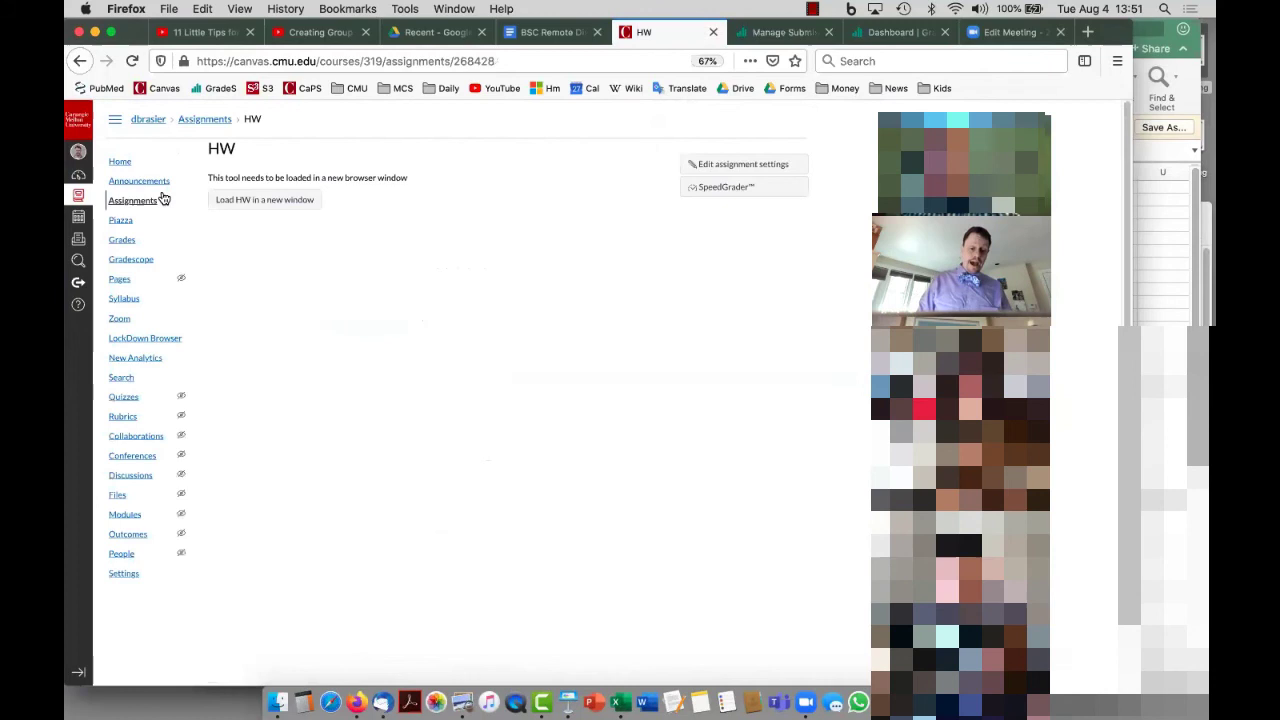
pyautogui.moveTo(132, 200)
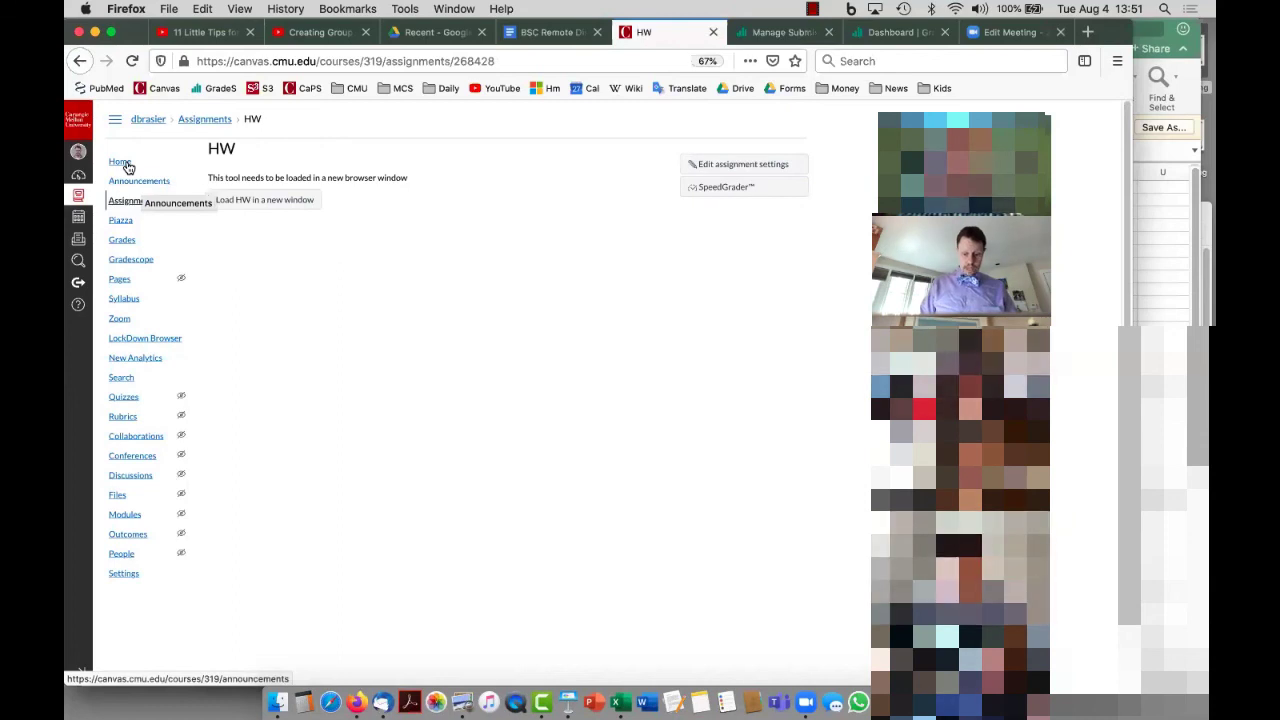
pyautogui.click(120, 160)
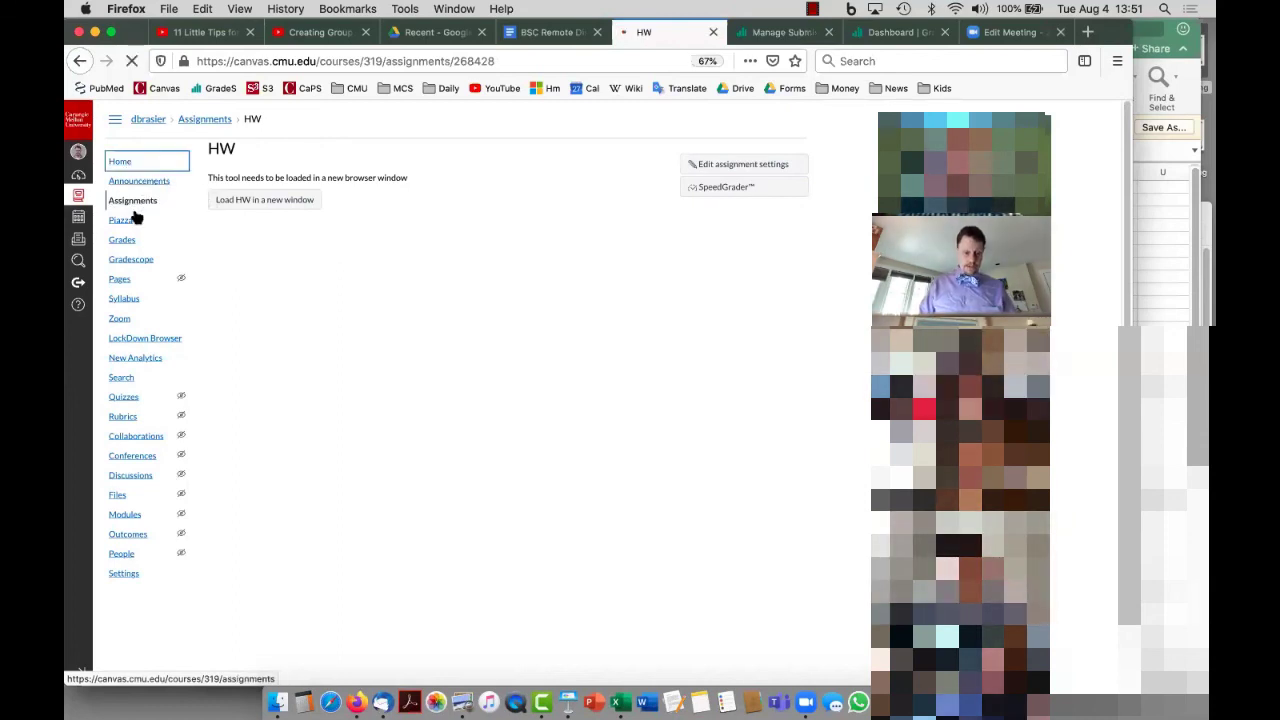
pyautogui.click(120, 160)
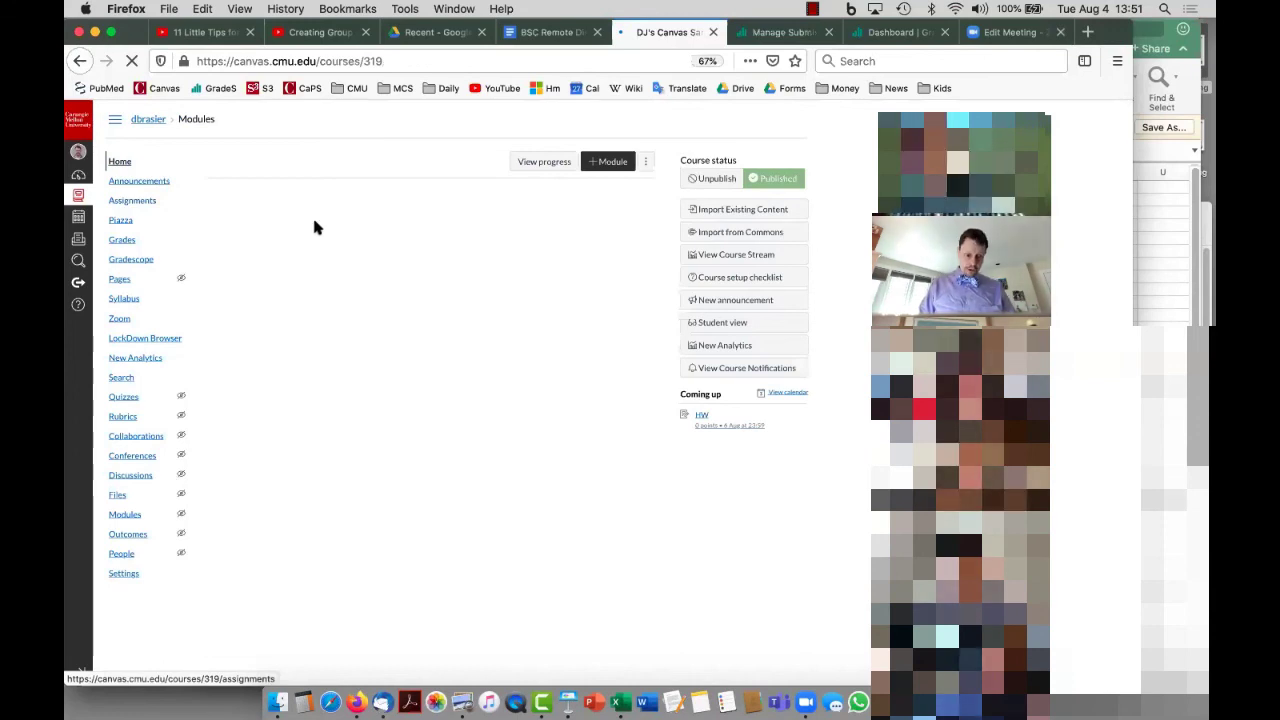
pyautogui.click(132, 200)
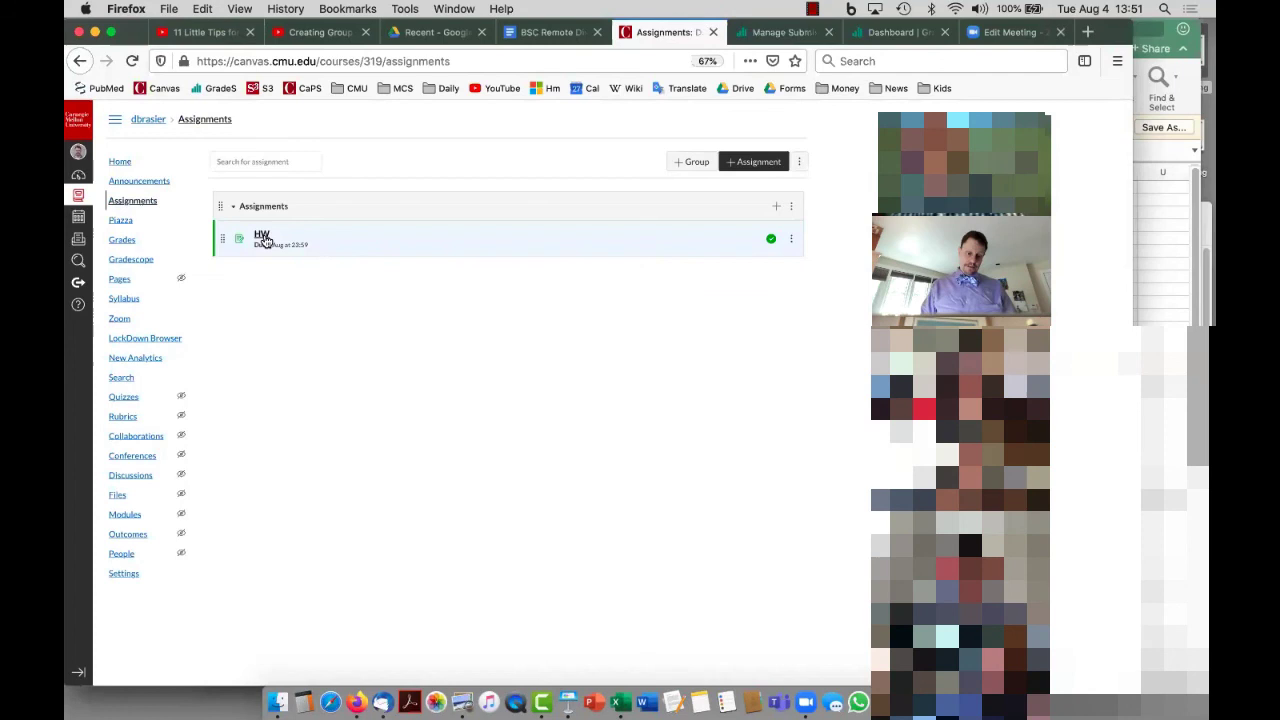
pyautogui.click(260, 238)
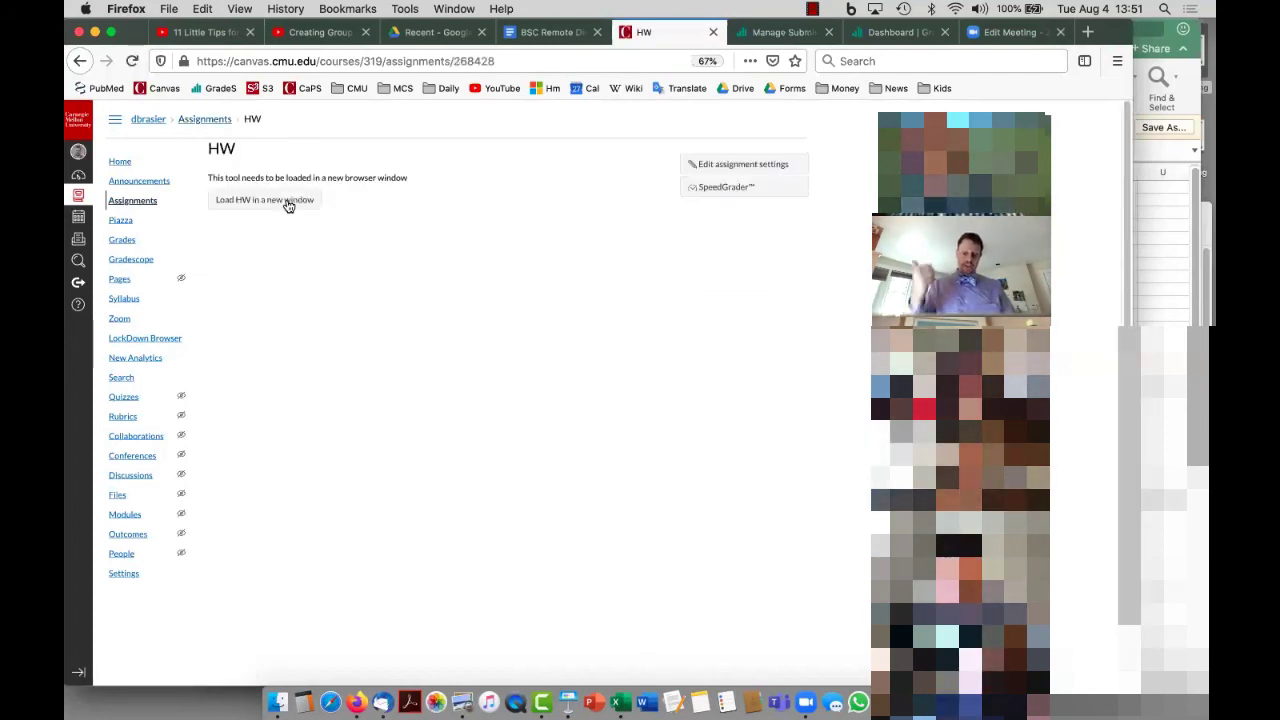
pyautogui.moveTo(640, 324)
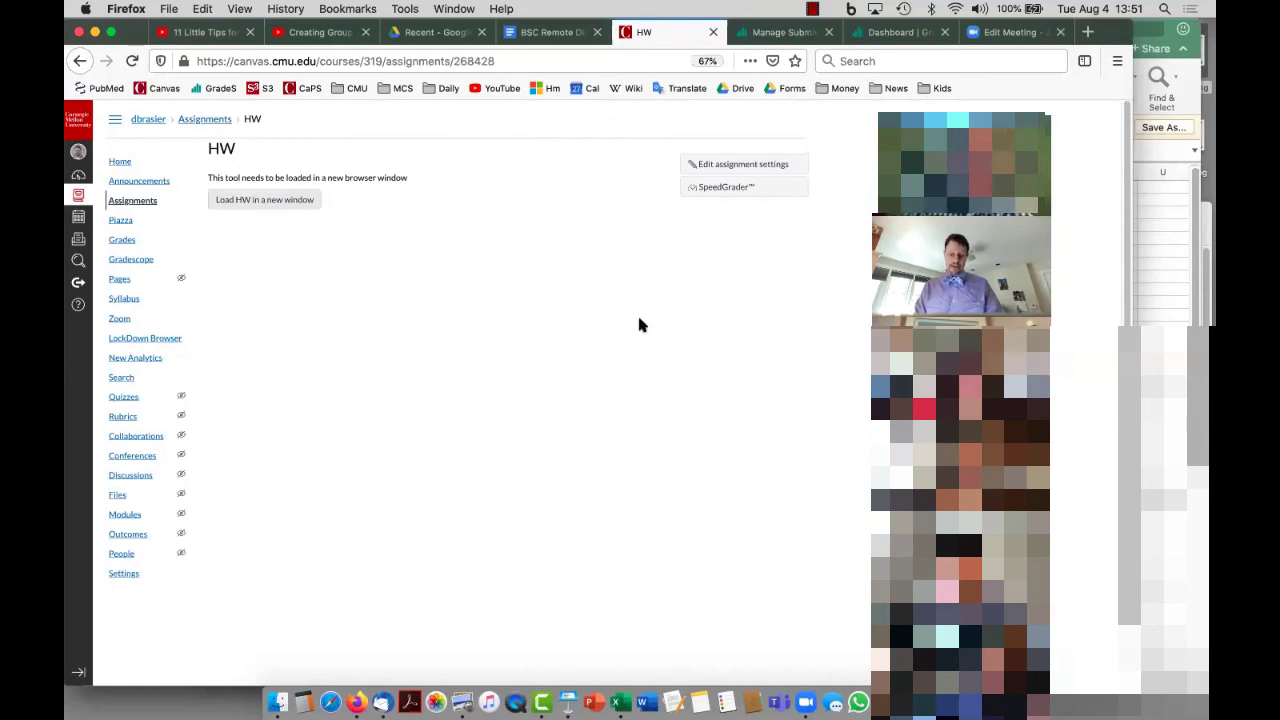
pyautogui.moveTo(494, 260)
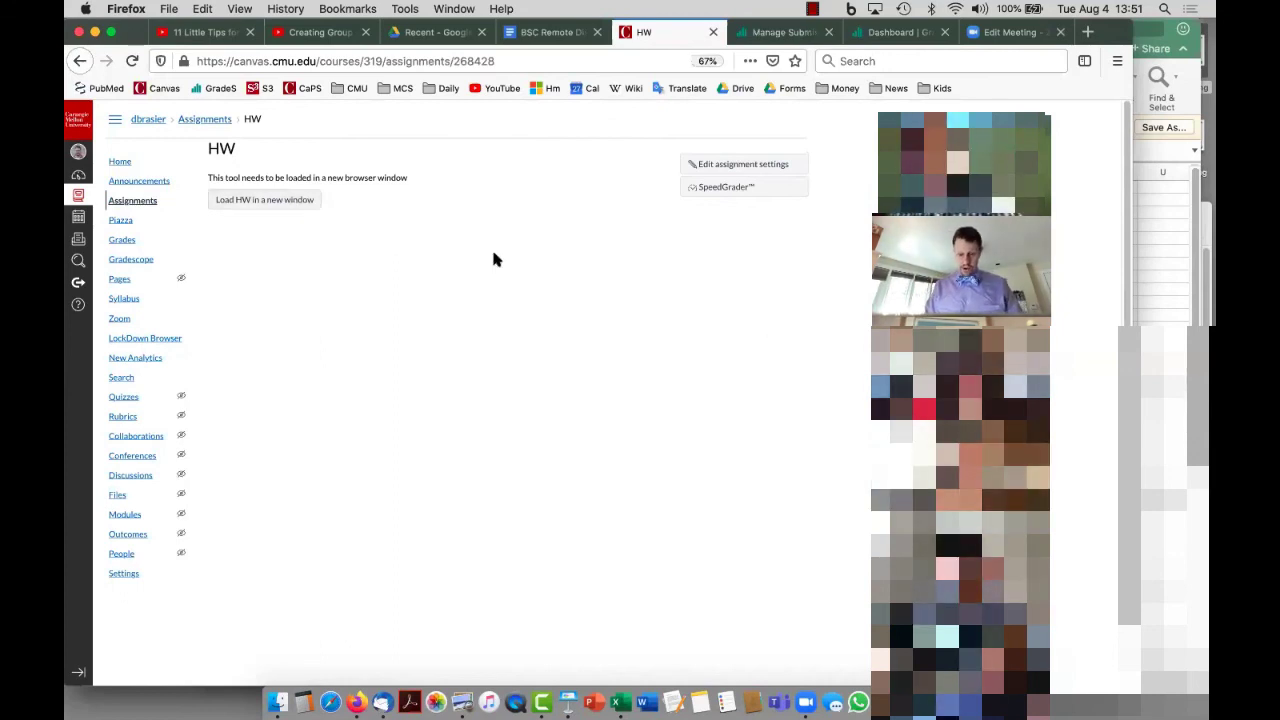
pyautogui.moveTo(448, 252)
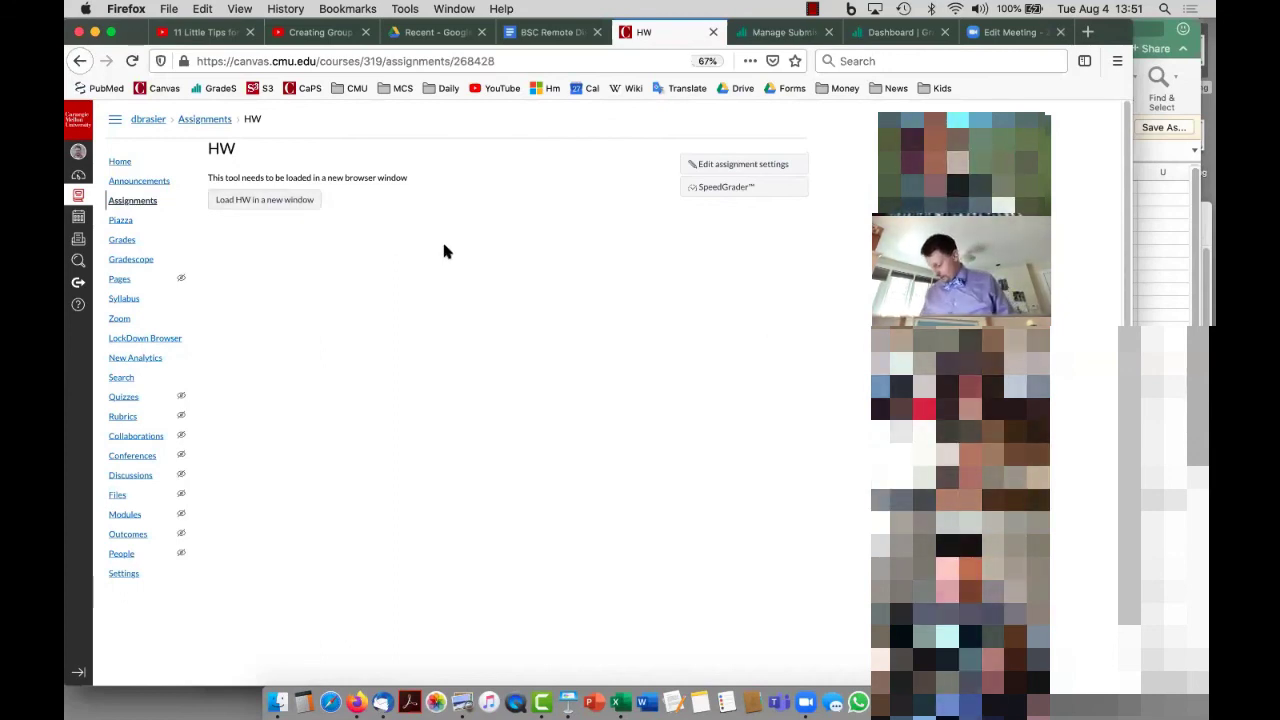